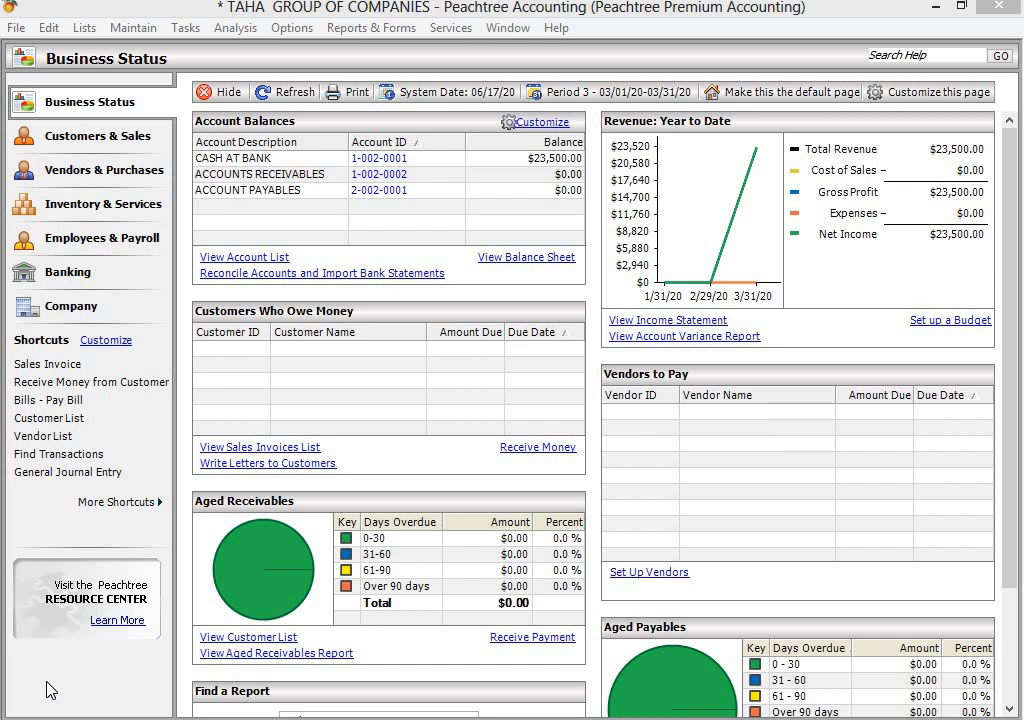
{"action": "mouse_move", "coordinate": [196, 502]}
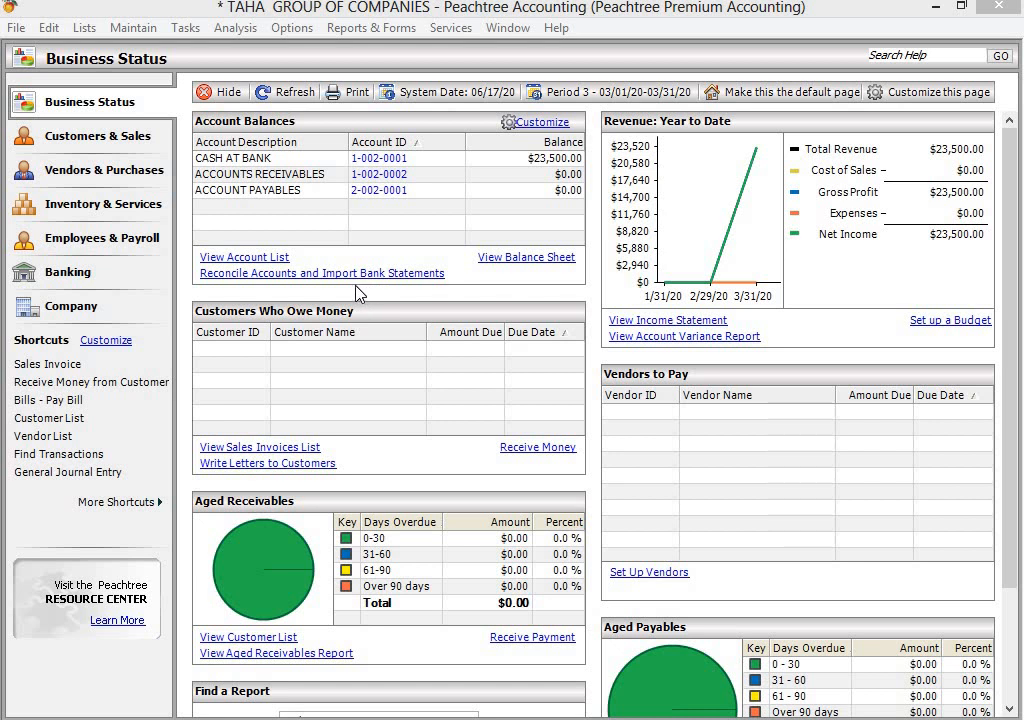
{"action": "mouse_move", "coordinate": [388, 80]}
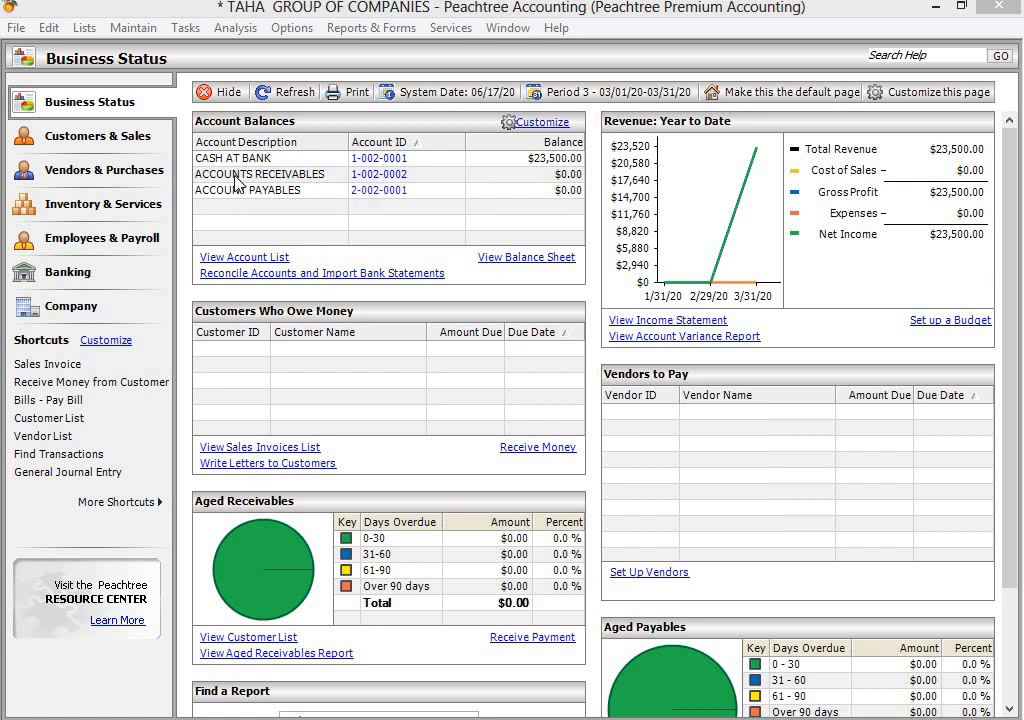
{"action": "mouse_move", "coordinate": [60, 104]}
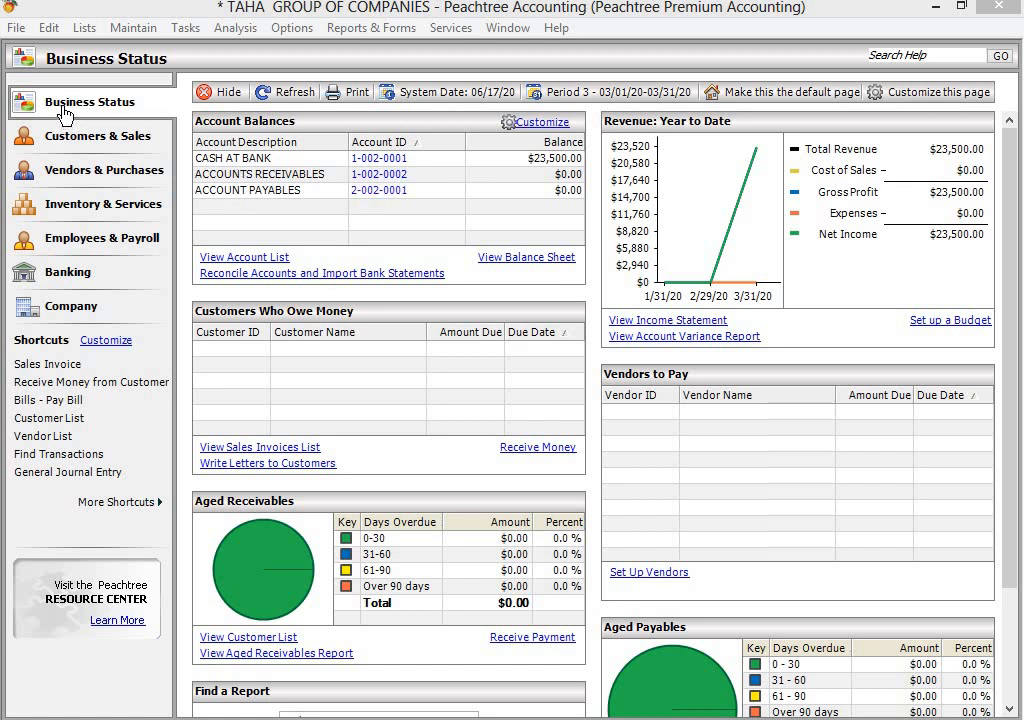
{"action": "mouse_move", "coordinate": [408, 212]}
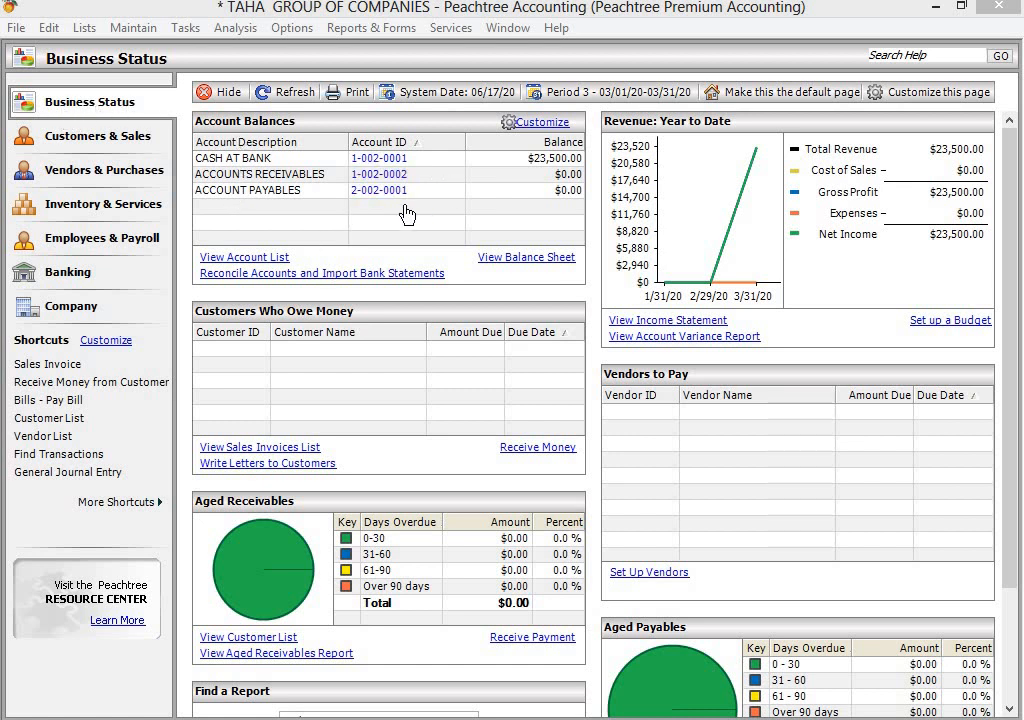
{"action": "mouse_move", "coordinate": [244, 140]}
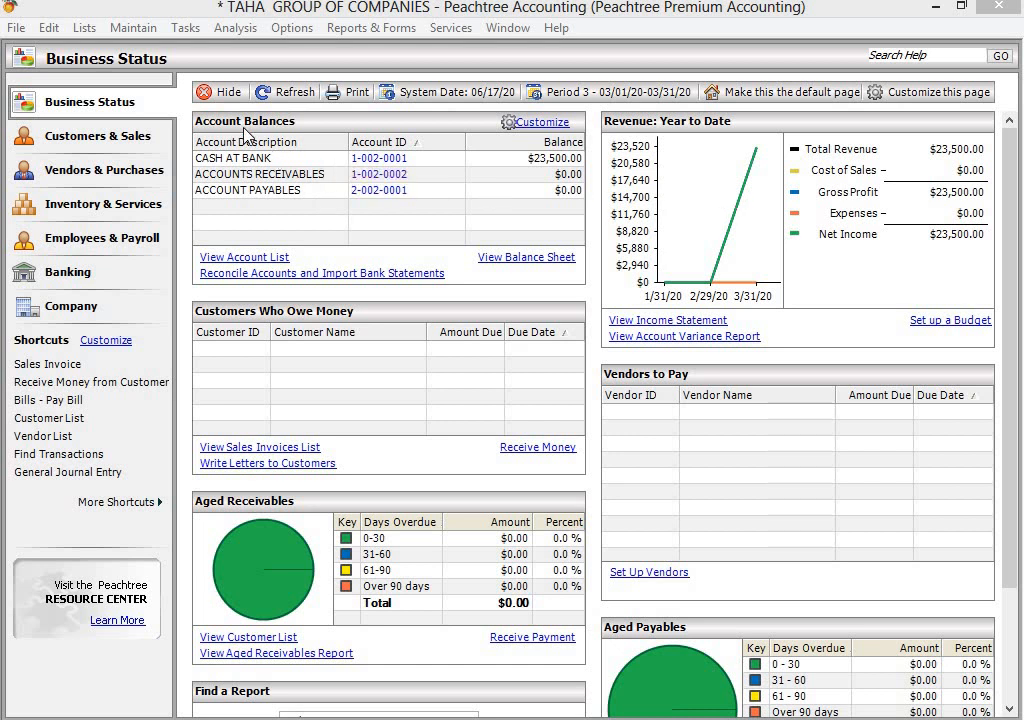
{"action": "mouse_move", "coordinate": [780, 368]}
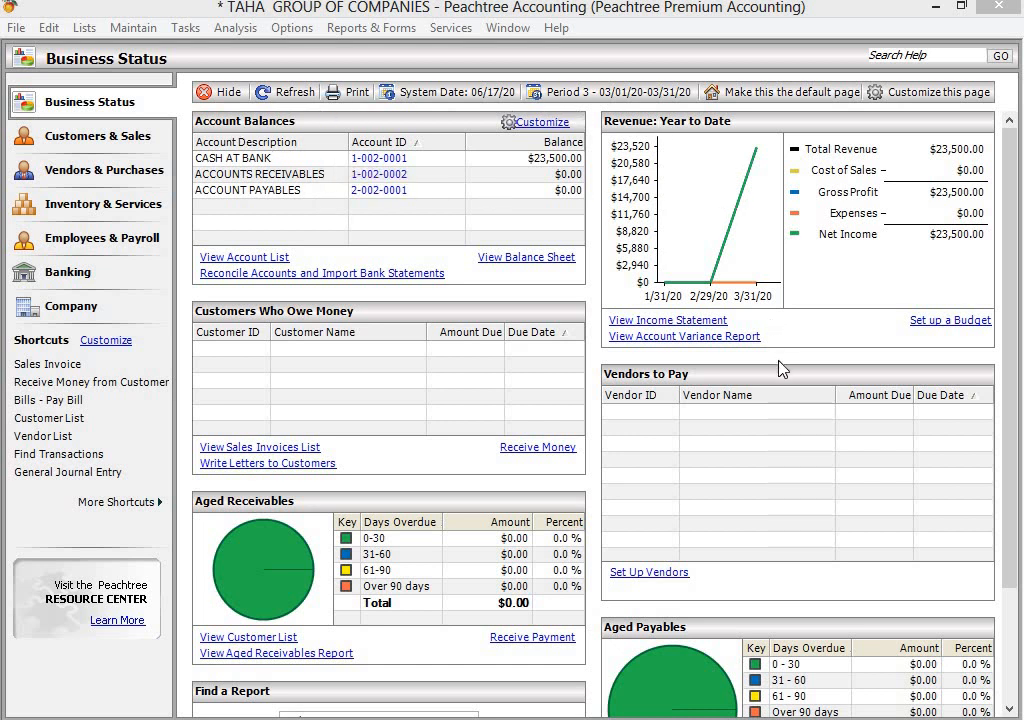
{"action": "mouse_move", "coordinate": [662, 468]}
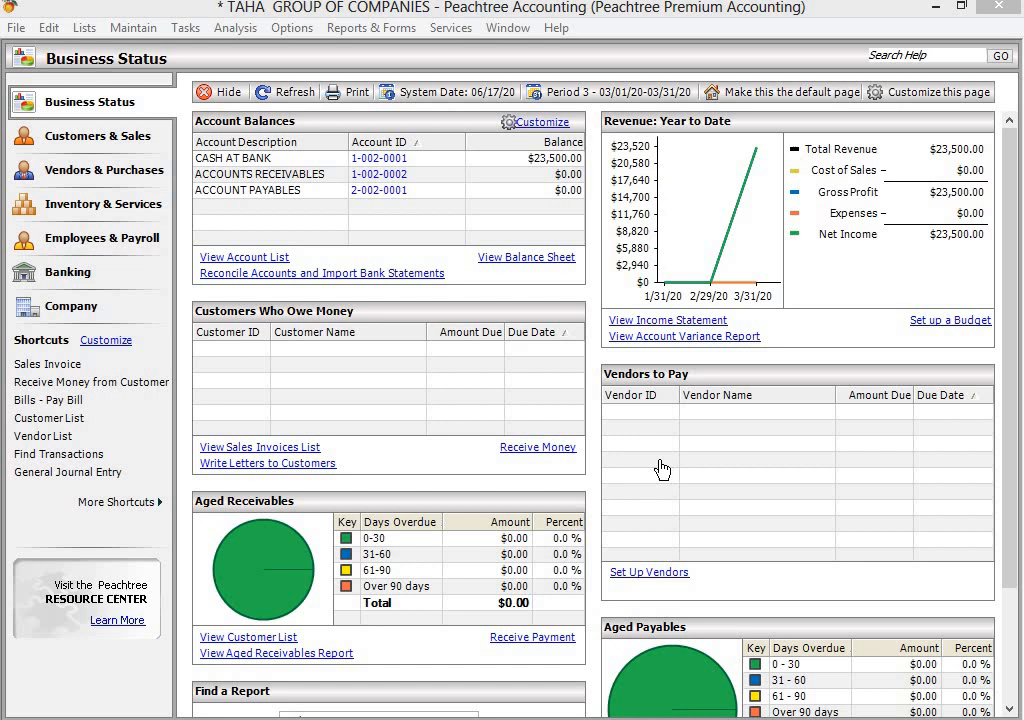
{"action": "mouse_move", "coordinate": [290, 108]}
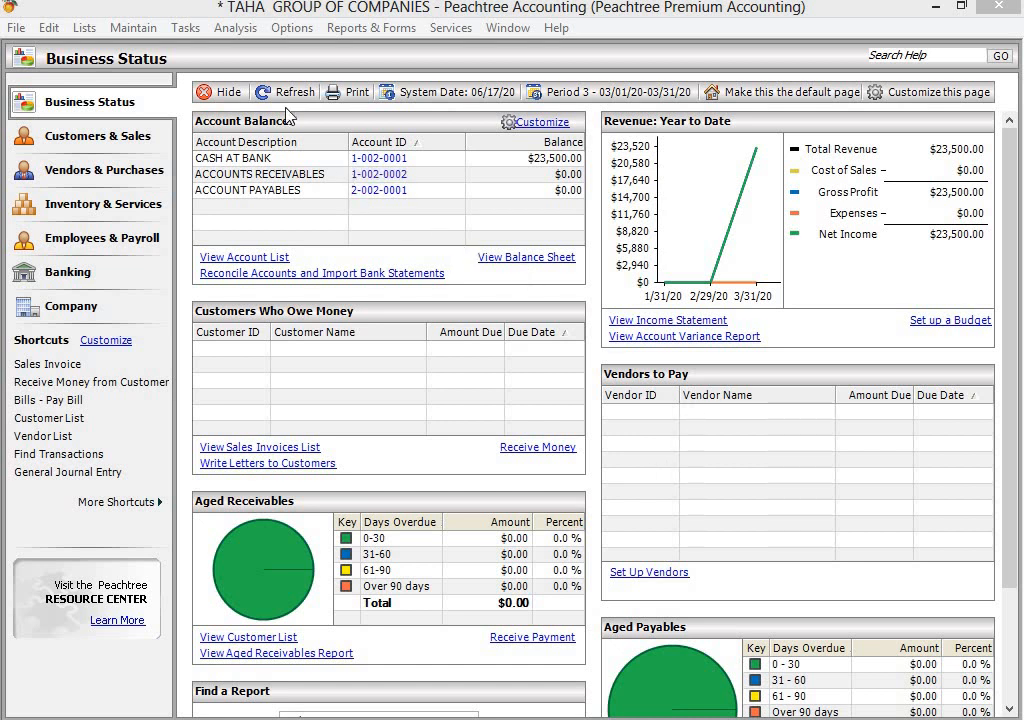
{"action": "mouse_move", "coordinate": [312, 116]}
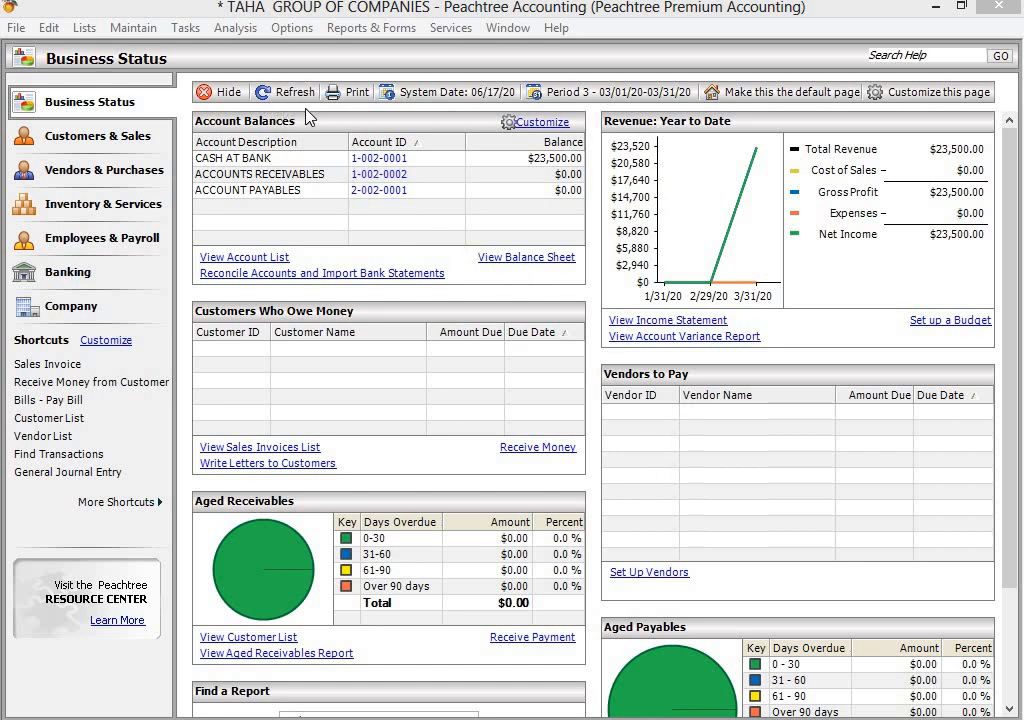
{"action": "mouse_move", "coordinate": [680, 210]}
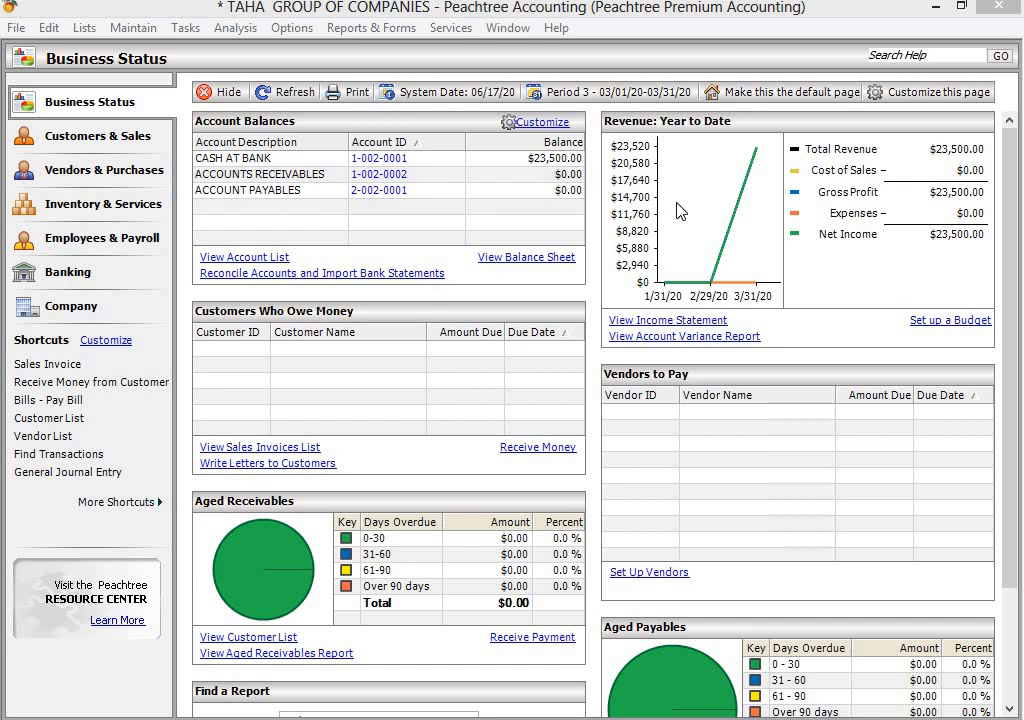
{"action": "mouse_move", "coordinate": [334, 228]}
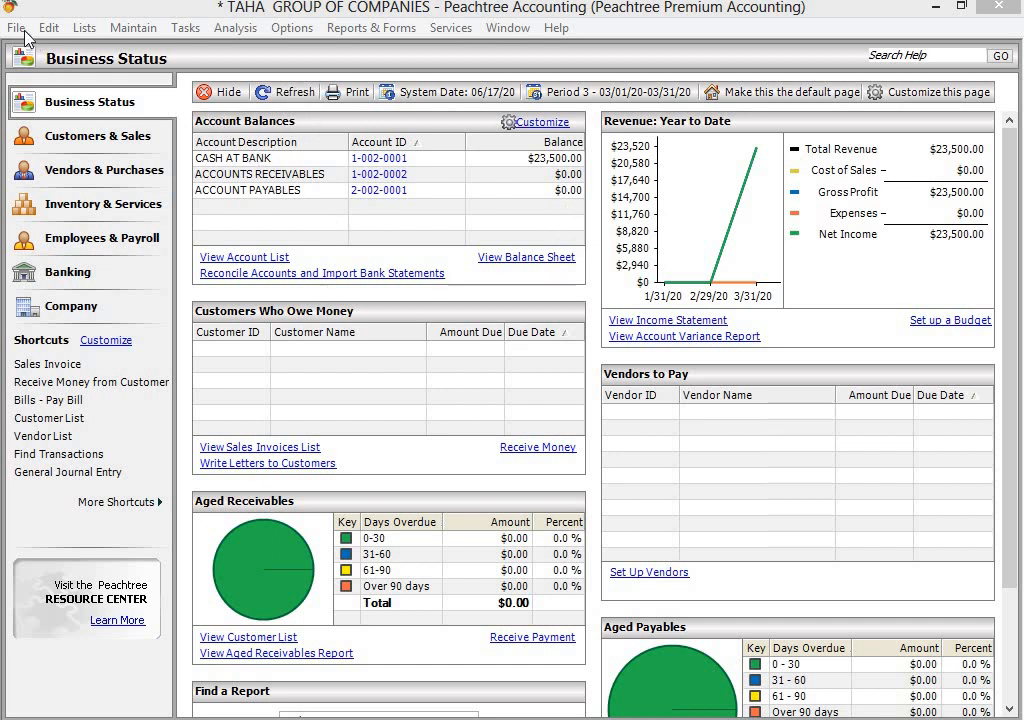
Launch the Setup Guide from the File menu's company commands
{"action": "left_click", "coordinate": [16, 28]}
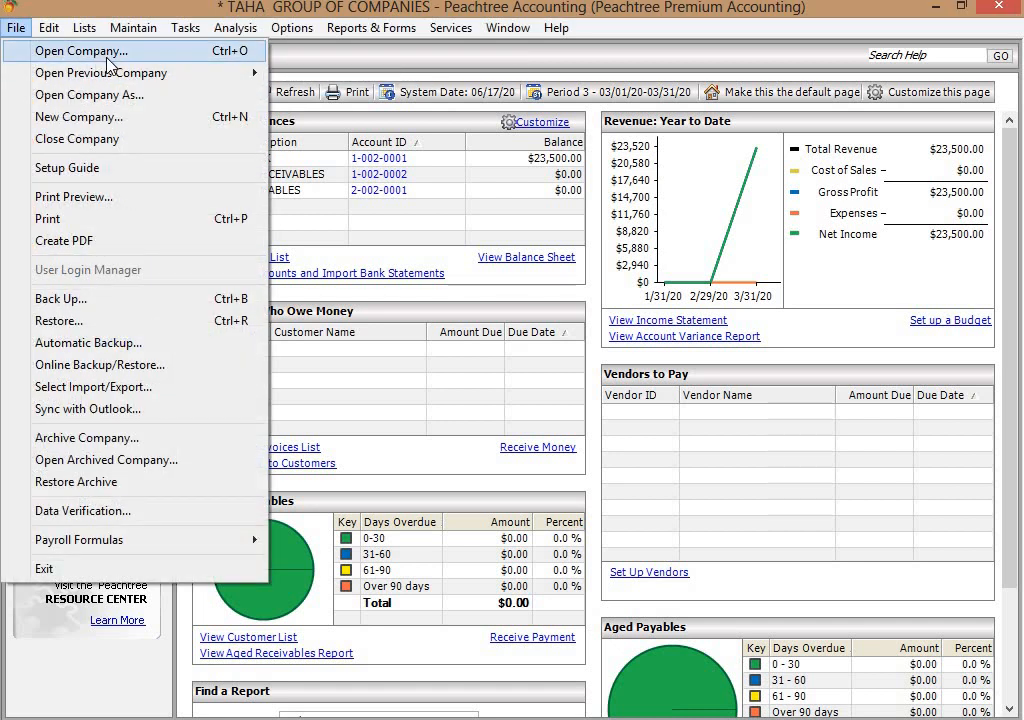
{"action": "mouse_move", "coordinate": [112, 72]}
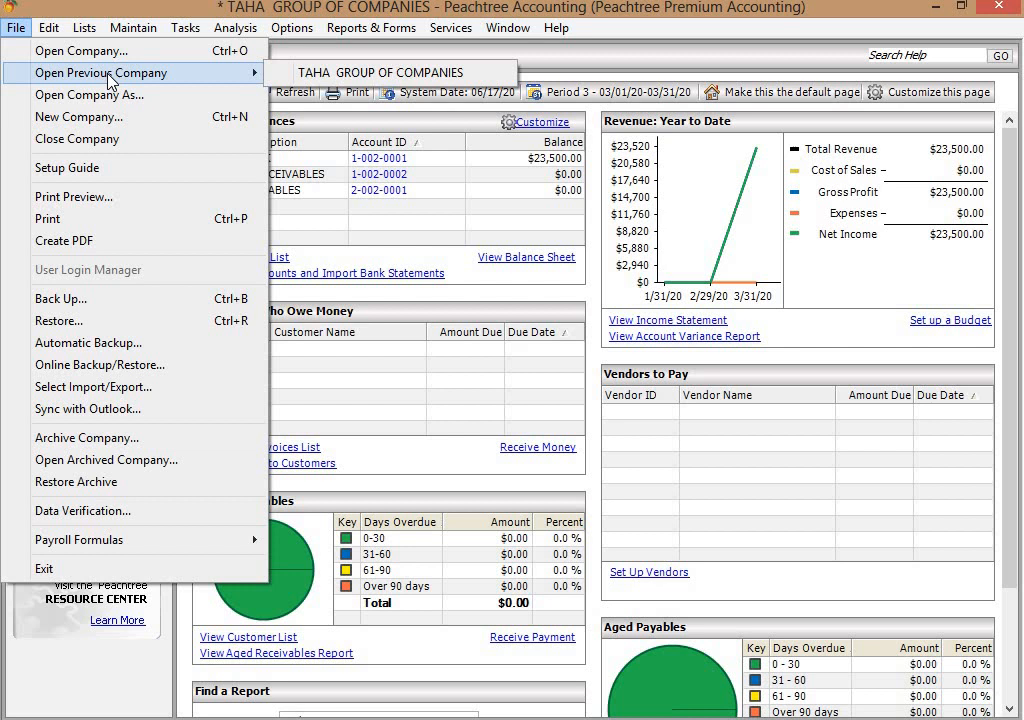
{"action": "mouse_move", "coordinate": [192, 84]}
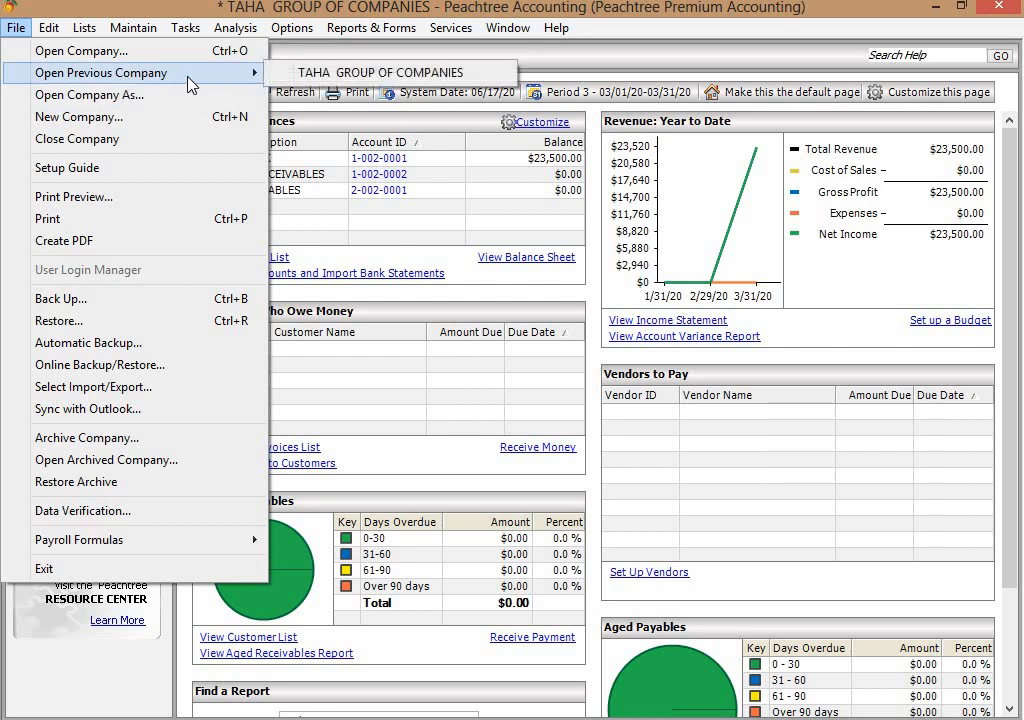
{"action": "mouse_move", "coordinate": [256, 80]}
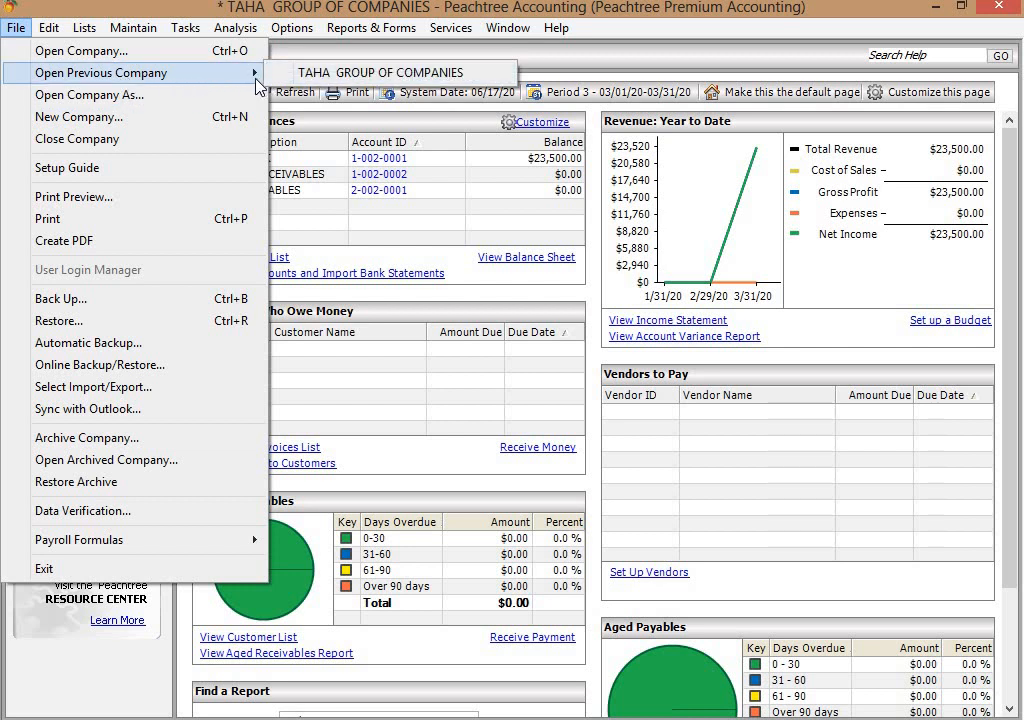
{"action": "mouse_move", "coordinate": [316, 84]}
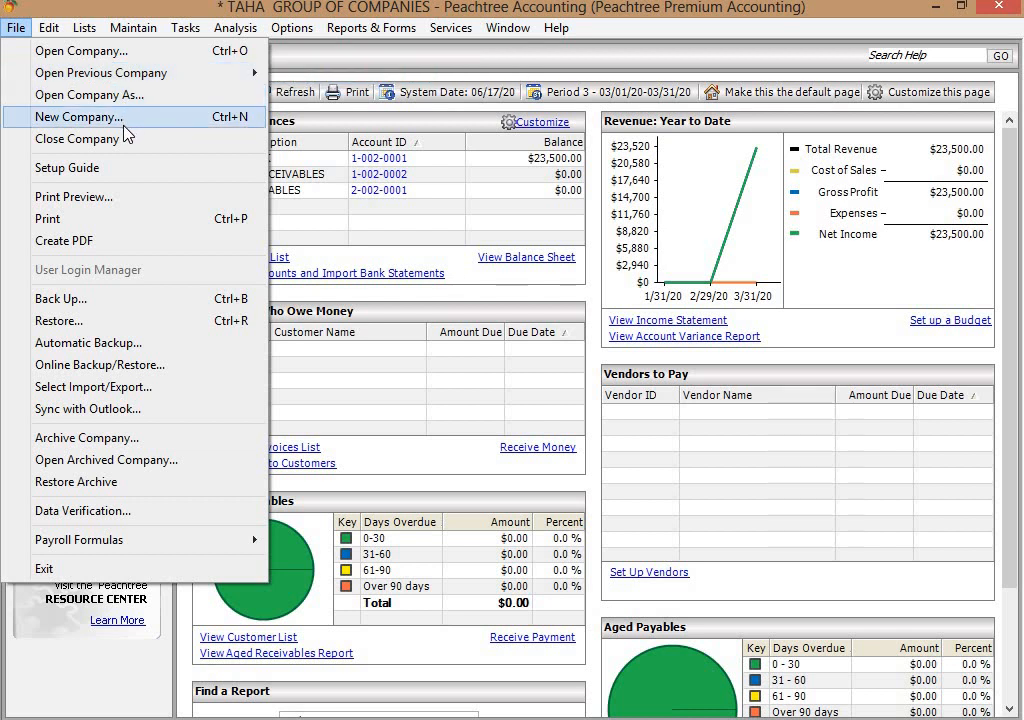
{"action": "mouse_move", "coordinate": [96, 144]}
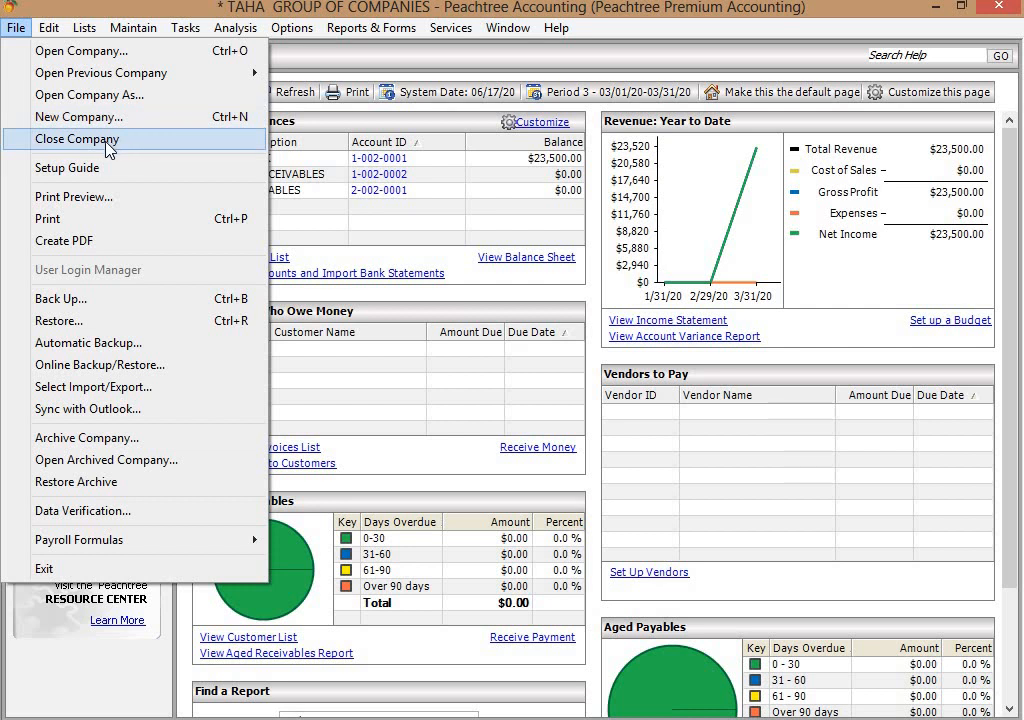
{"action": "mouse_move", "coordinate": [100, 168]}
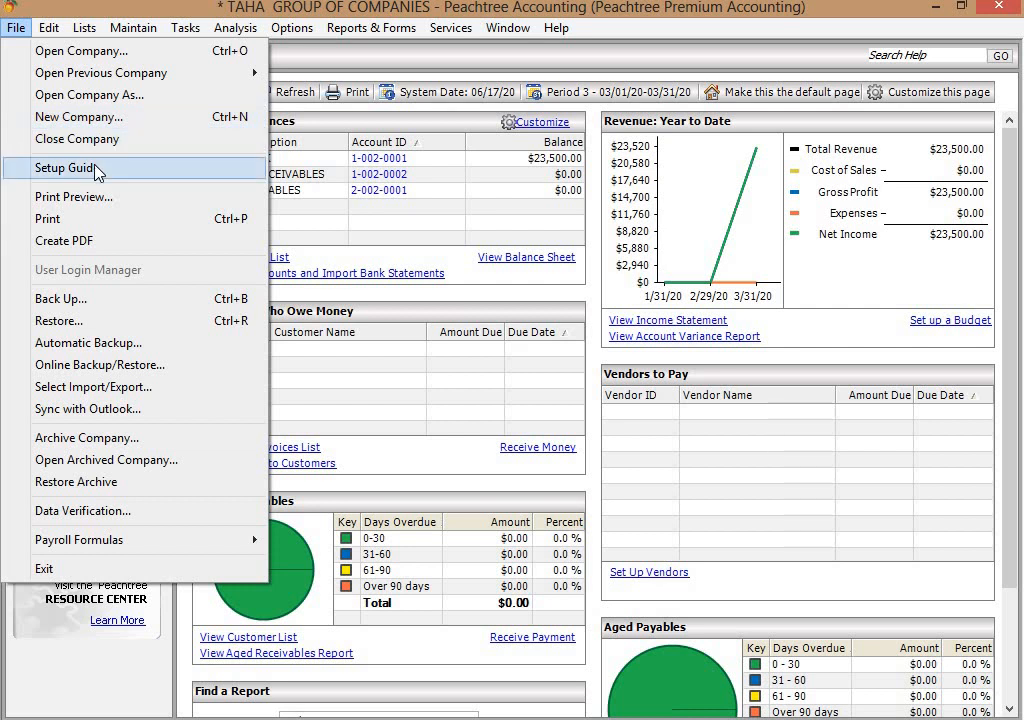
{"action": "left_click", "coordinate": [68, 168]}
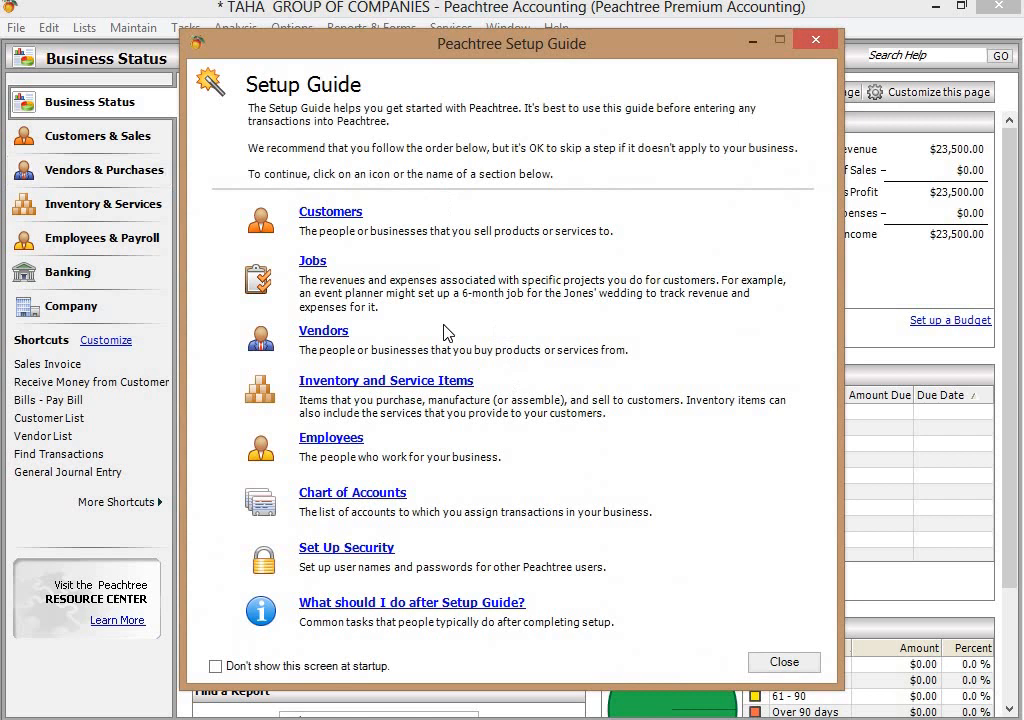
{"action": "mouse_move", "coordinate": [844, 674]}
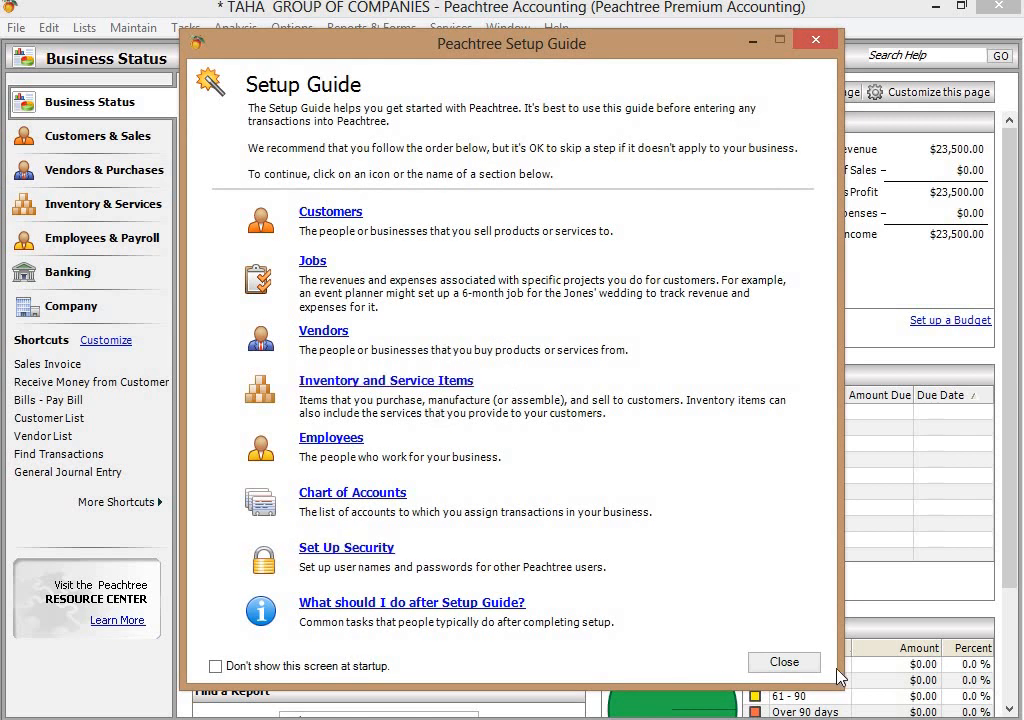
{"action": "mouse_move", "coordinate": [792, 668]}
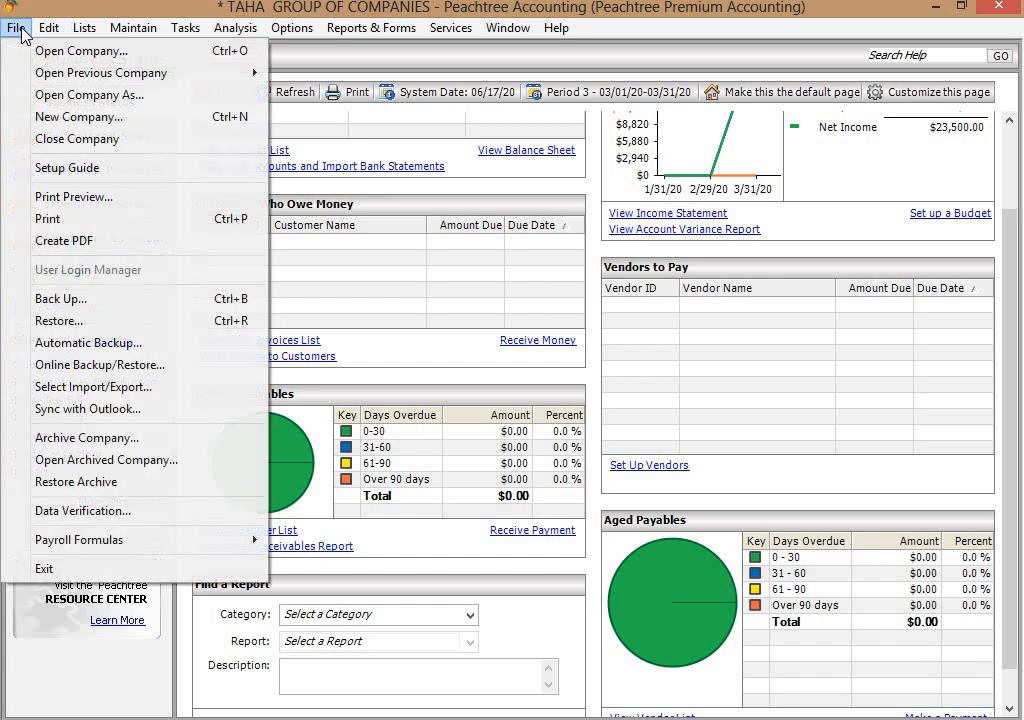
{"action": "mouse_move", "coordinate": [64, 240]}
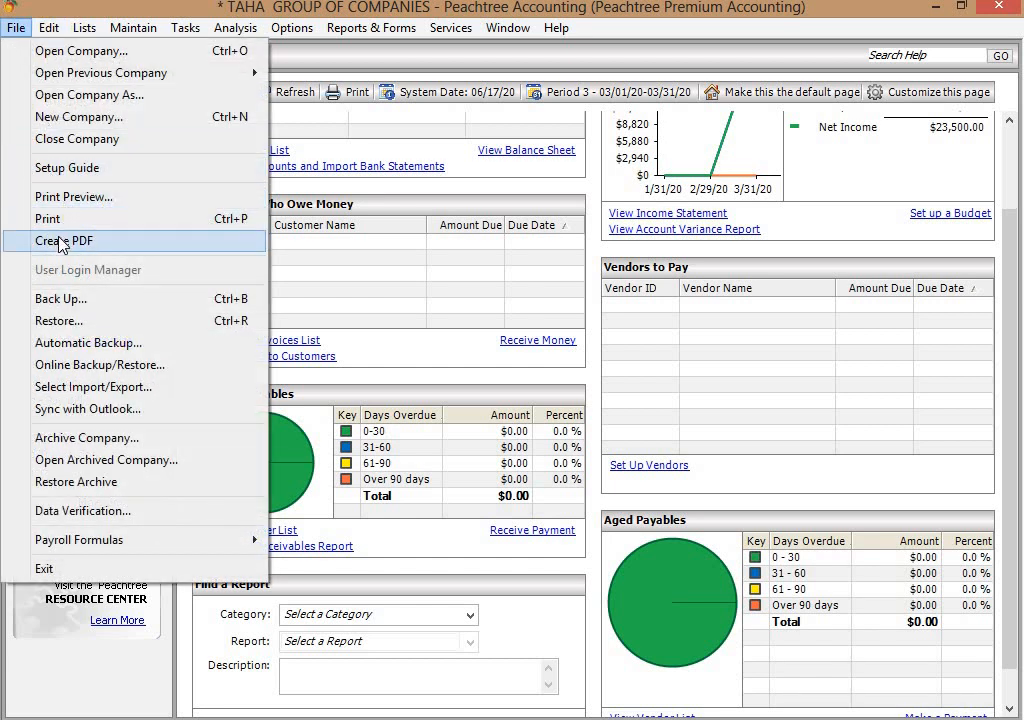
{"action": "mouse_move", "coordinate": [98, 300]}
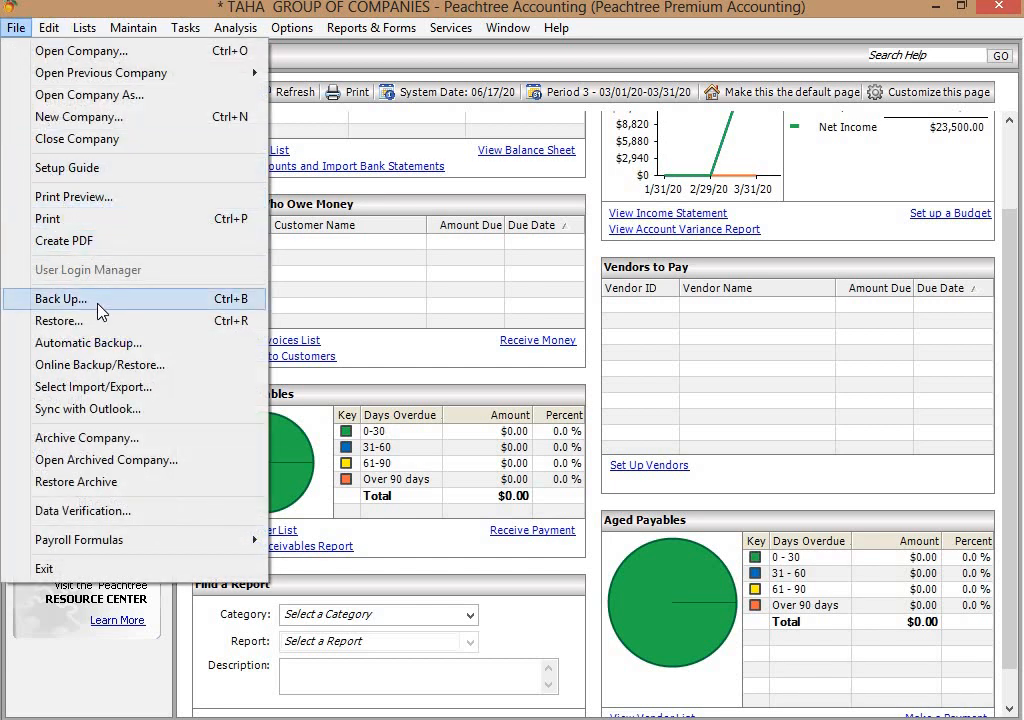
{"action": "mouse_move", "coordinate": [88, 344]}
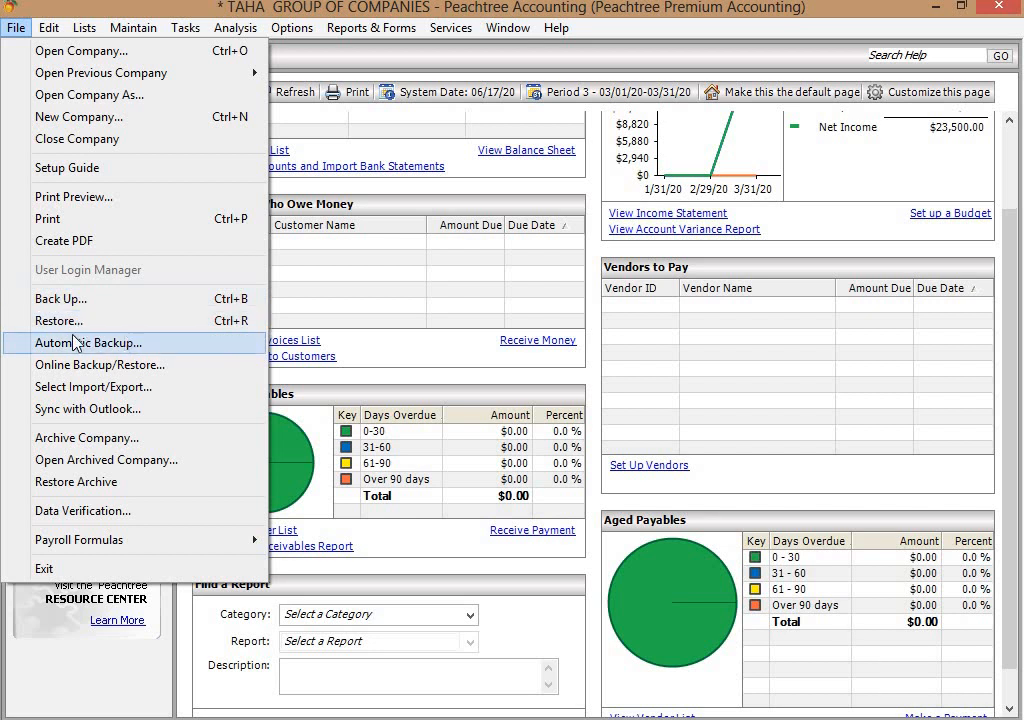
{"action": "mouse_move", "coordinate": [90, 382]}
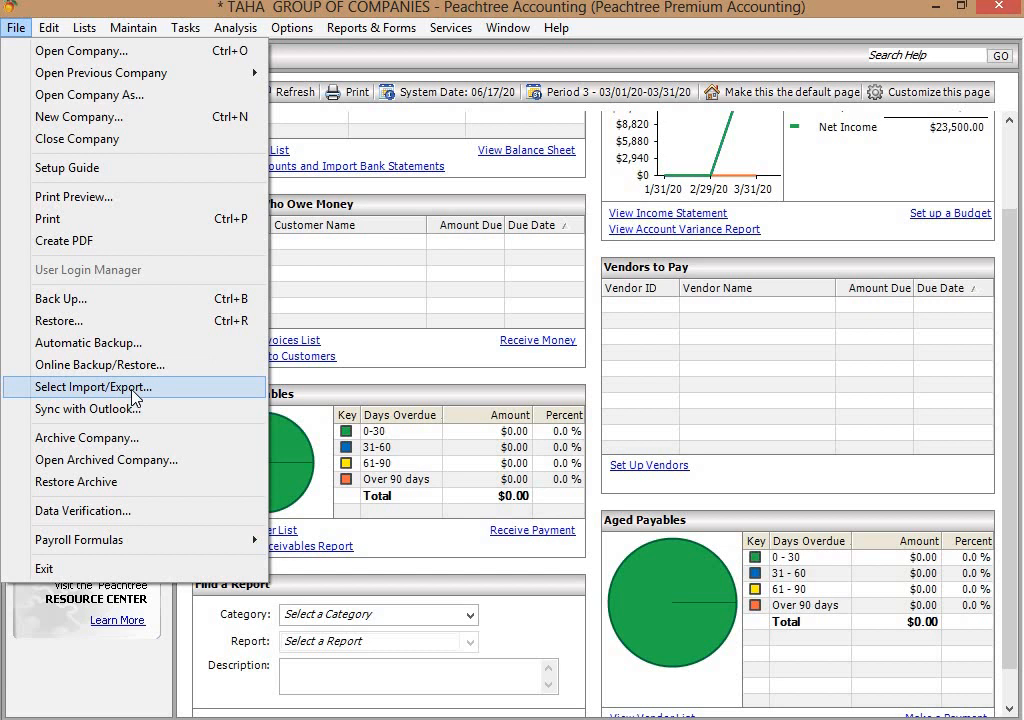
{"action": "mouse_move", "coordinate": [88, 408]}
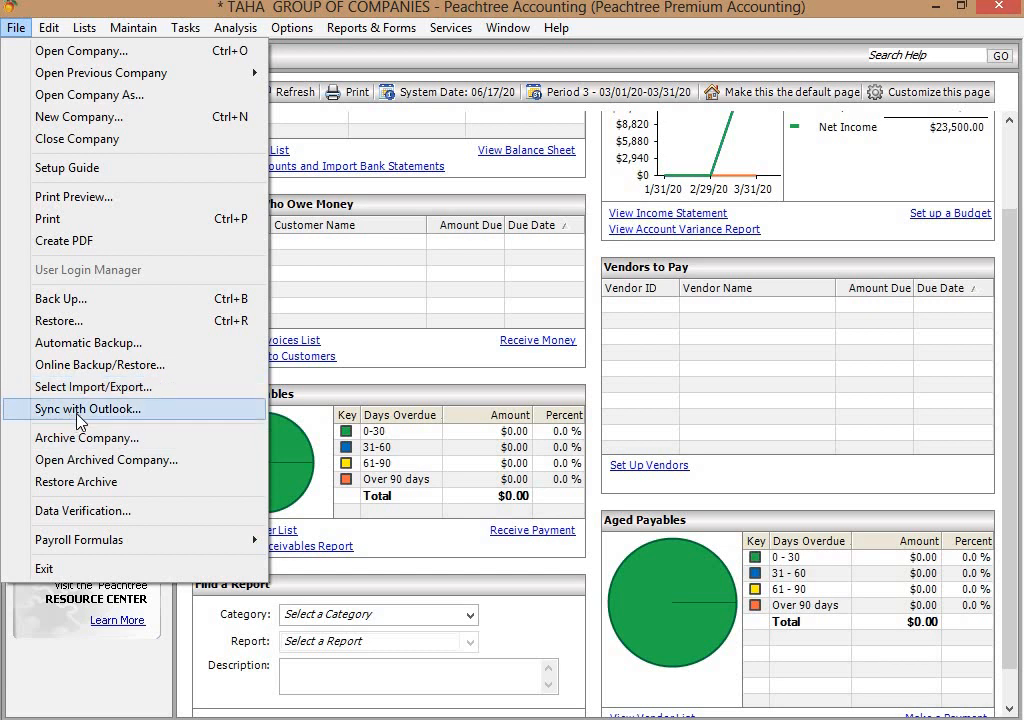
{"action": "mouse_move", "coordinate": [124, 428]}
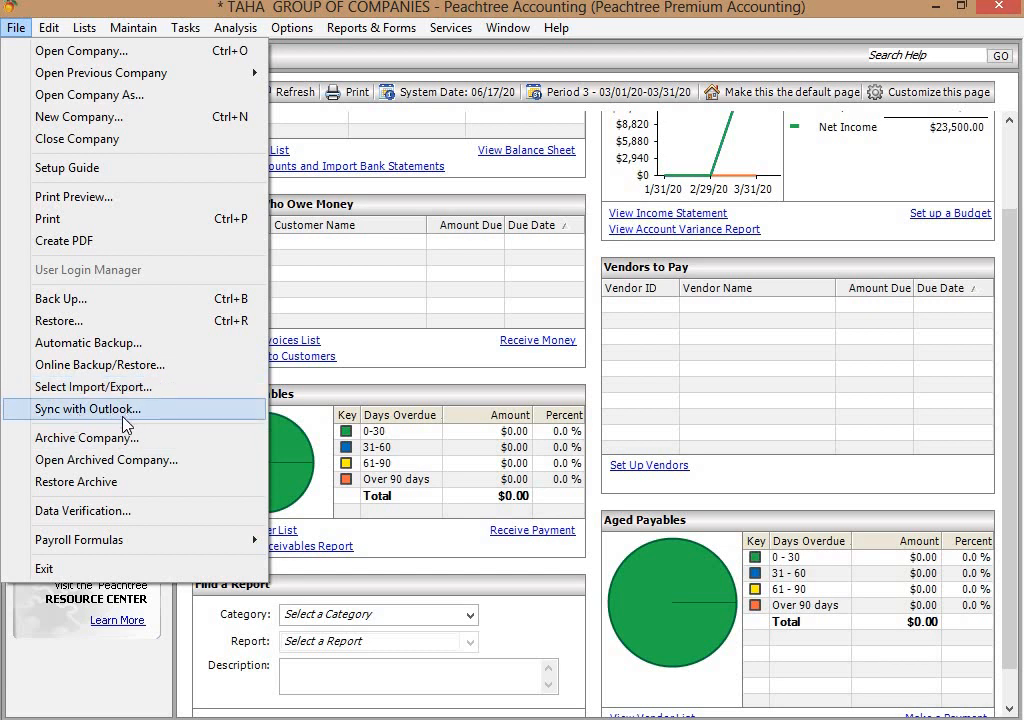
{"action": "mouse_move", "coordinate": [88, 412]}
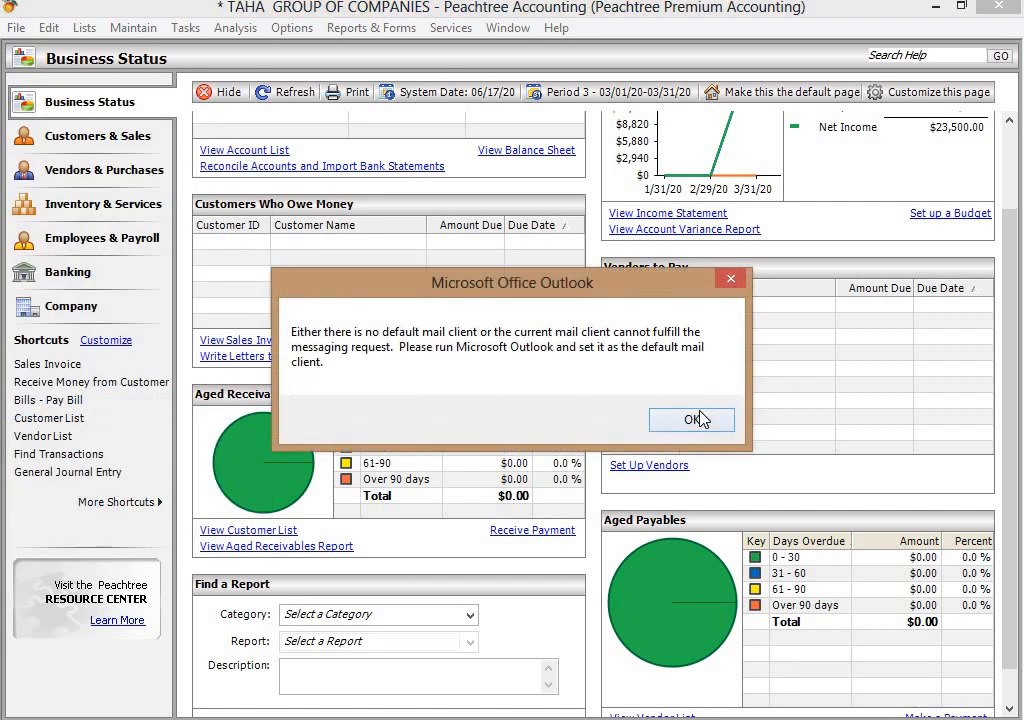
{"action": "left_click", "coordinate": [692, 420]}
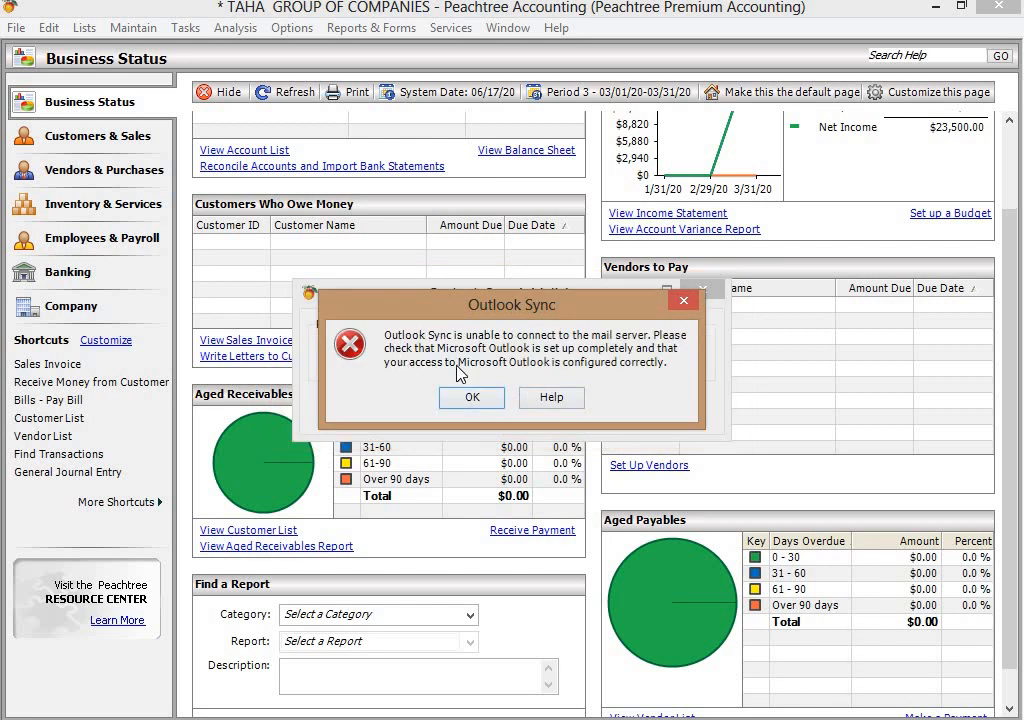
{"action": "left_click", "coordinate": [472, 396]}
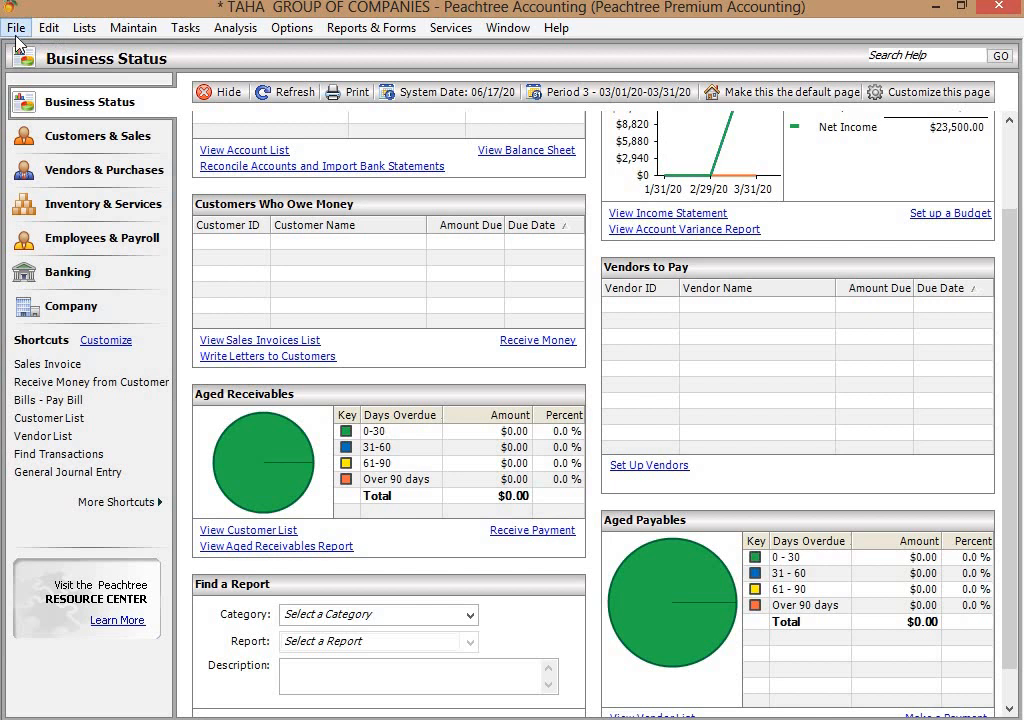
{"action": "left_click", "coordinate": [18, 28]}
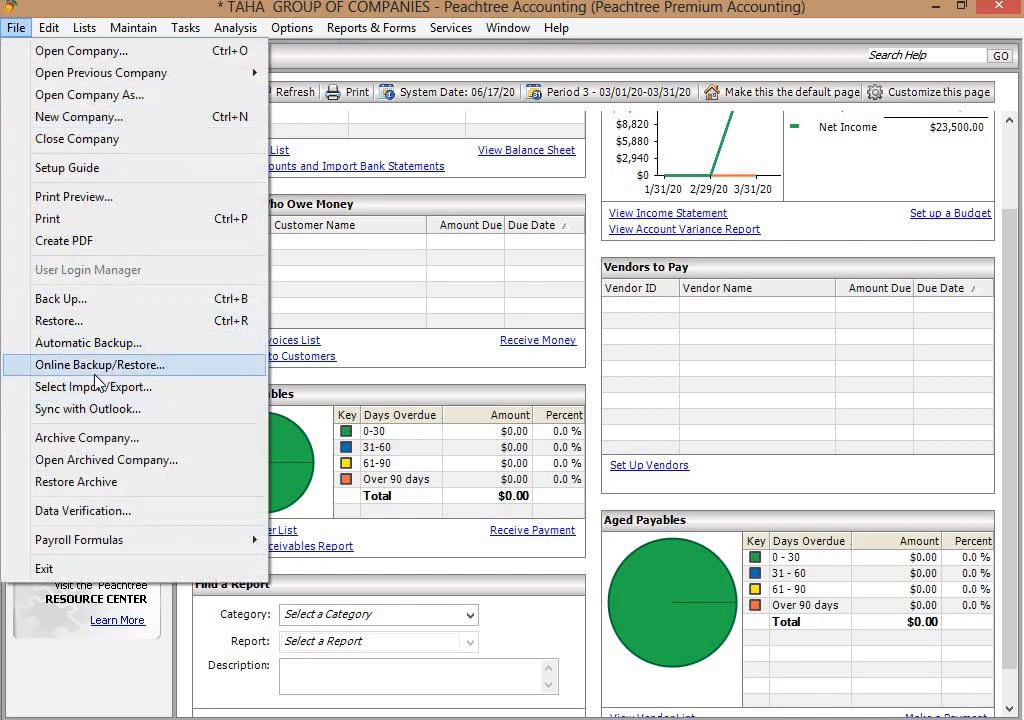
{"action": "mouse_move", "coordinate": [90, 432]}
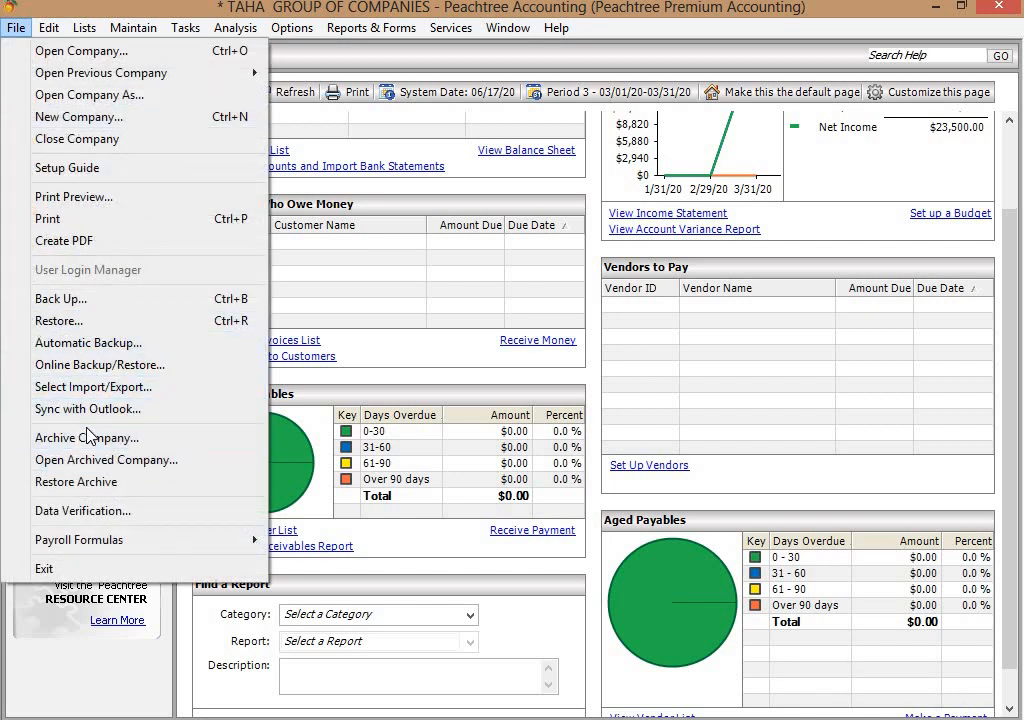
{"action": "mouse_move", "coordinate": [76, 482]}
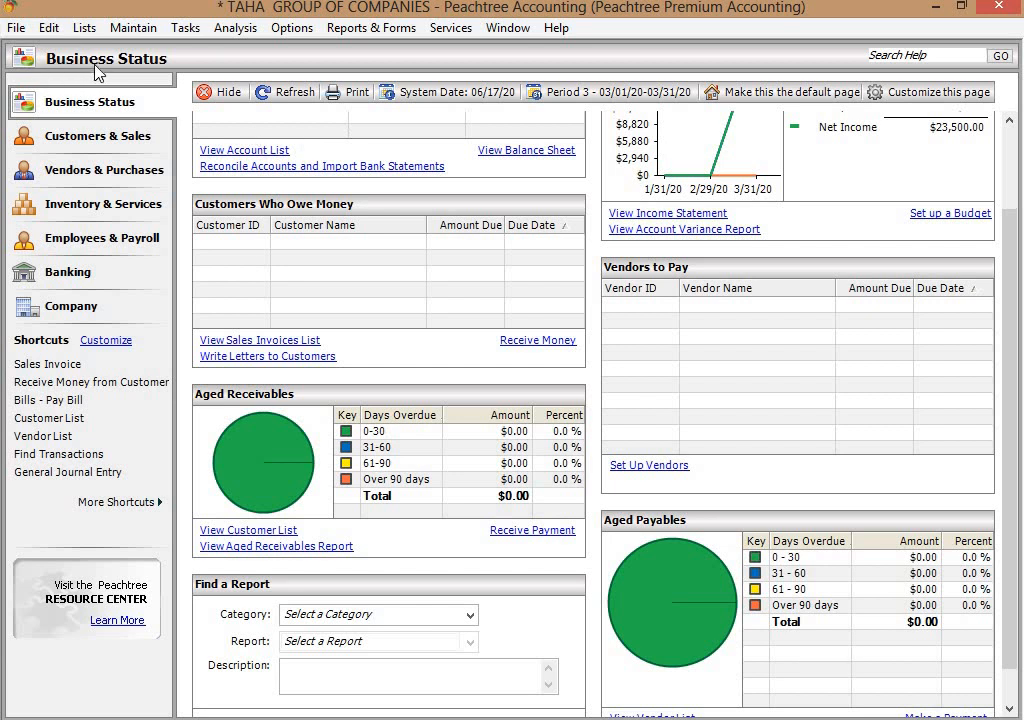
{"action": "mouse_move", "coordinate": [840, 236]}
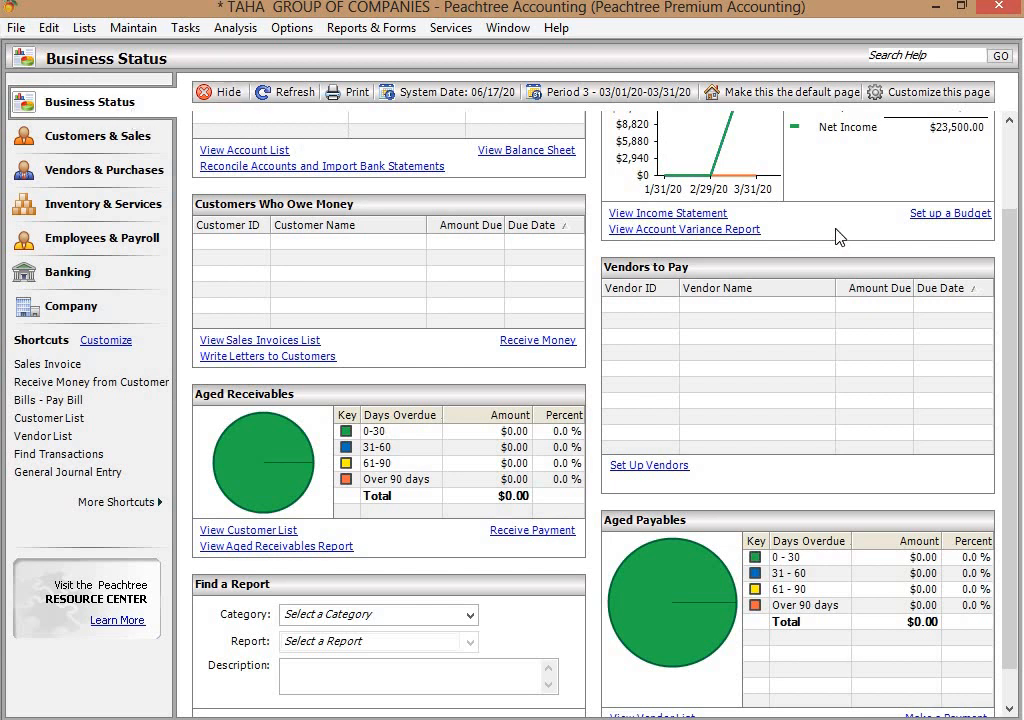
{"action": "mouse_move", "coordinate": [780, 334]}
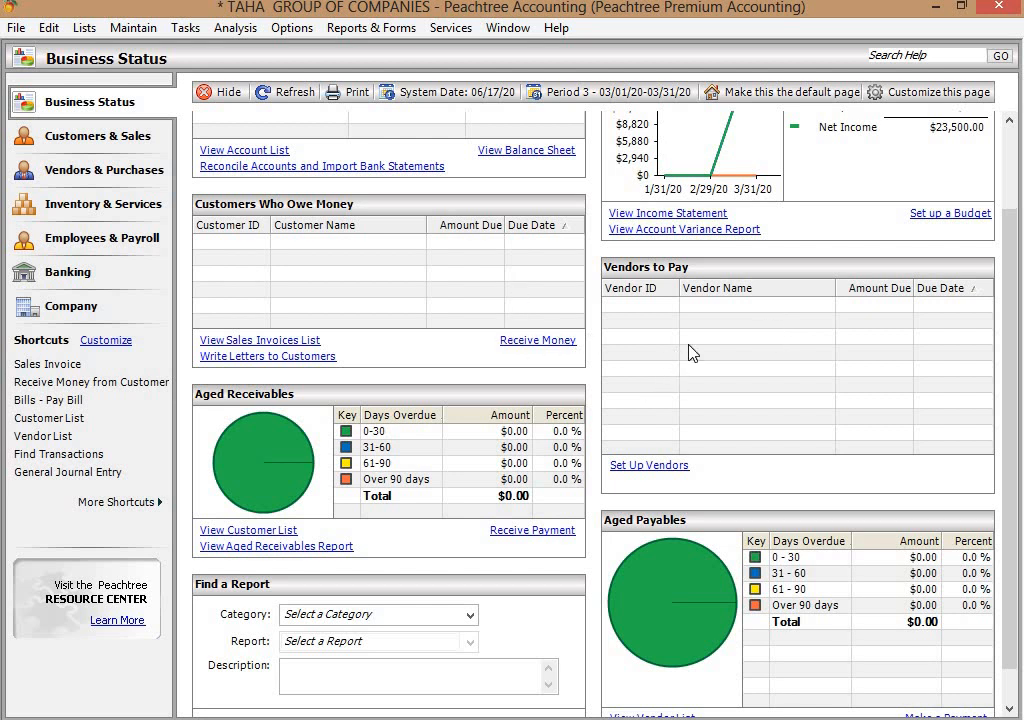
{"action": "mouse_move", "coordinate": [228, 236]}
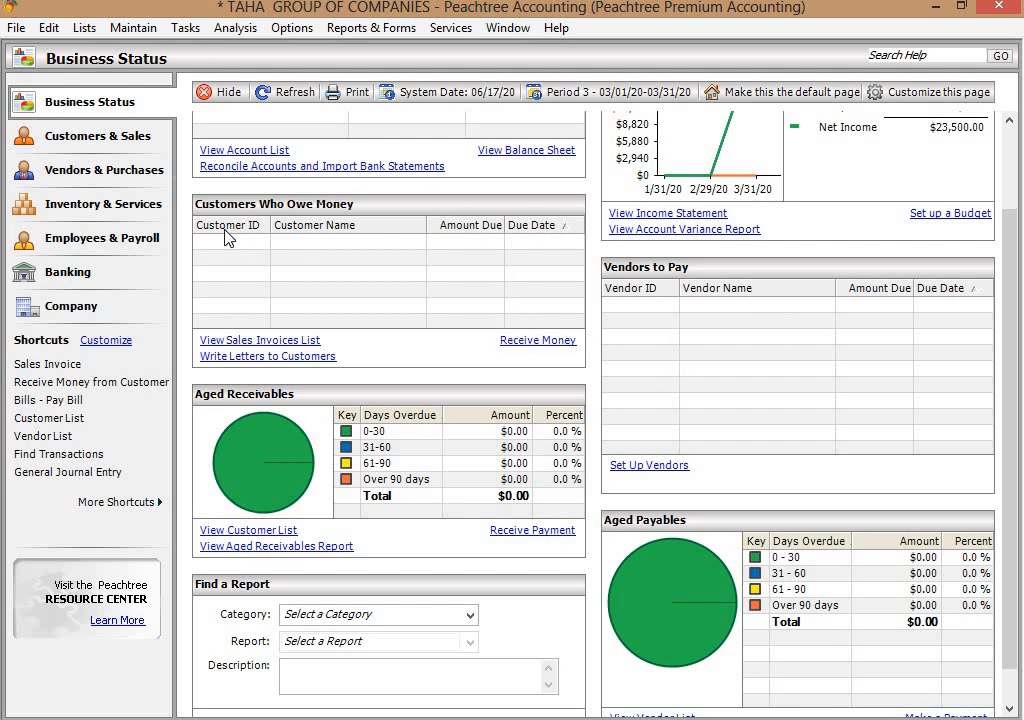
{"action": "mouse_move", "coordinate": [360, 312]}
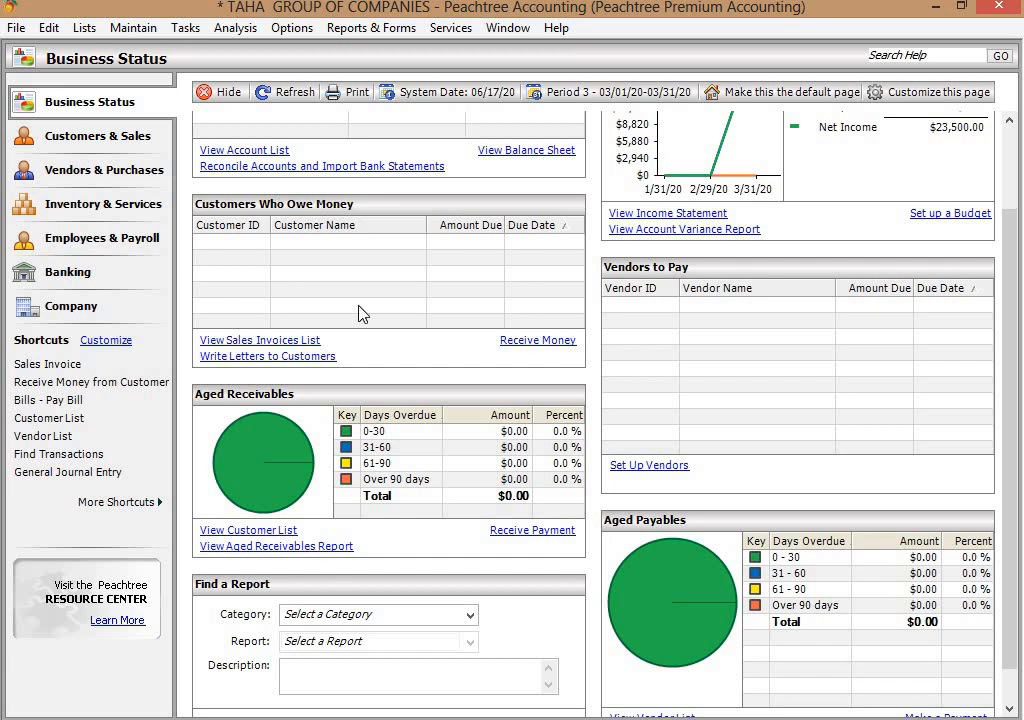
{"action": "mouse_move", "coordinate": [390, 270]}
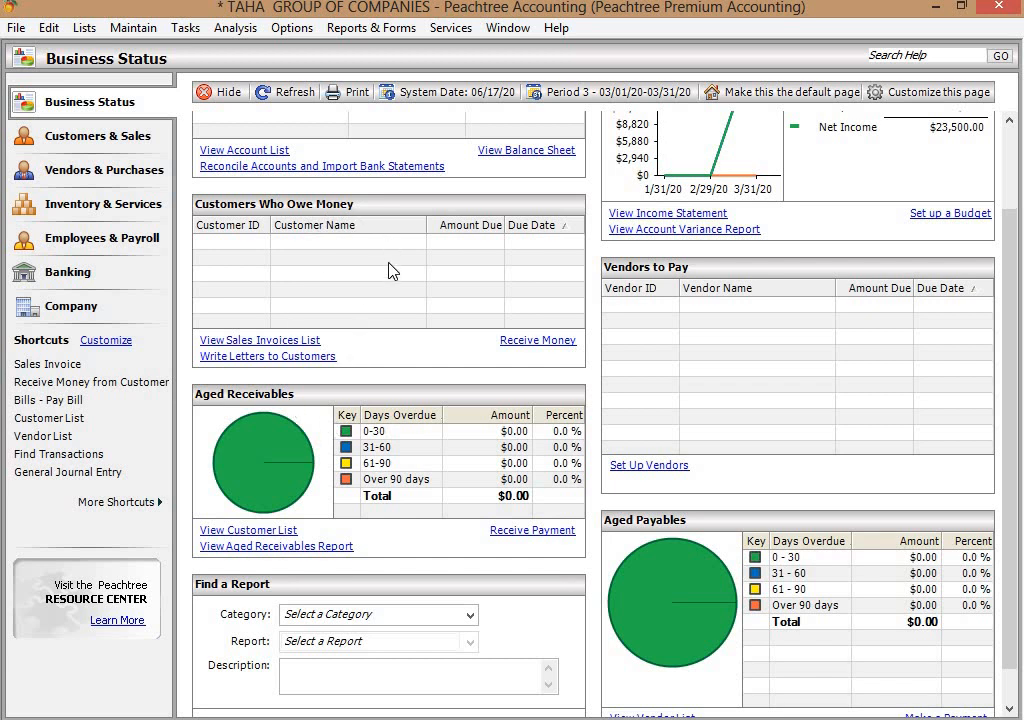
{"action": "mouse_move", "coordinate": [268, 402]}
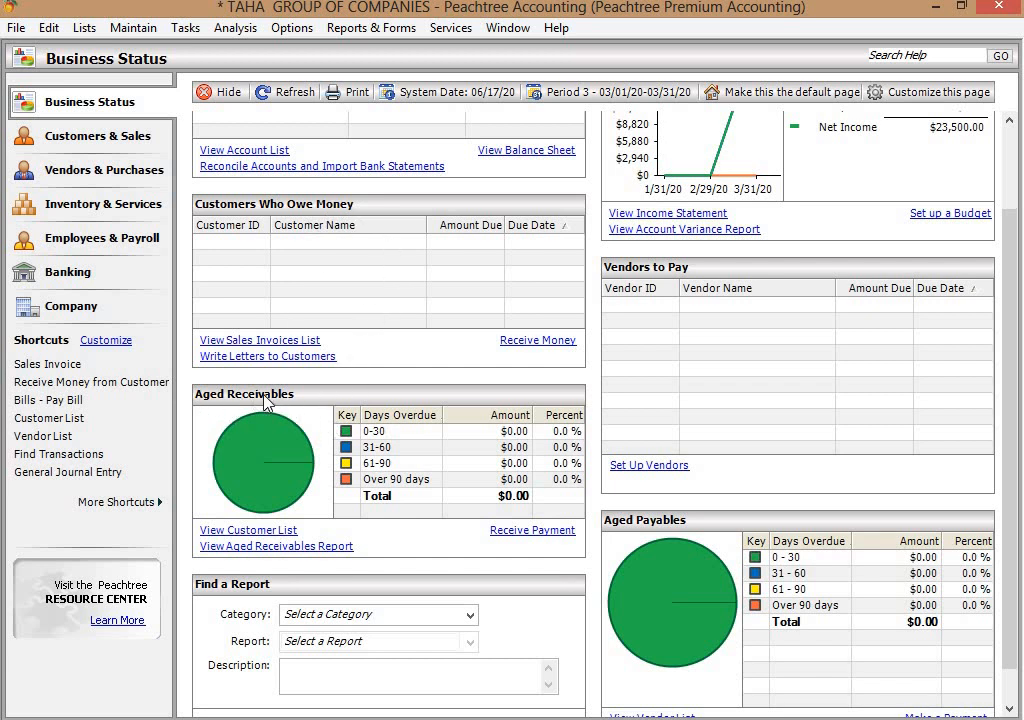
{"action": "mouse_move", "coordinate": [318, 556]}
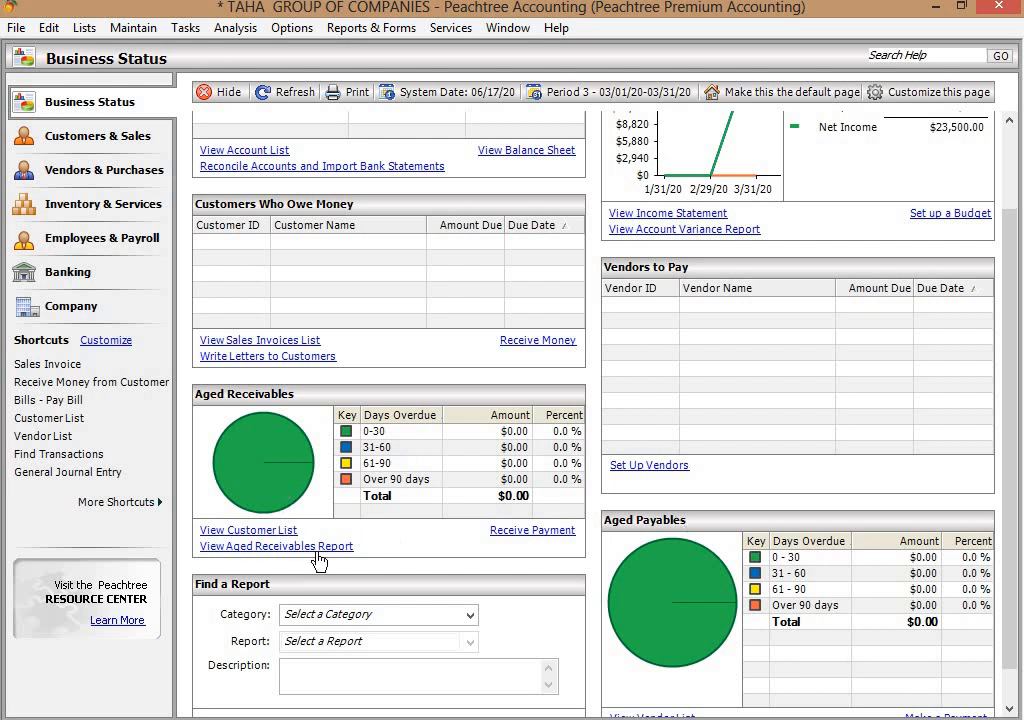
{"action": "mouse_move", "coordinate": [288, 474]}
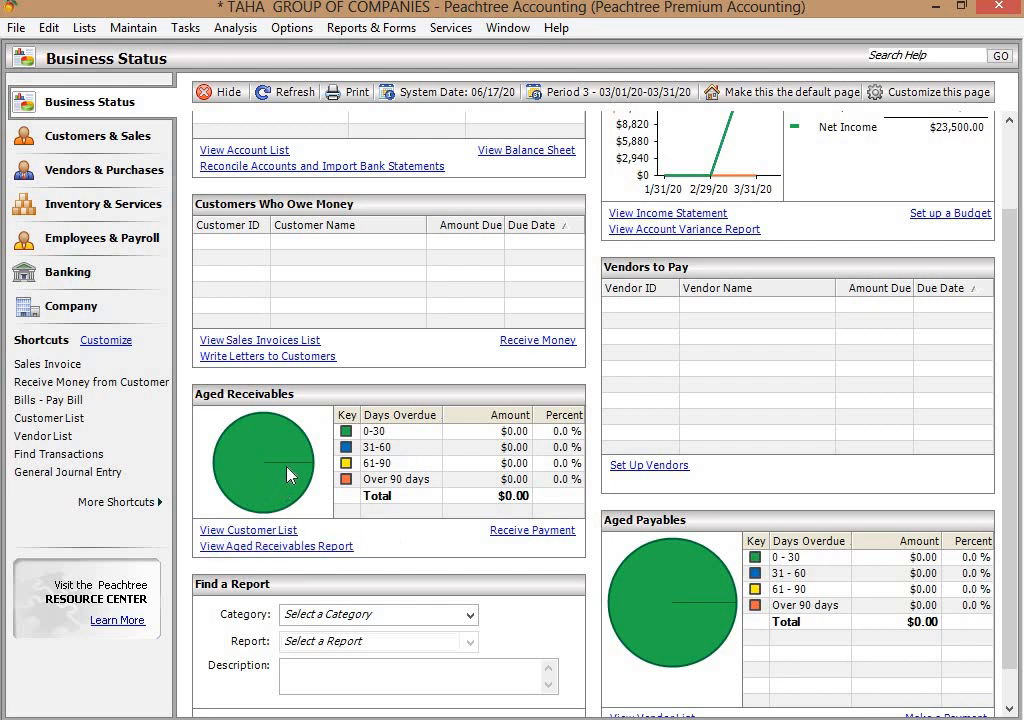
{"action": "mouse_move", "coordinate": [708, 318]}
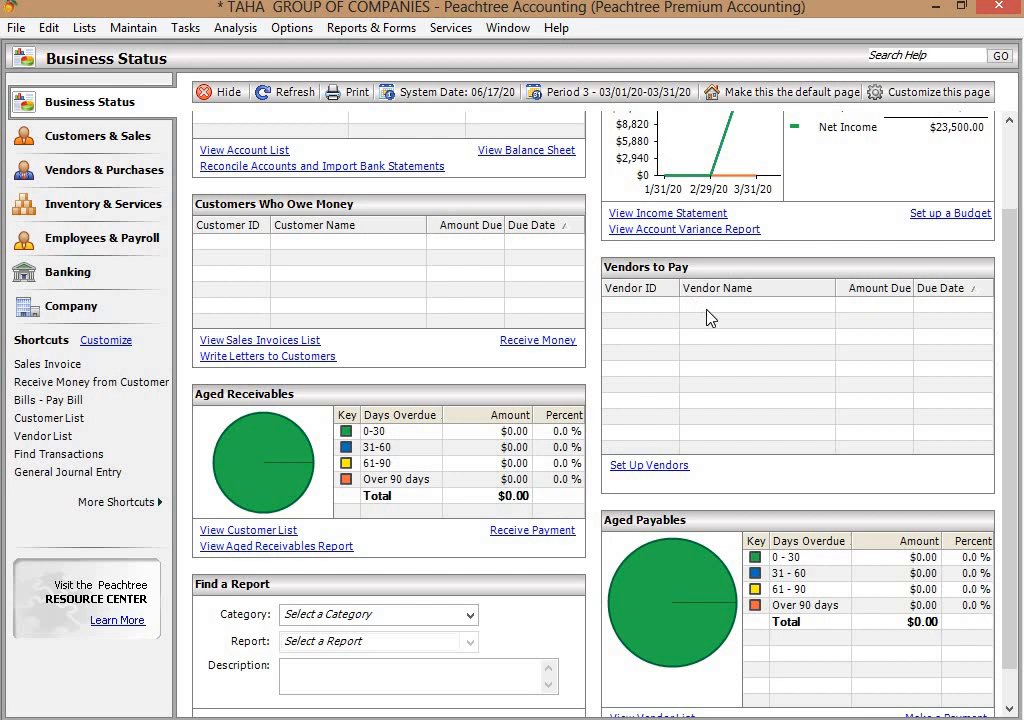
{"action": "mouse_move", "coordinate": [1014, 288]}
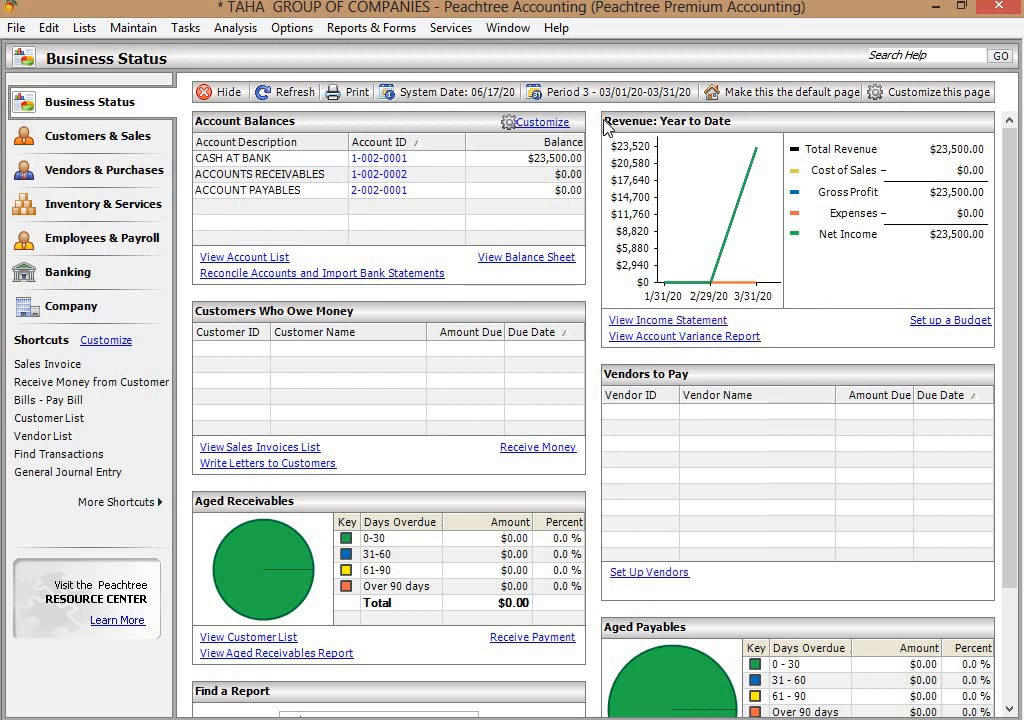
{"action": "mouse_move", "coordinate": [704, 258]}
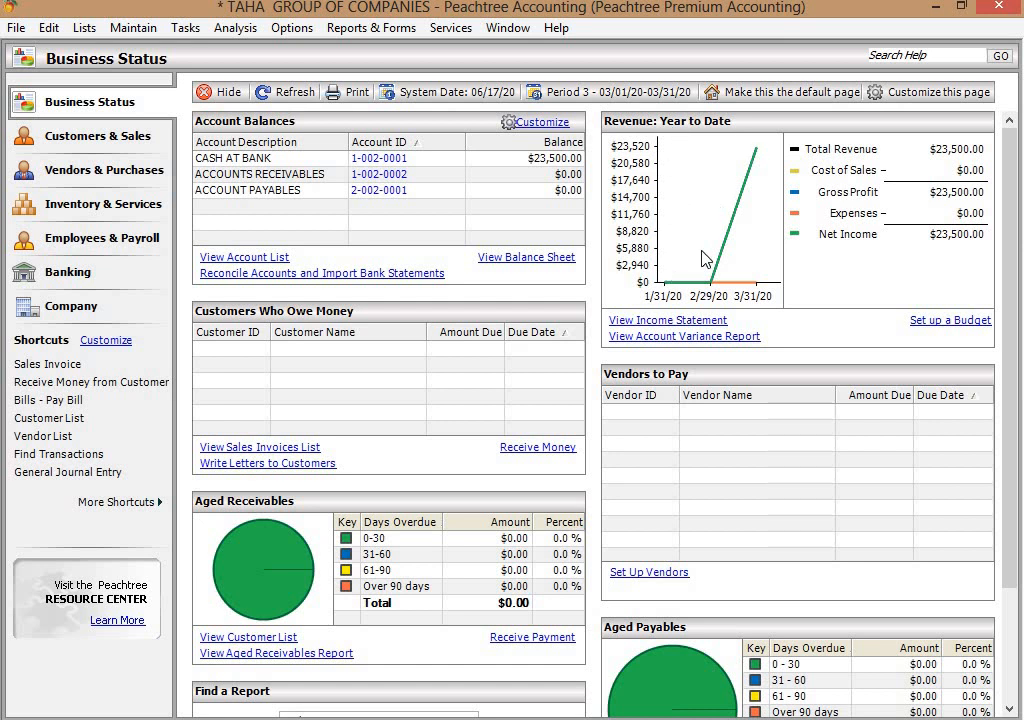
{"action": "mouse_move", "coordinate": [764, 292]}
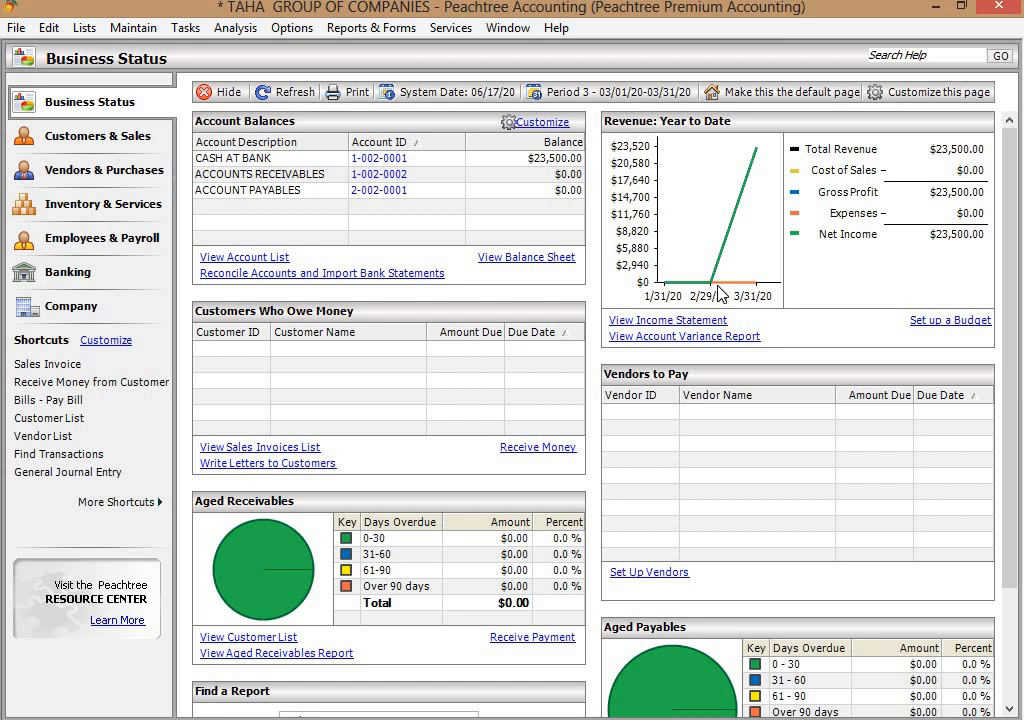
{"action": "mouse_move", "coordinate": [680, 318]}
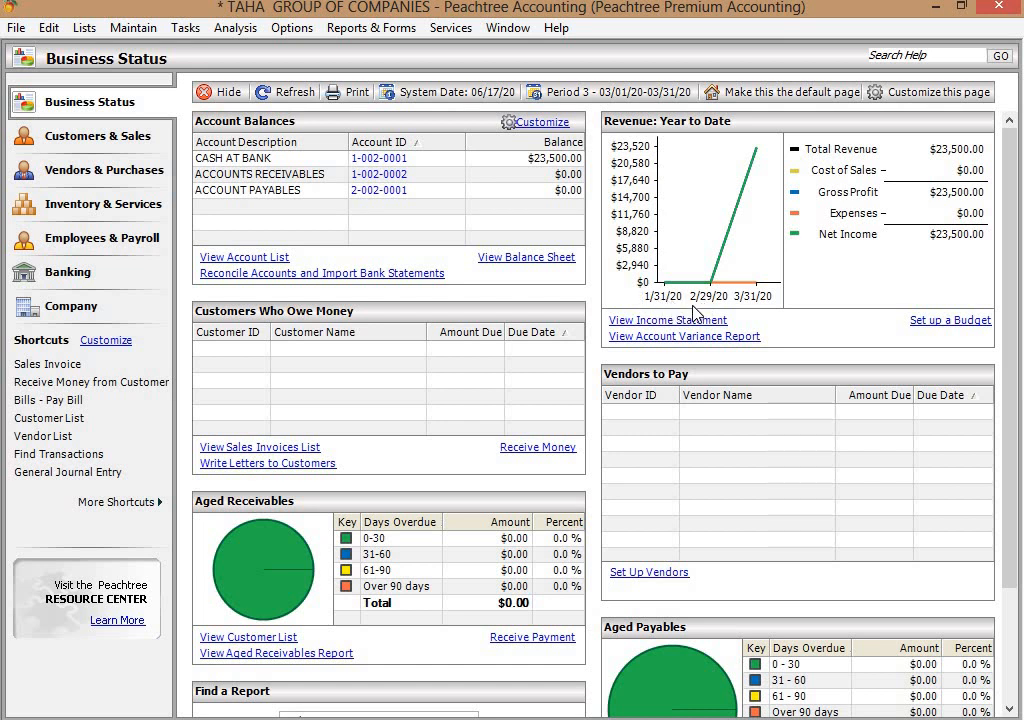
{"action": "mouse_move", "coordinate": [720, 314]}
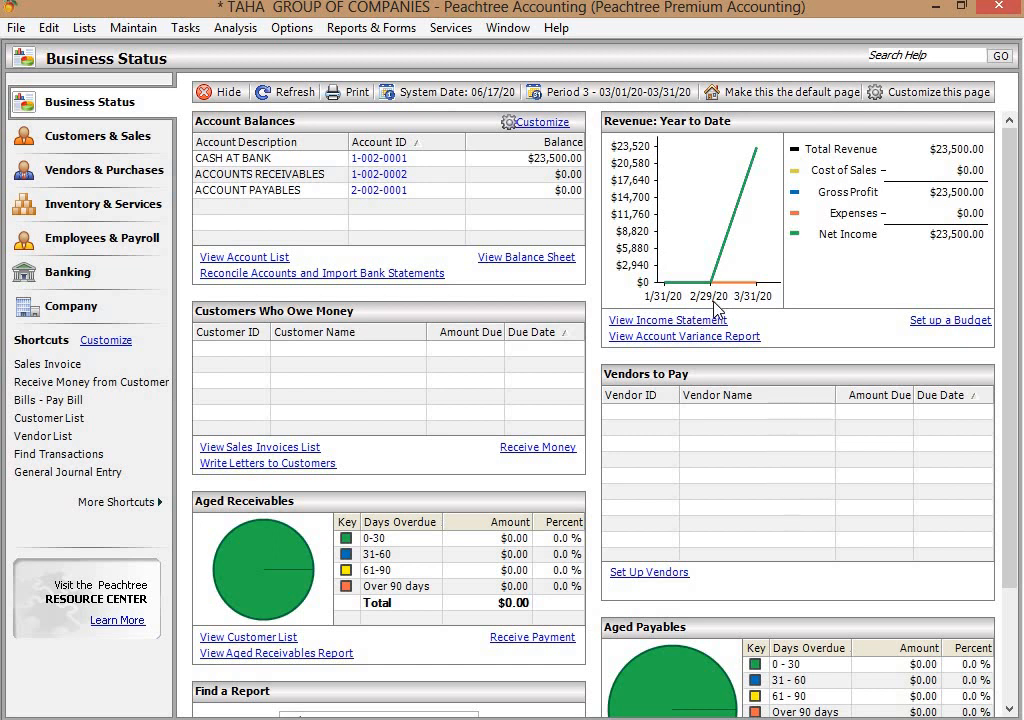
{"action": "mouse_move", "coordinate": [736, 306]}
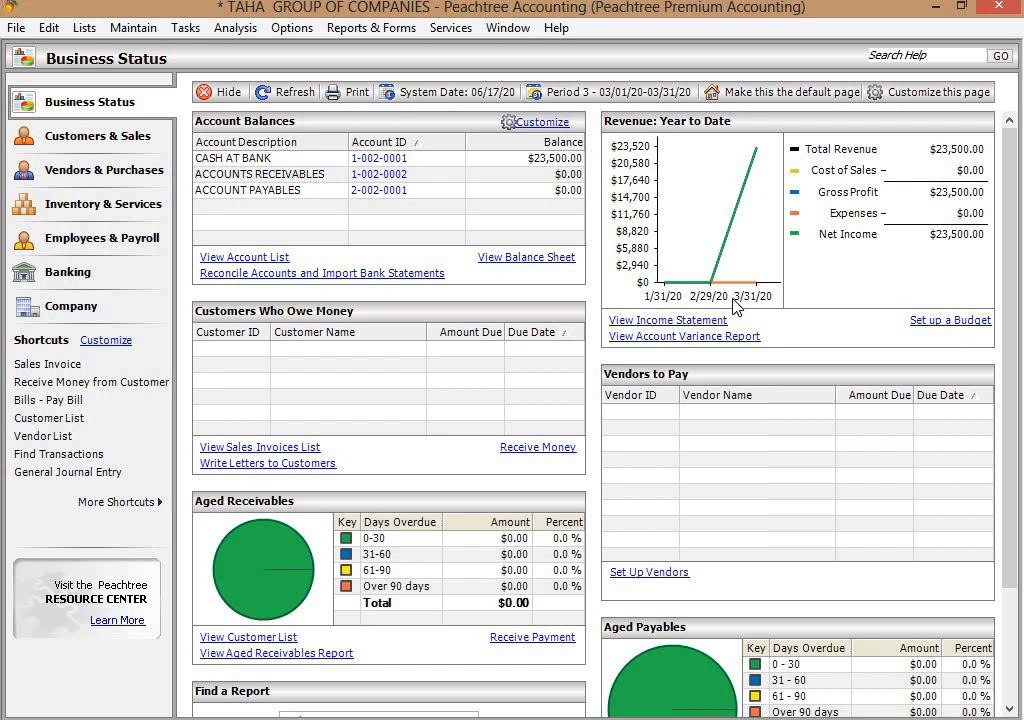
{"action": "mouse_move", "coordinate": [760, 304]}
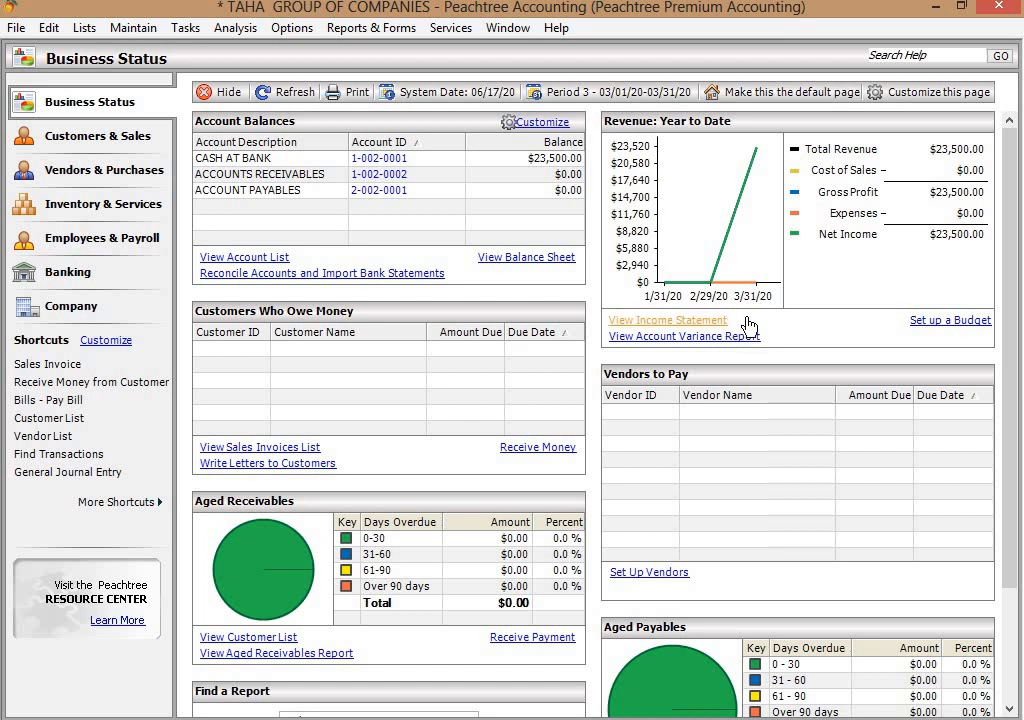
{"action": "mouse_move", "coordinate": [778, 316]}
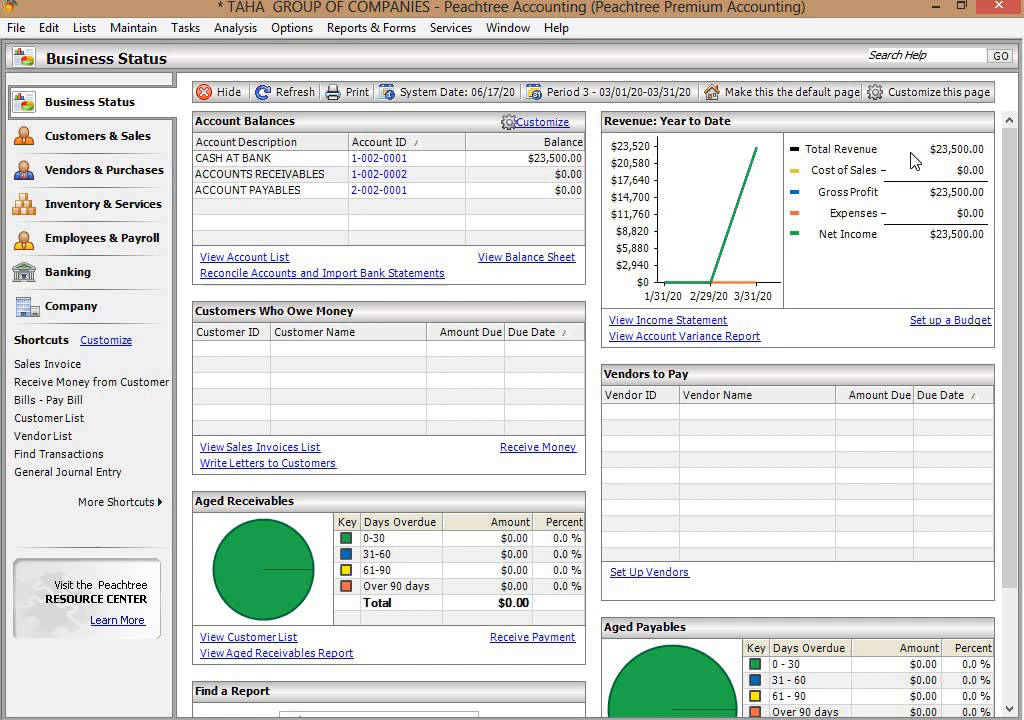
{"action": "mouse_move", "coordinate": [938, 156]}
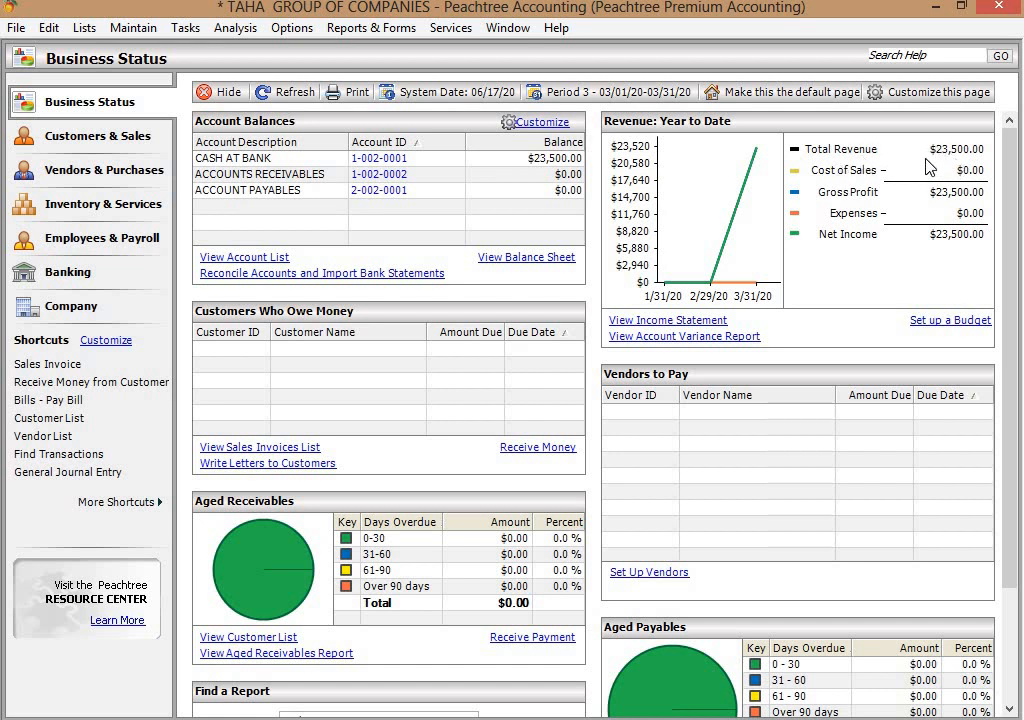
{"action": "mouse_move", "coordinate": [920, 202]}
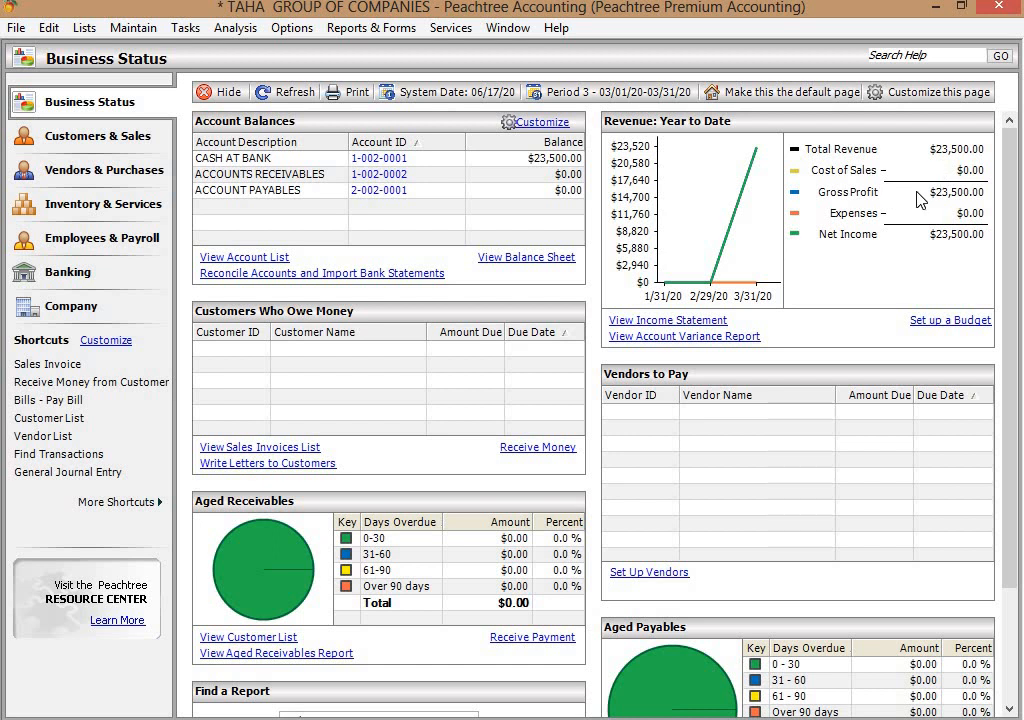
{"action": "mouse_move", "coordinate": [324, 200]}
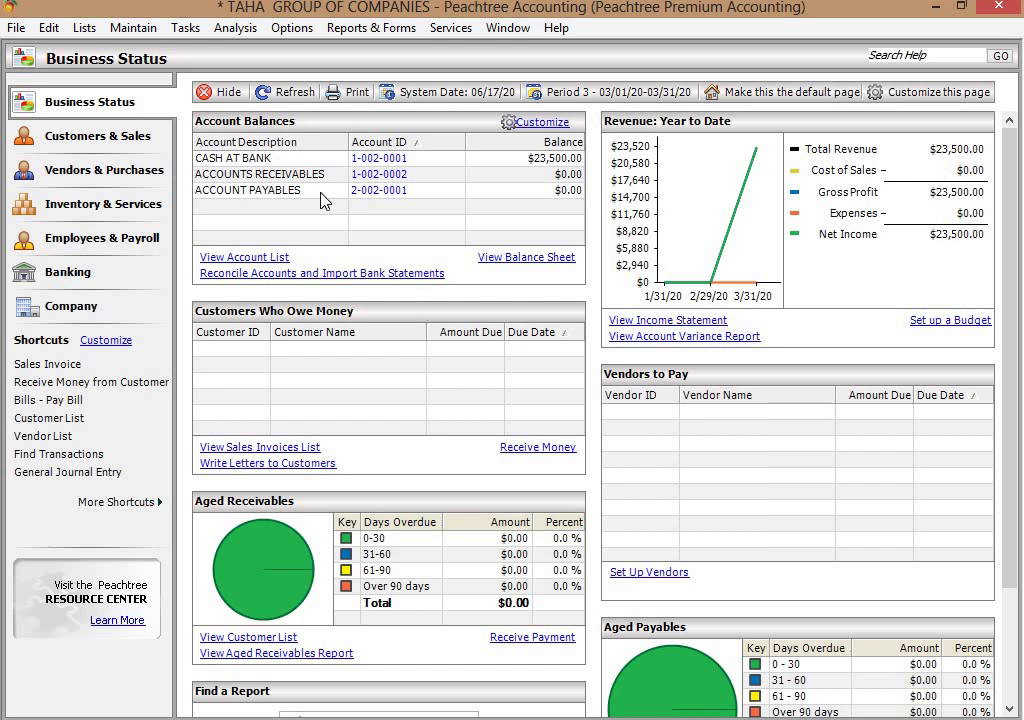
{"action": "mouse_move", "coordinate": [336, 260]}
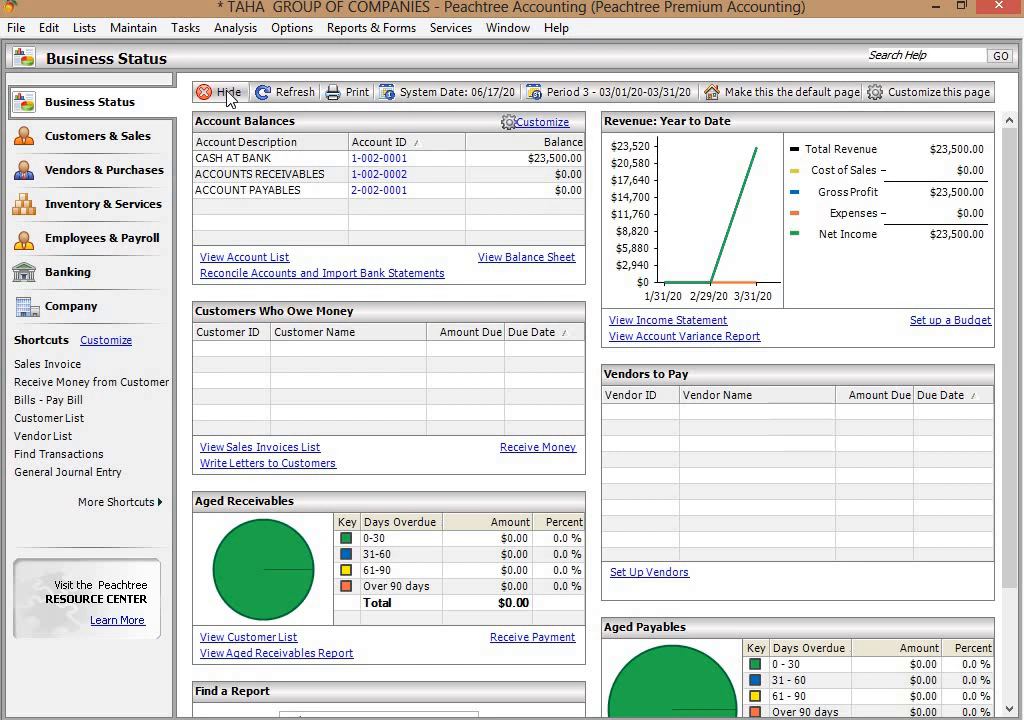
Refresh the Business Status dashboard, still showing $23,500 revenue
{"action": "left_click", "coordinate": [292, 92]}
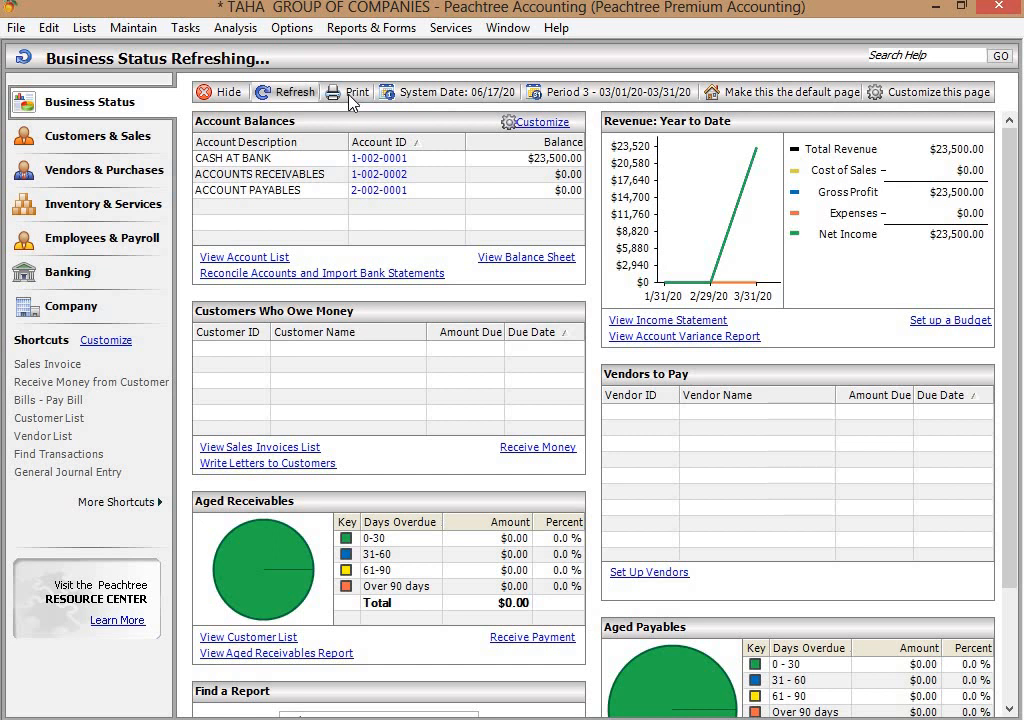
{"action": "mouse_move", "coordinate": [360, 98]}
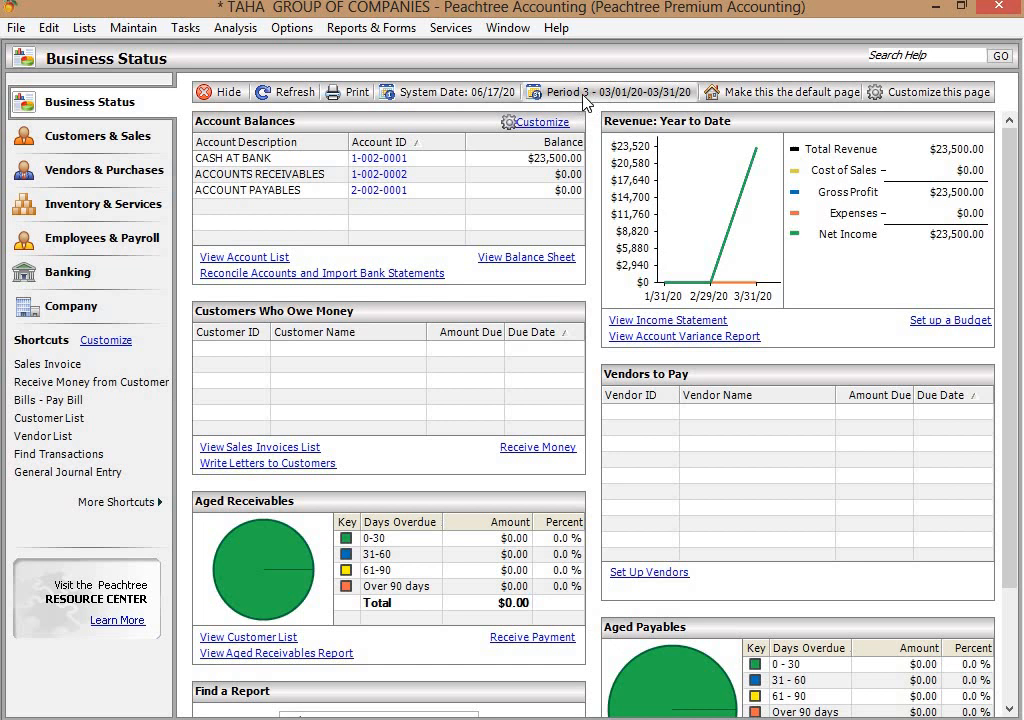
{"action": "mouse_move", "coordinate": [424, 146]}
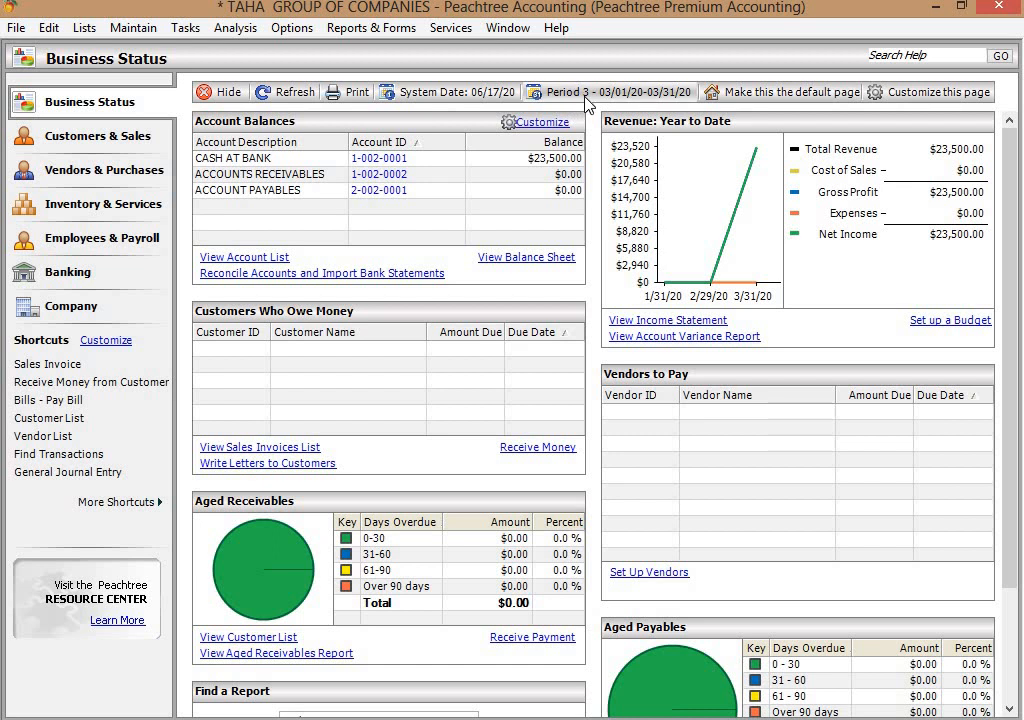
{"action": "mouse_move", "coordinate": [576, 96]}
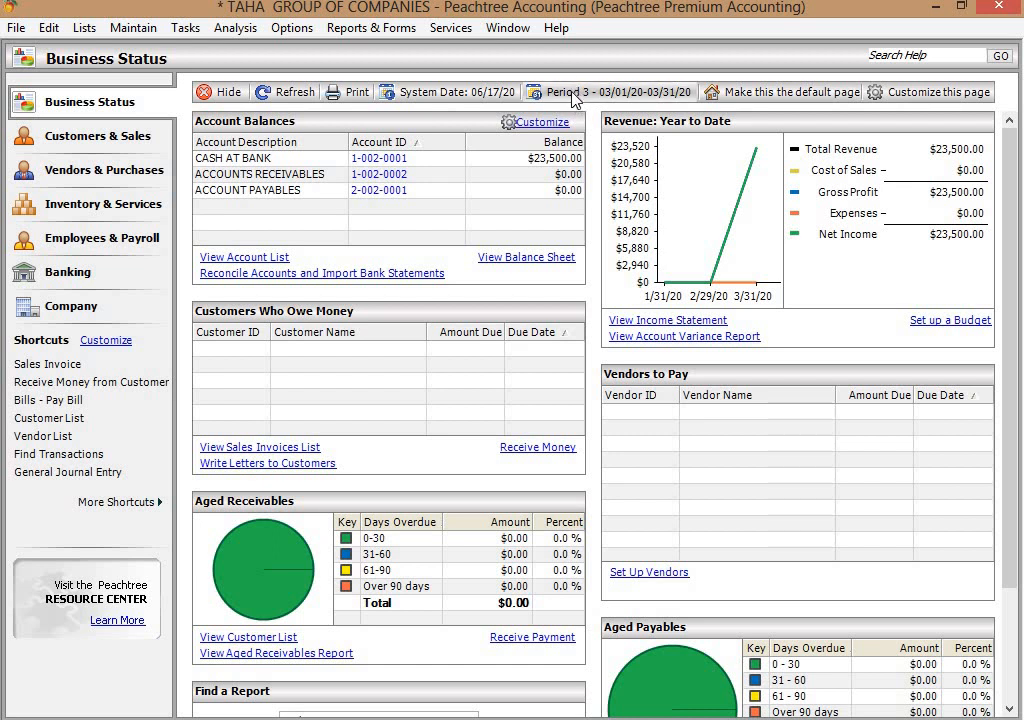
{"action": "mouse_move", "coordinate": [596, 108]}
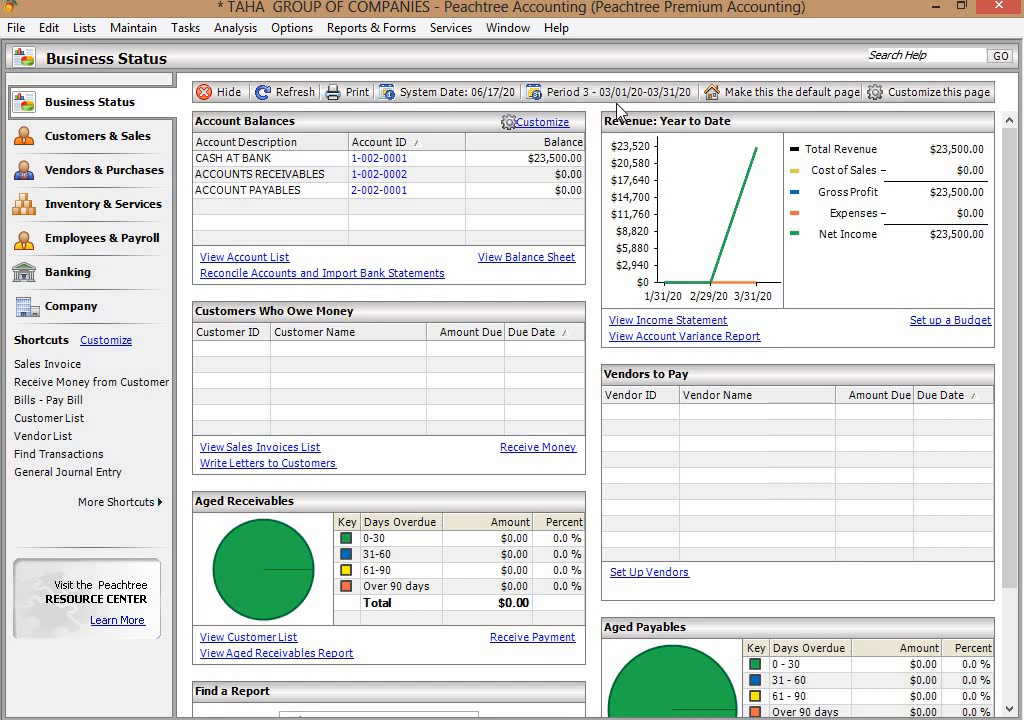
{"action": "mouse_move", "coordinate": [638, 96]}
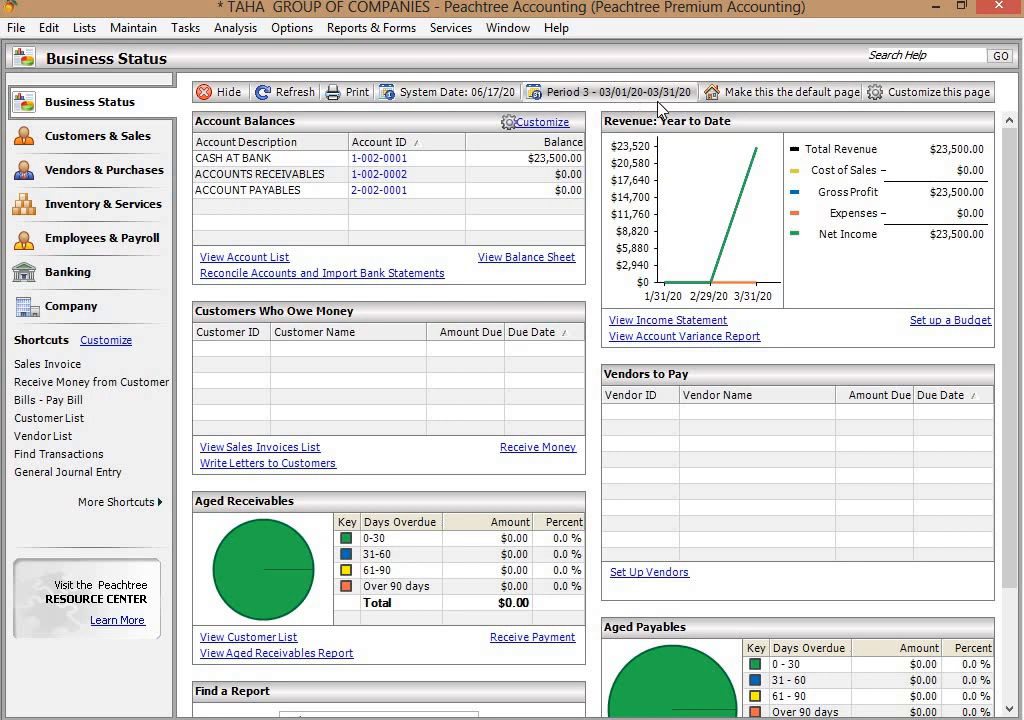
{"action": "mouse_move", "coordinate": [676, 94]}
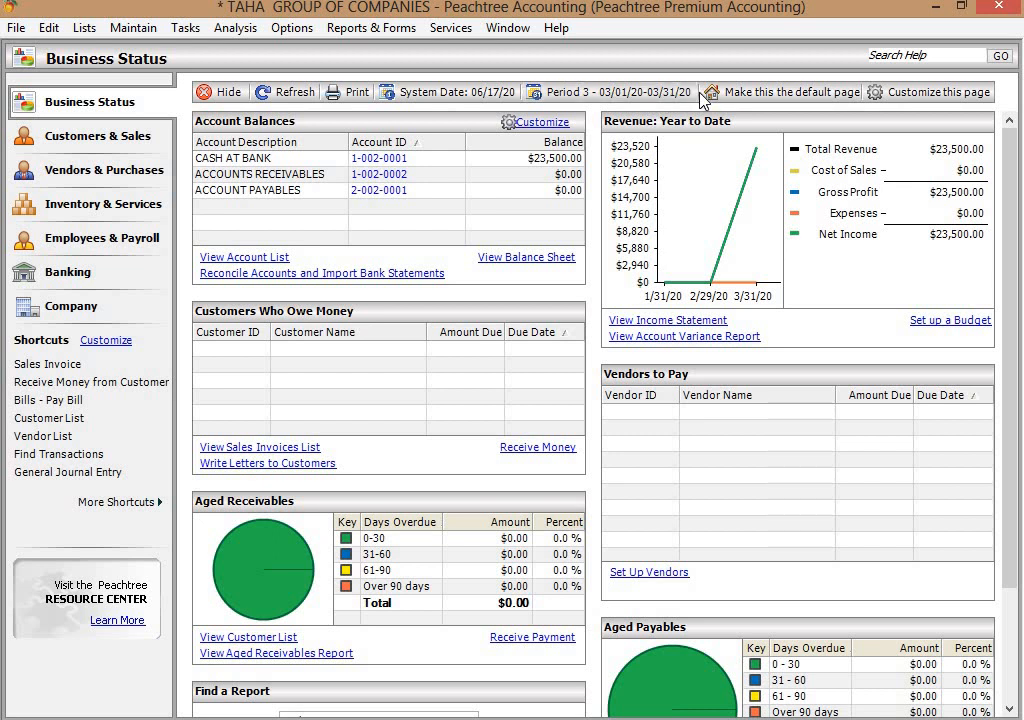
{"action": "mouse_move", "coordinate": [332, 176]}
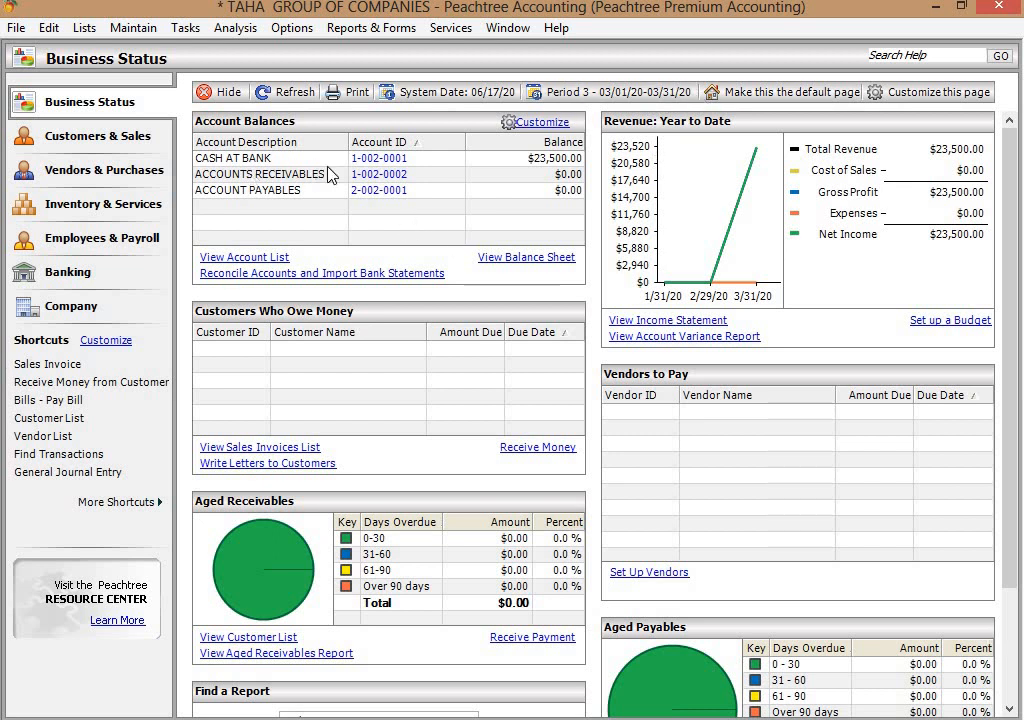
{"action": "mouse_move", "coordinate": [696, 456]}
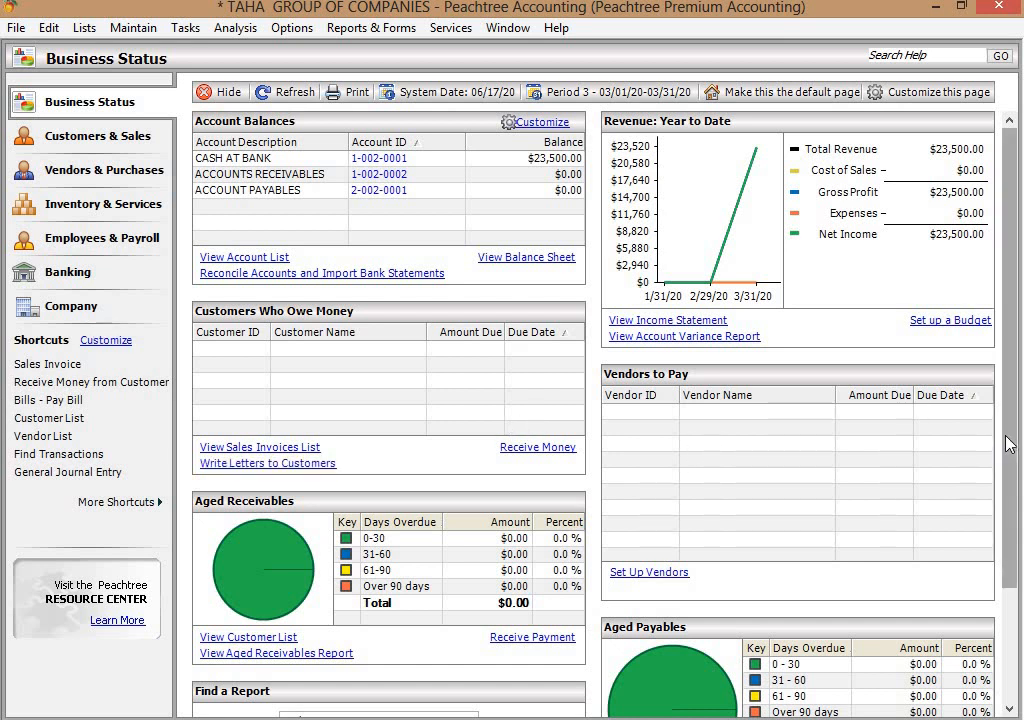
Scroll past the dashboard panels and Find a Report box, then switch to Customers & Sales
{"action": "scroll", "scroll_direction": "down", "scroll_amount": 3}
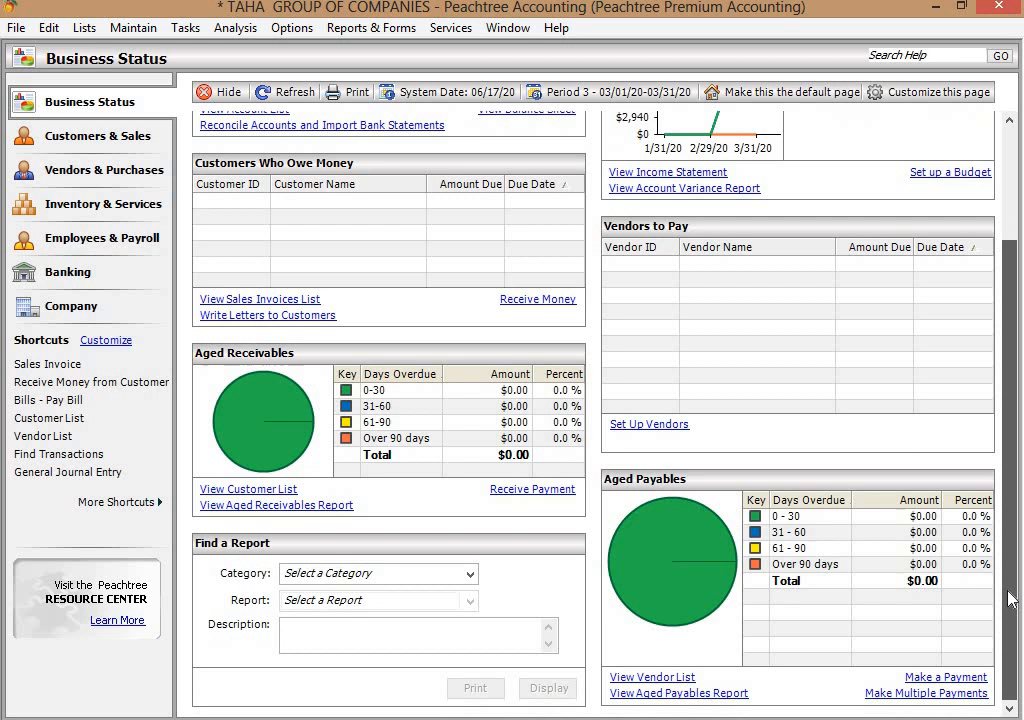
{"action": "mouse_move", "coordinate": [376, 280]}
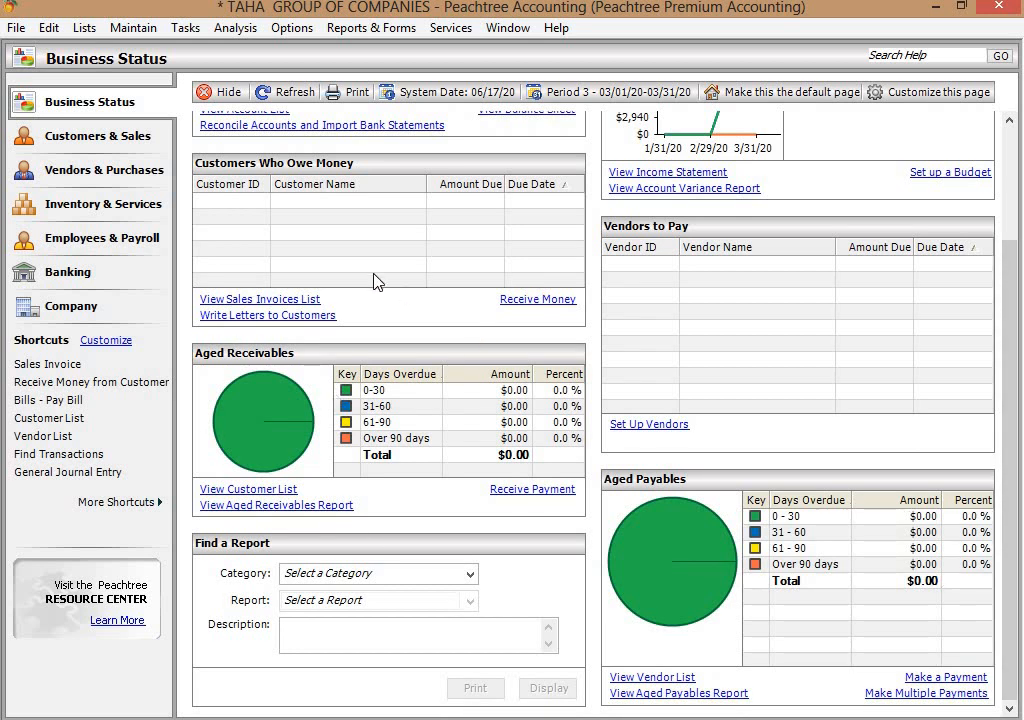
{"action": "mouse_move", "coordinate": [256, 196]}
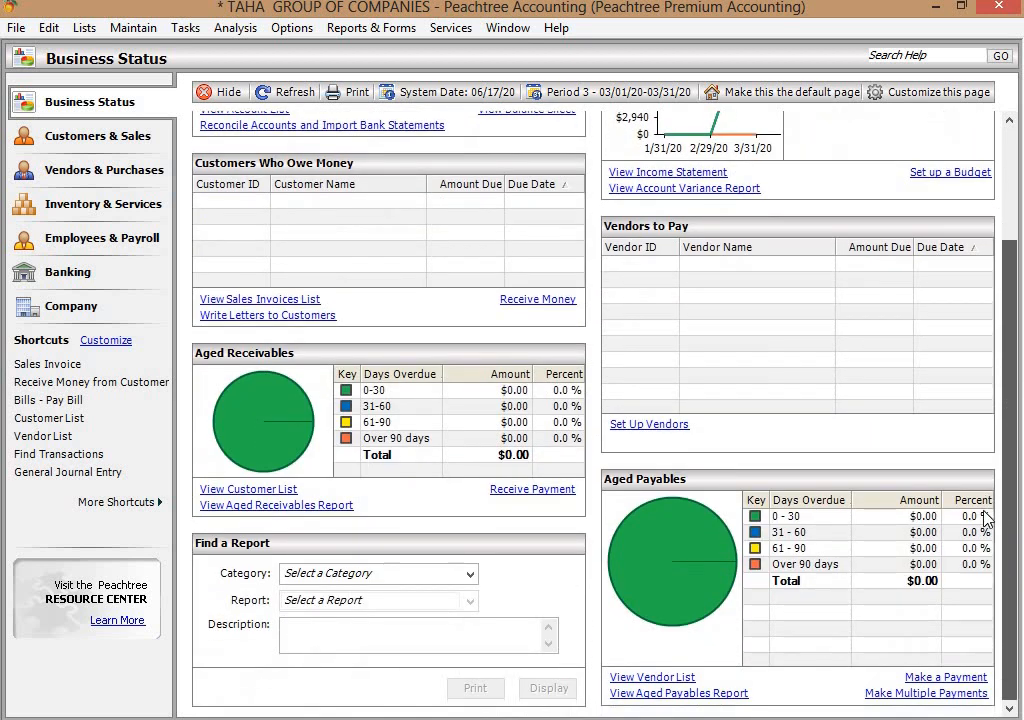
{"action": "mouse_move", "coordinate": [320, 460]}
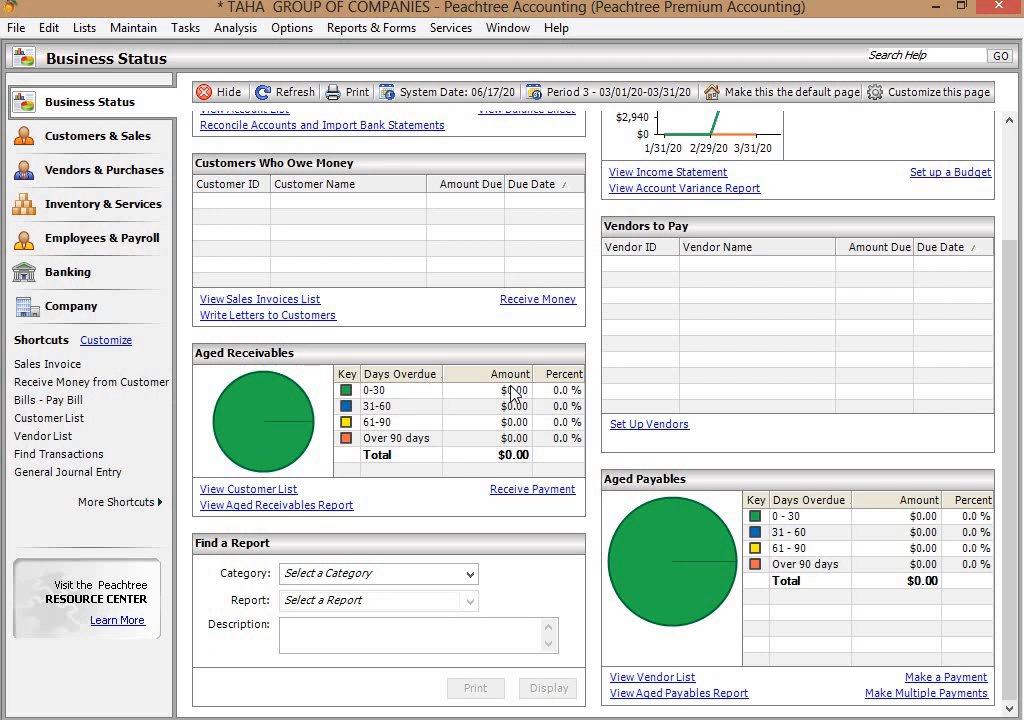
{"action": "mouse_move", "coordinate": [518, 408]}
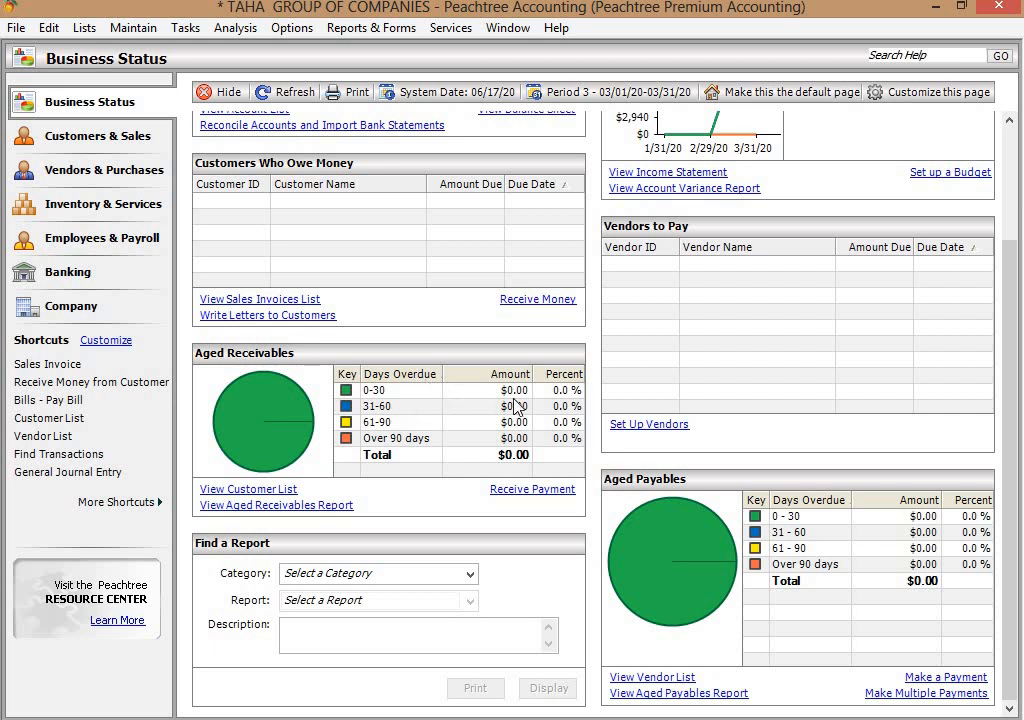
{"action": "mouse_move", "coordinate": [288, 386]}
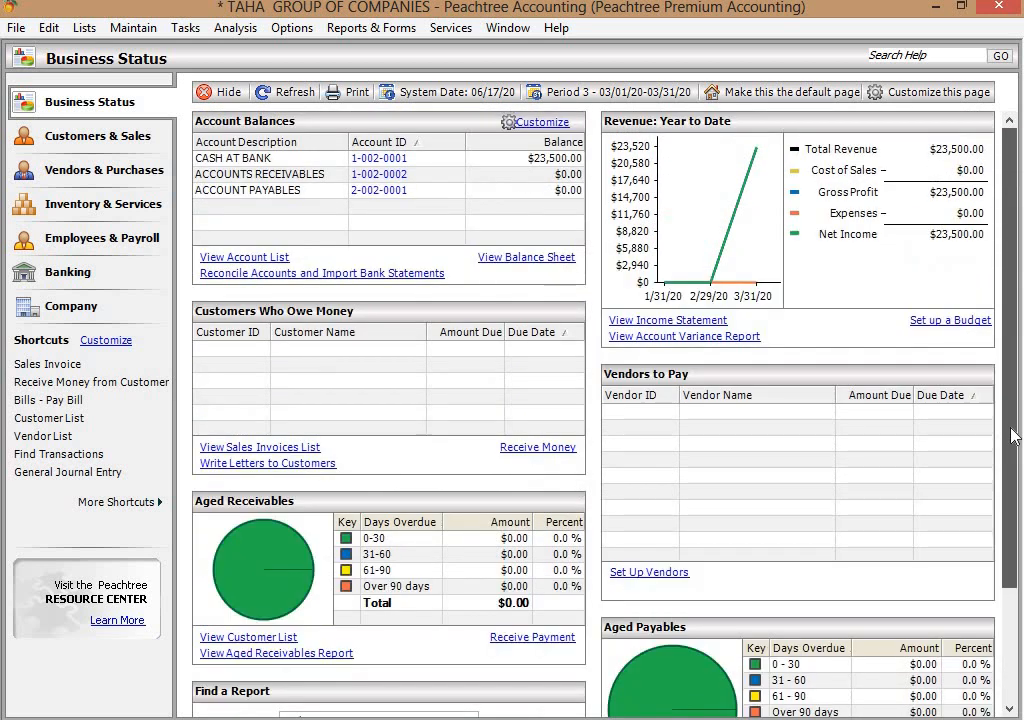
{"action": "scroll", "scroll_direction": "down", "scroll_amount": 3}
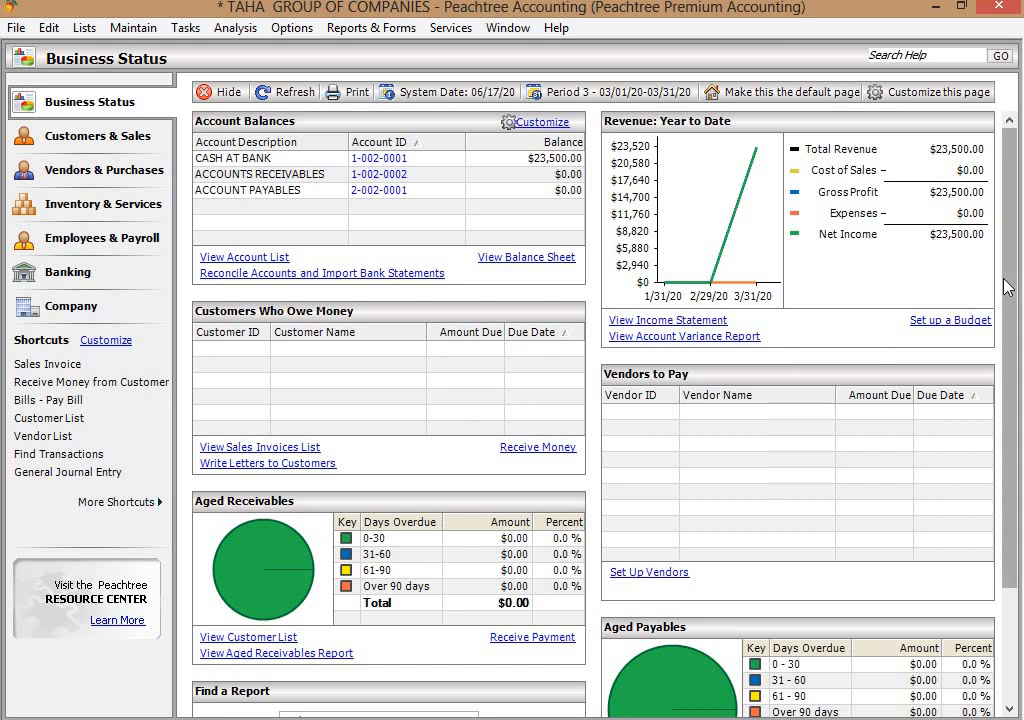
{"action": "scroll", "scroll_direction": "down", "scroll_amount": 3}
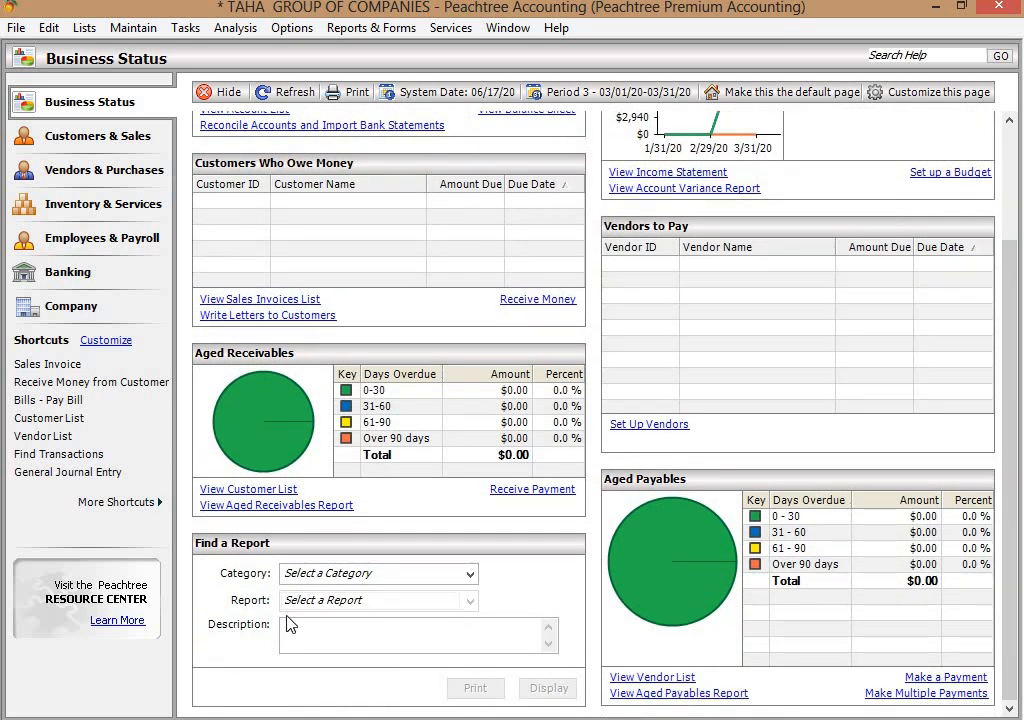
{"action": "mouse_move", "coordinate": [488, 610]}
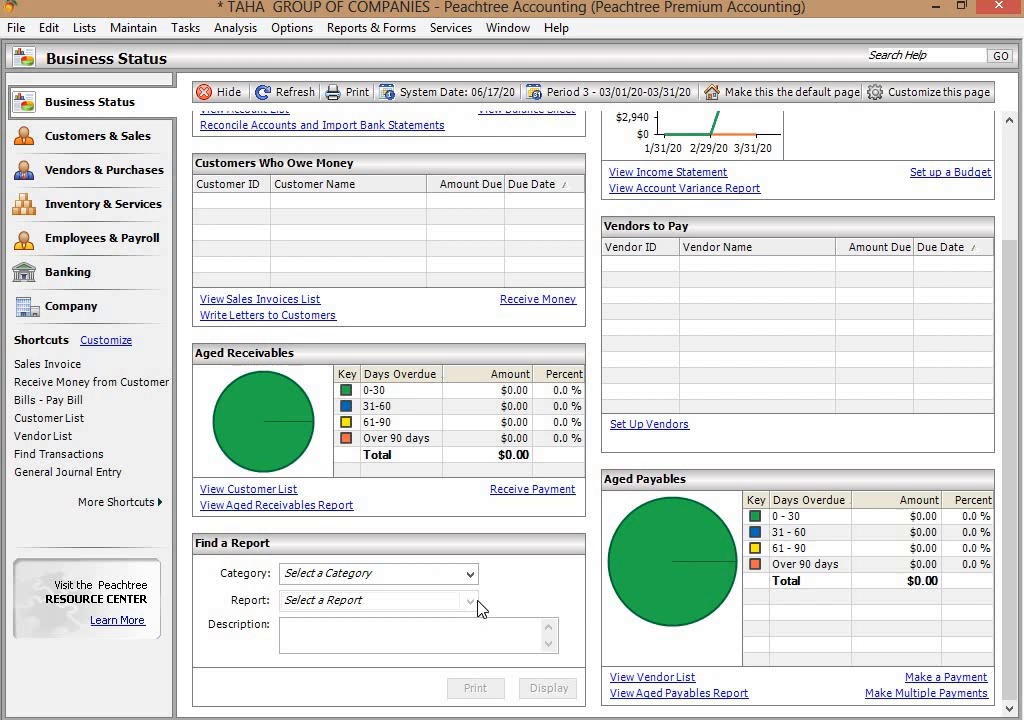
{"action": "left_click", "coordinate": [468, 572]}
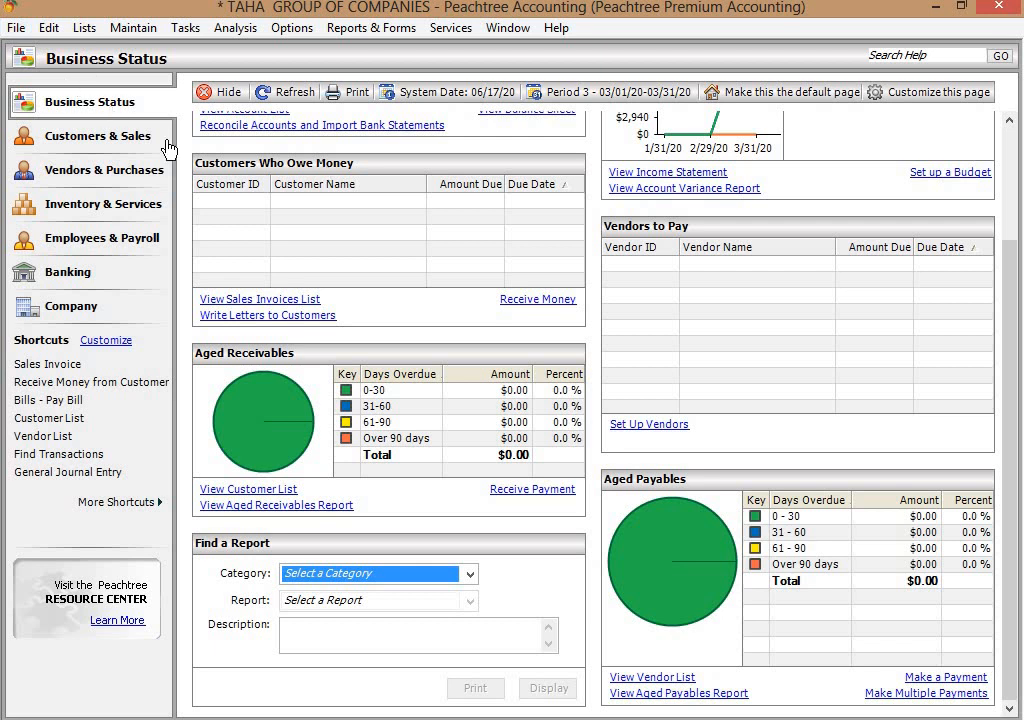
{"action": "mouse_move", "coordinate": [276, 180]}
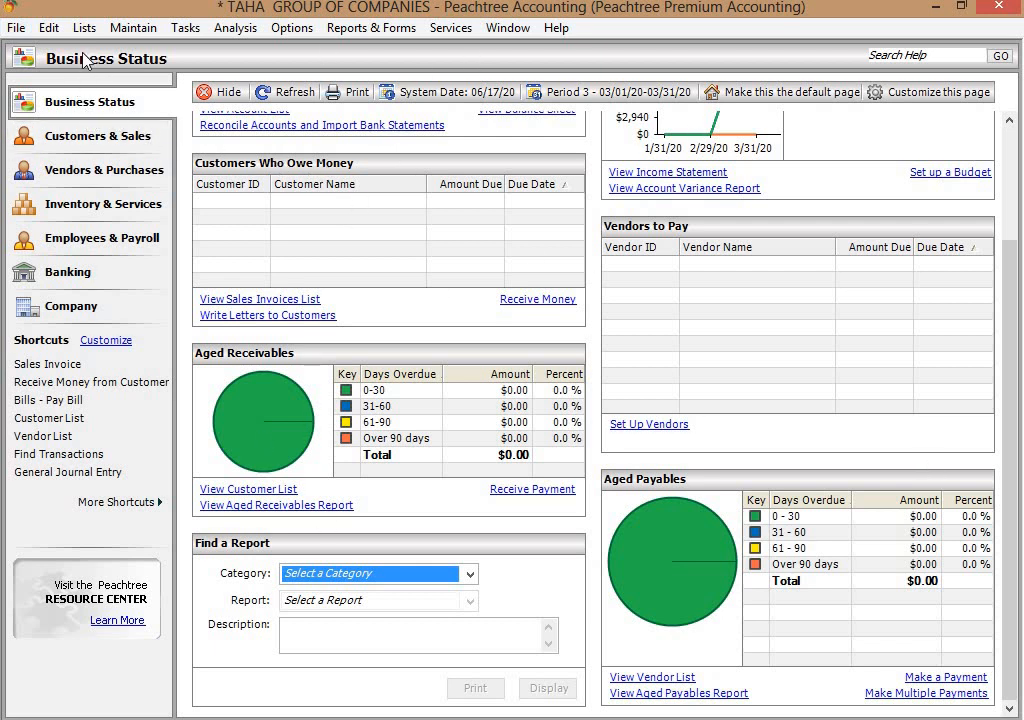
{"action": "mouse_move", "coordinate": [92, 118]}
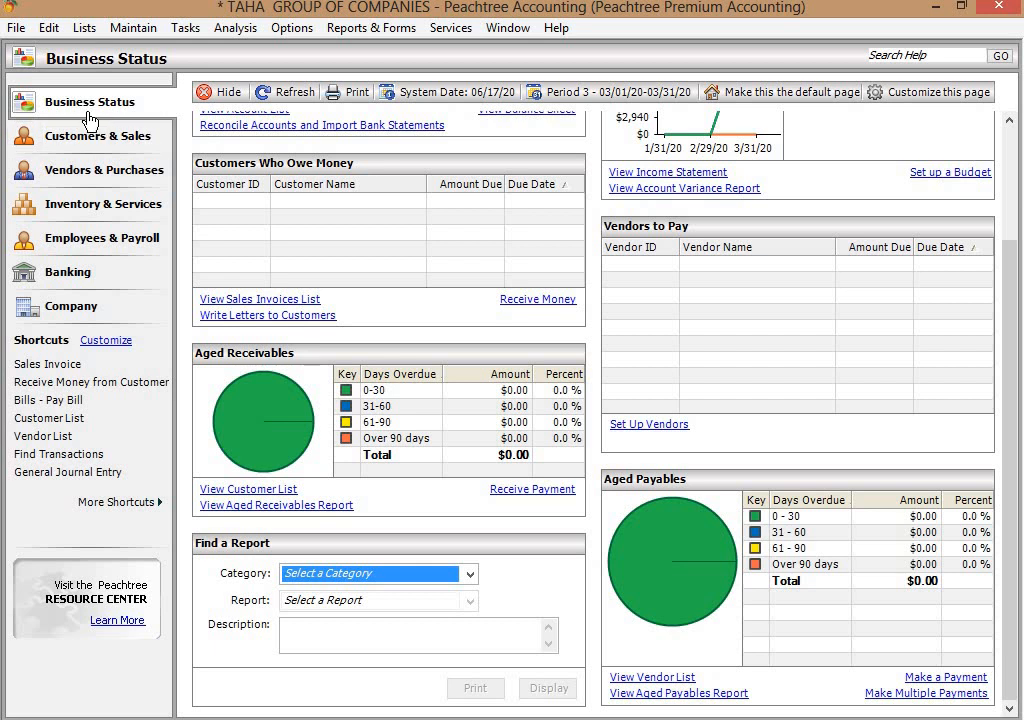
{"action": "left_click", "coordinate": [104, 136]}
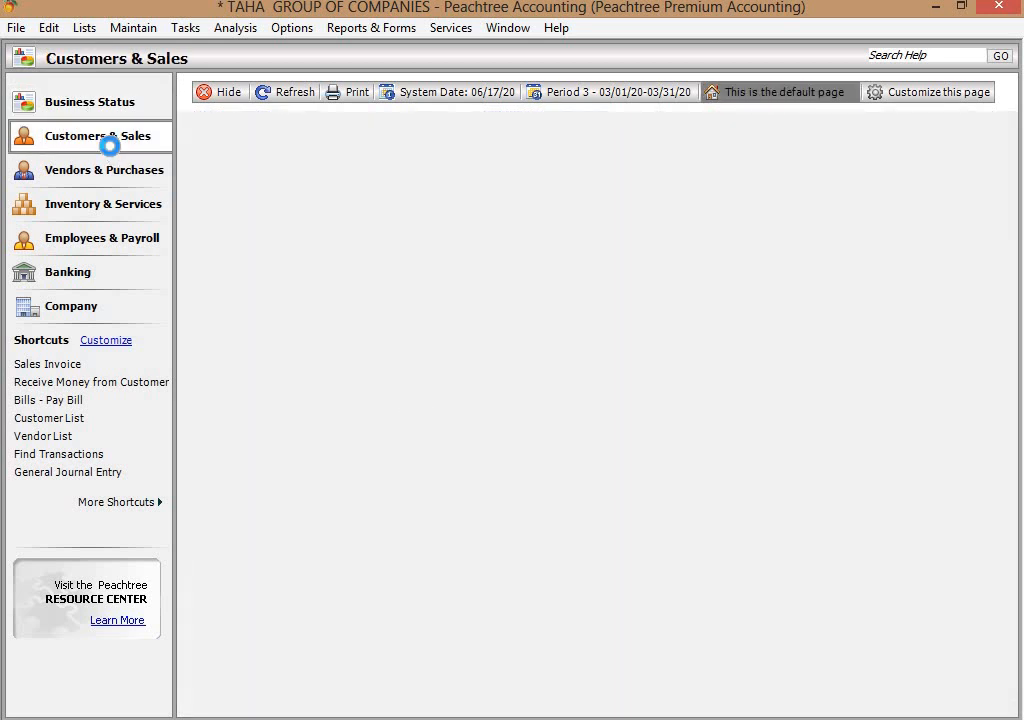
{"action": "left_click", "coordinate": [90, 136]}
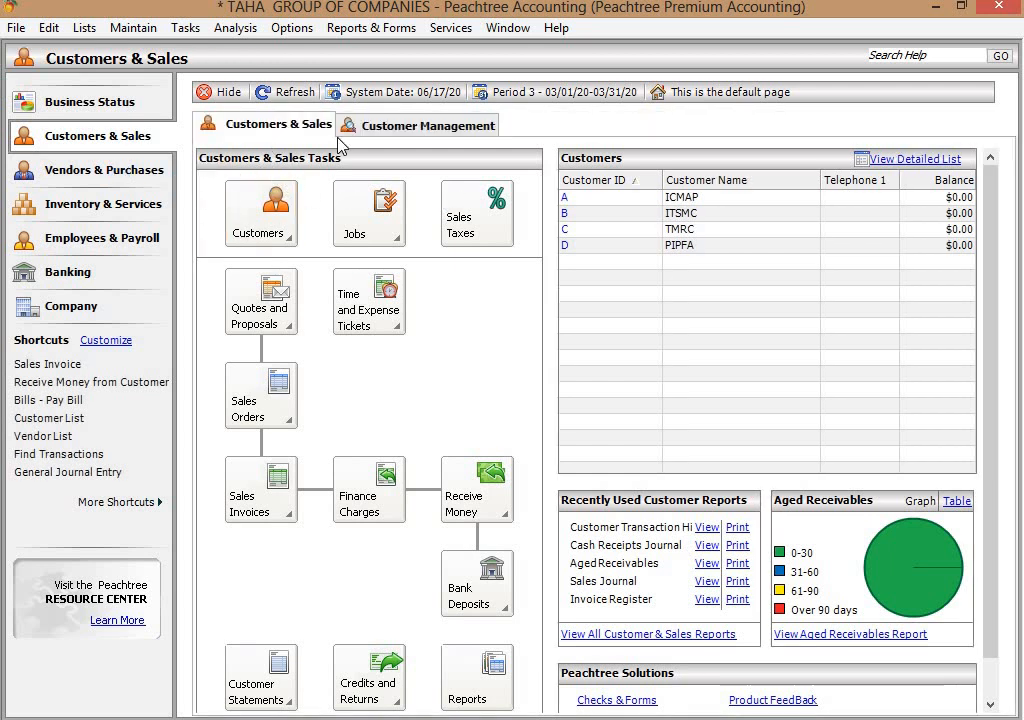
{"action": "mouse_move", "coordinate": [290, 128]}
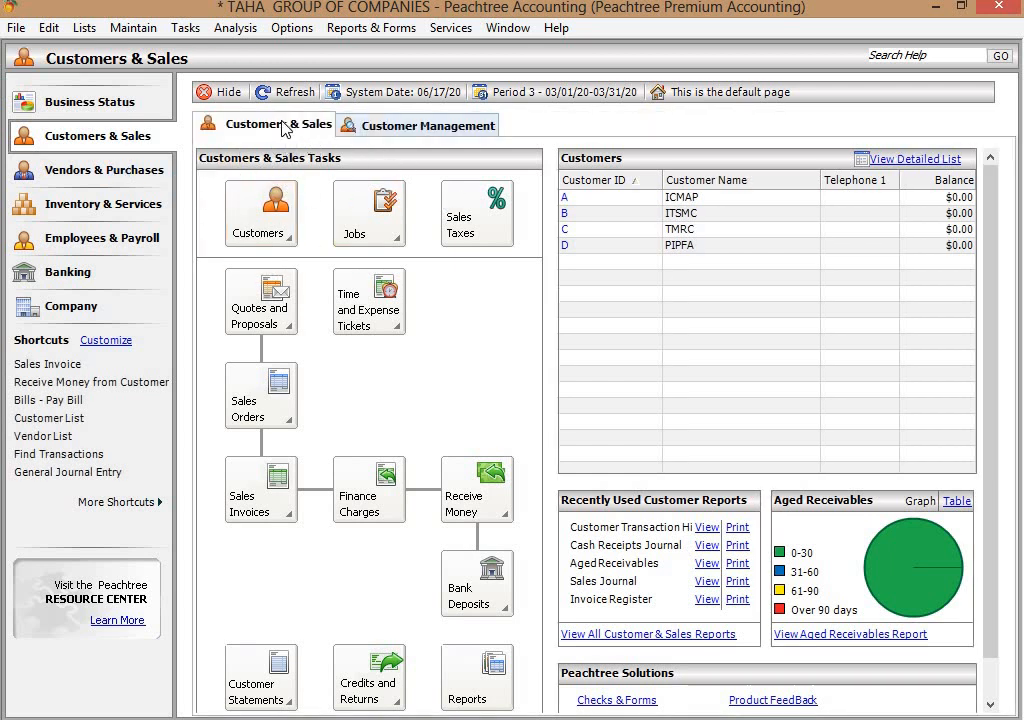
{"action": "mouse_move", "coordinate": [284, 128]}
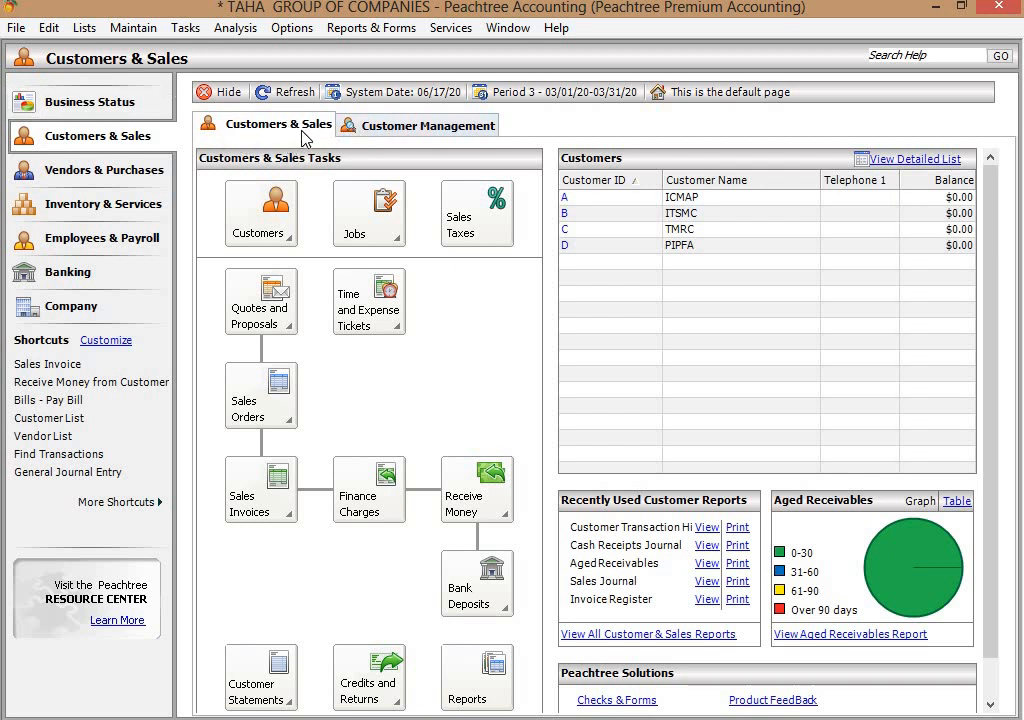
Switch to the Customer Management tab and focus the Find customer field
{"action": "left_click", "coordinate": [428, 124]}
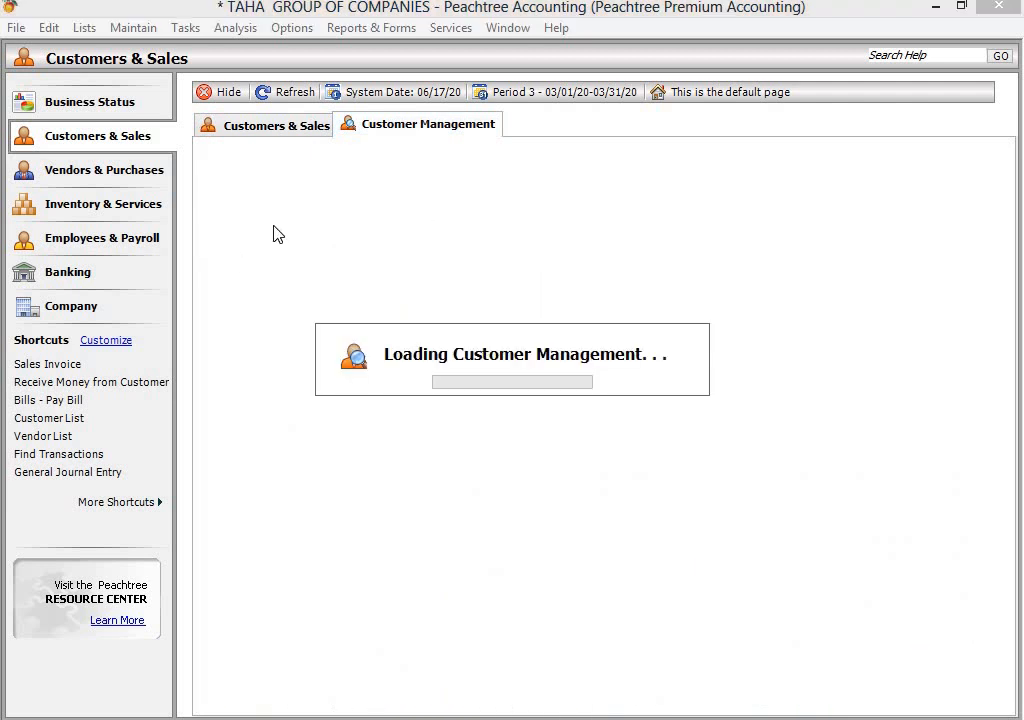
{"action": "mouse_move", "coordinate": [808, 400]}
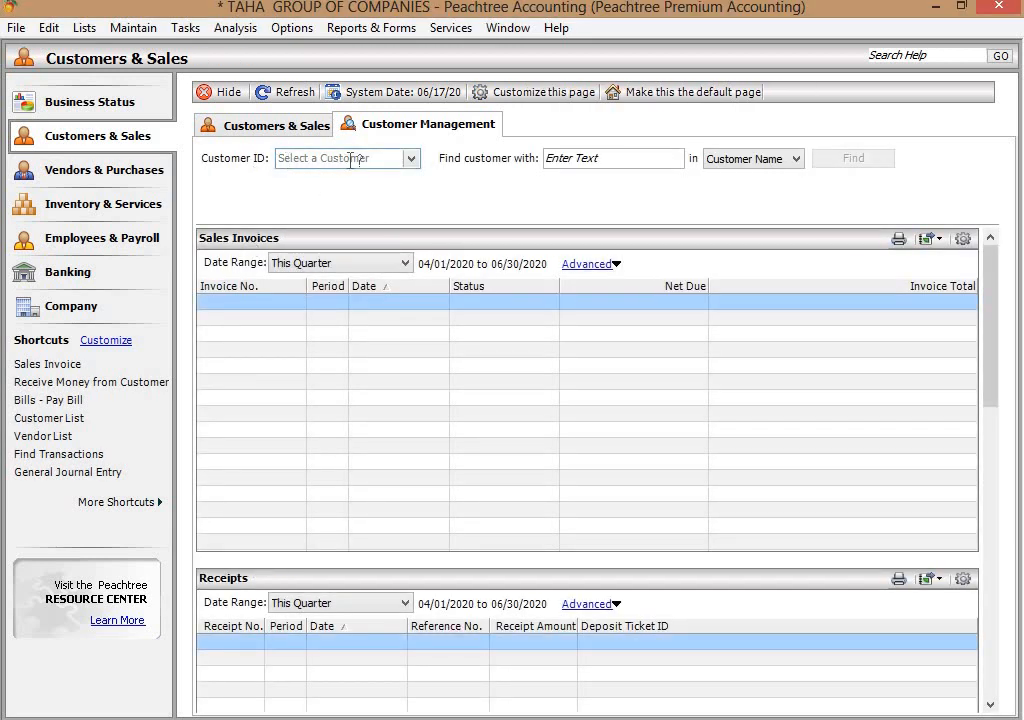
{"action": "mouse_move", "coordinate": [372, 190]}
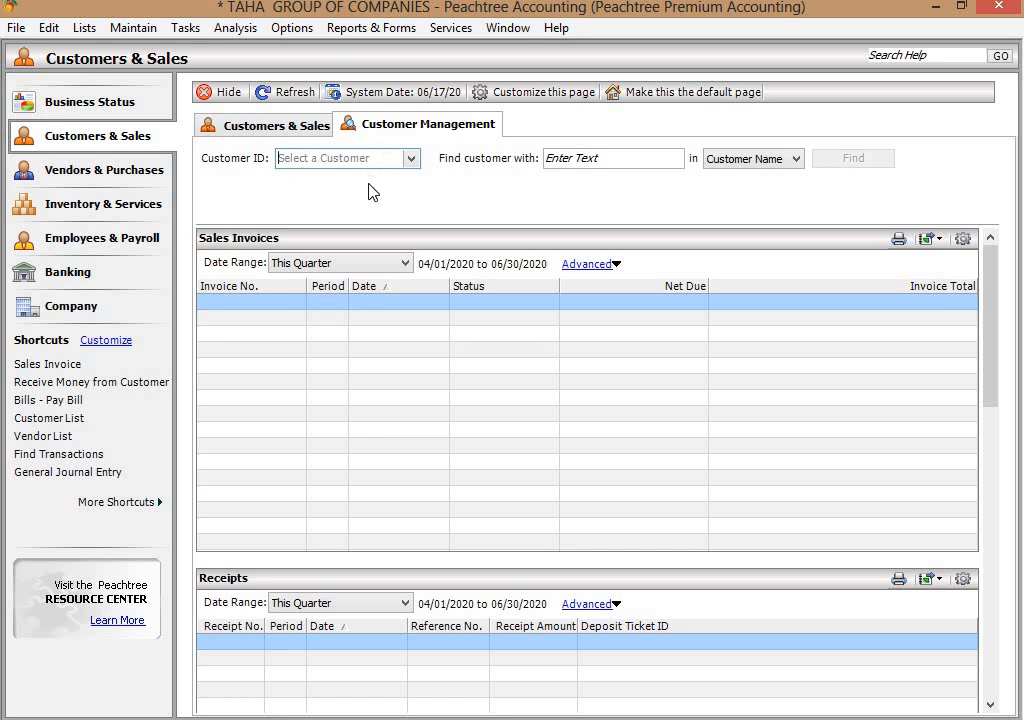
{"action": "left_click", "coordinate": [584, 168]}
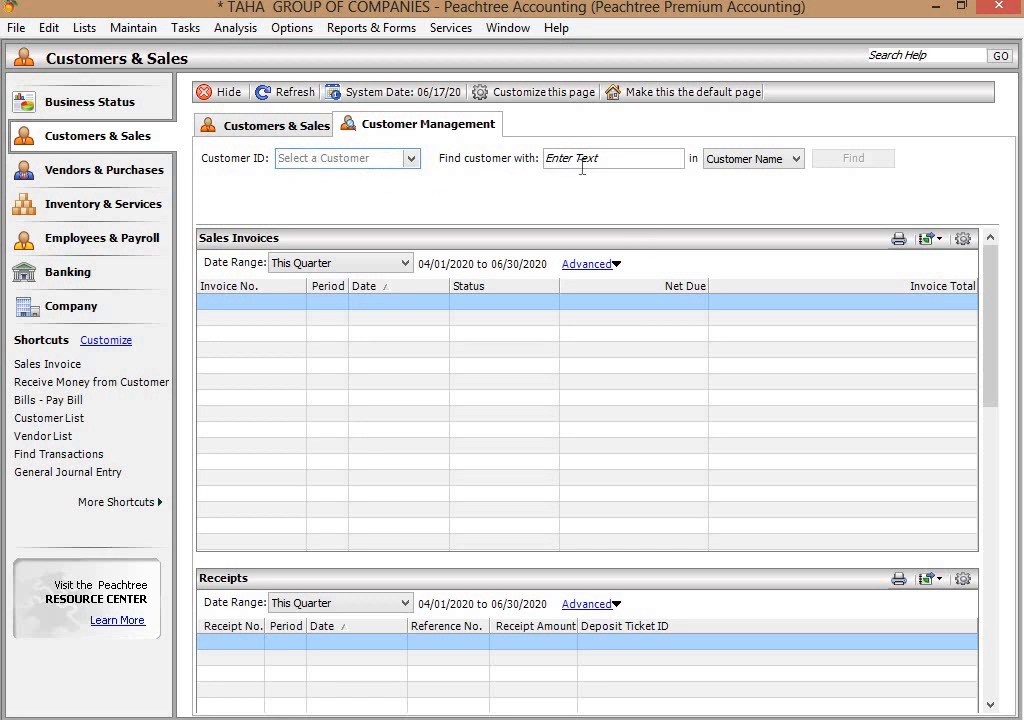
{"action": "mouse_move", "coordinate": [654, 176]}
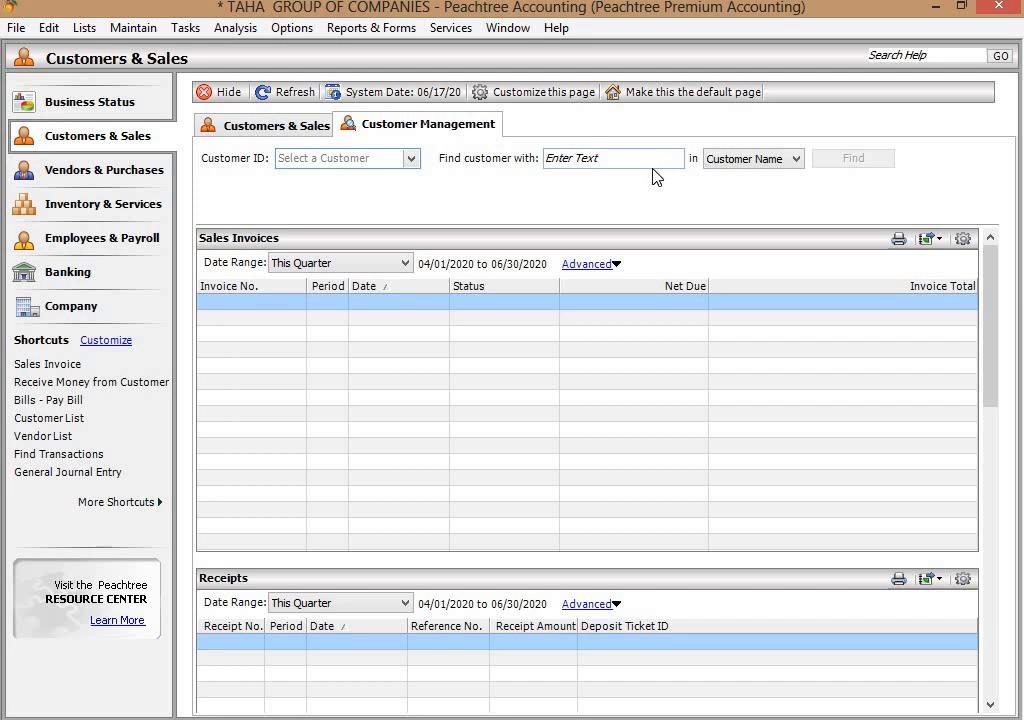
{"action": "mouse_move", "coordinate": [590, 176]}
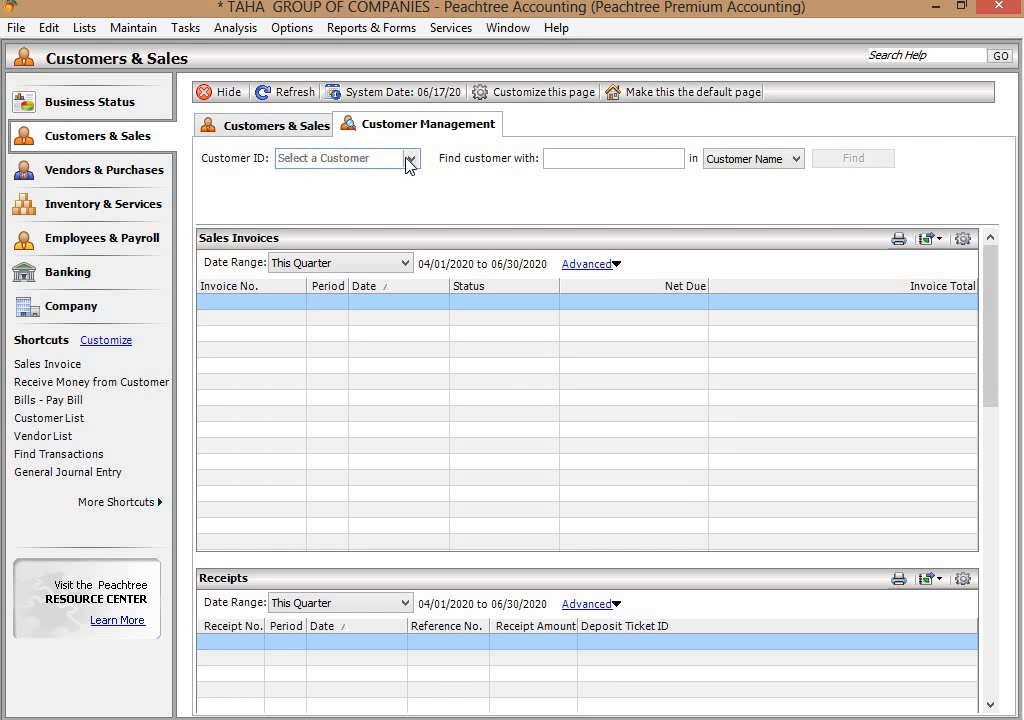
Choose customer B (ITSMC) from the Customer ID lookup and confirm
{"action": "left_click", "coordinate": [408, 160]}
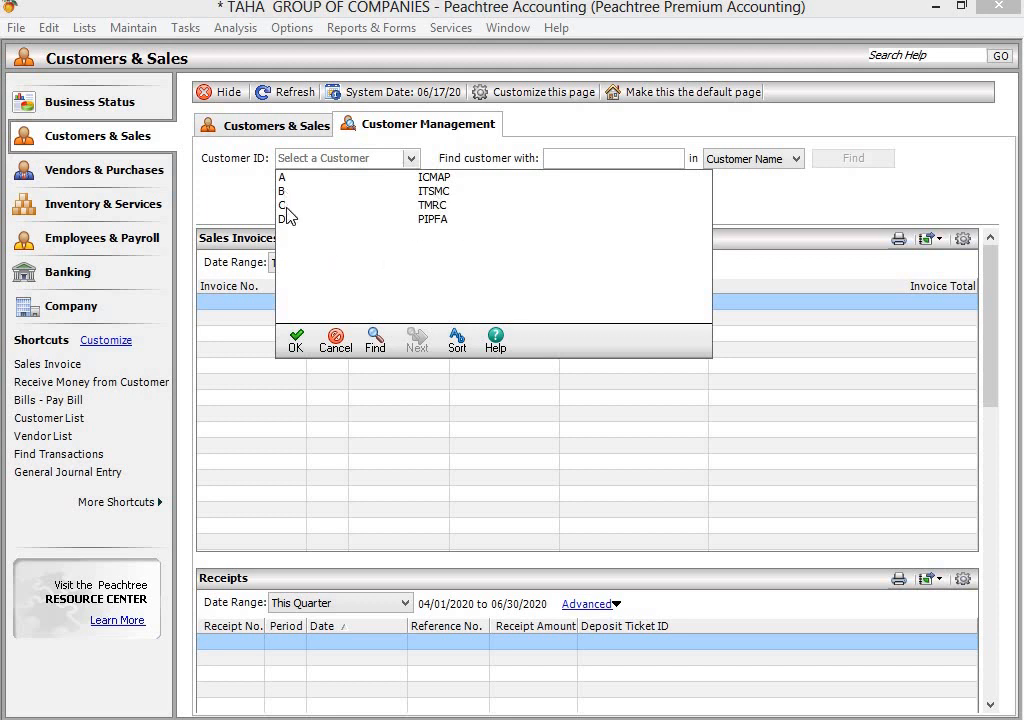
{"action": "mouse_move", "coordinate": [450, 224]}
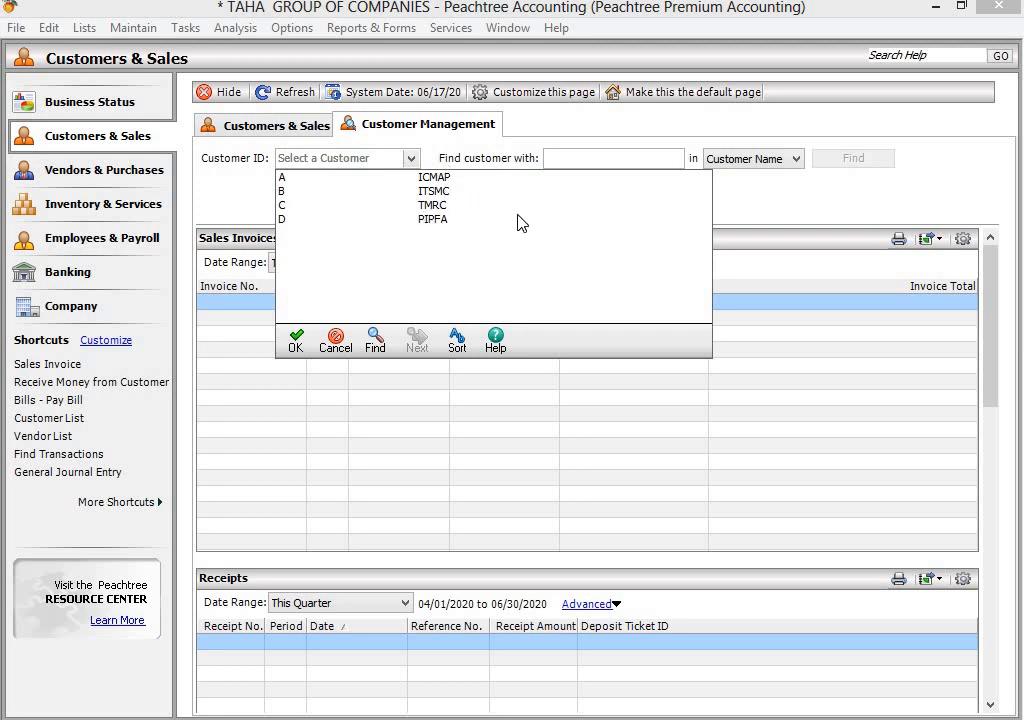
{"action": "left_click", "coordinate": [434, 192]}
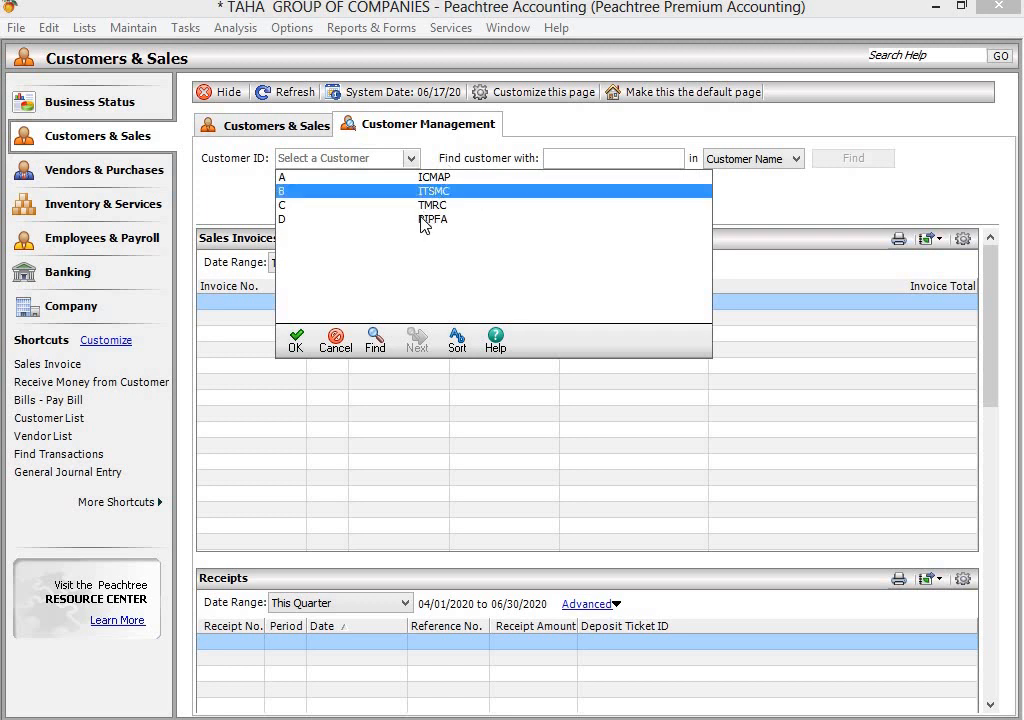
{"action": "left_click", "coordinate": [432, 190]}
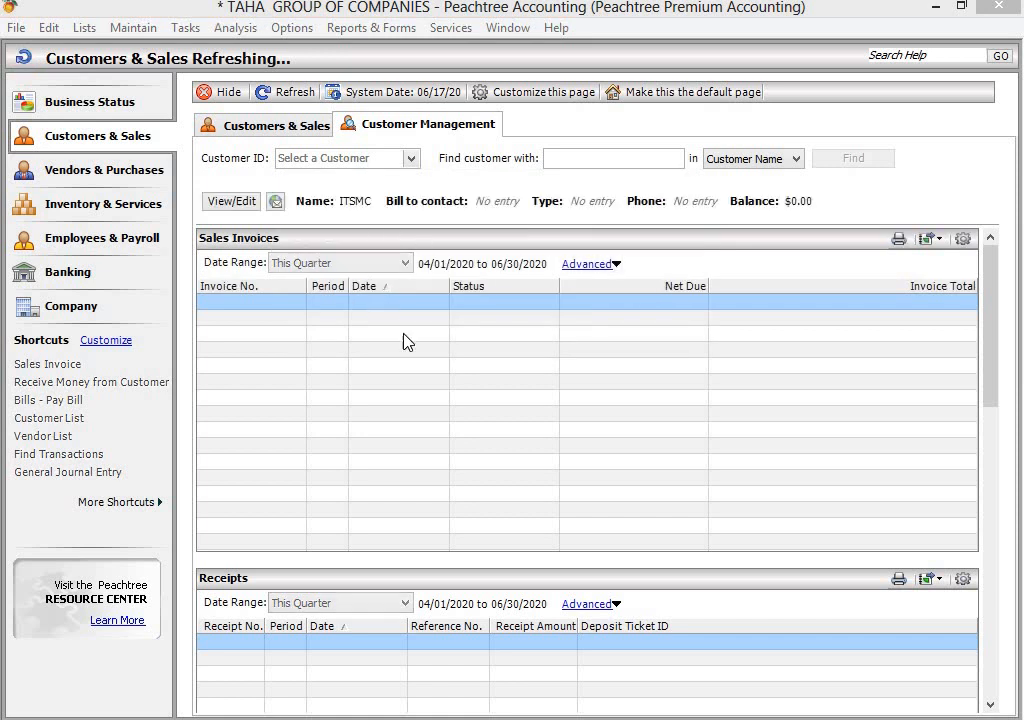
Enter B as the Customer ID to show ITSMC's contact and $0.00 balance
{"action": "type", "text": "B"}
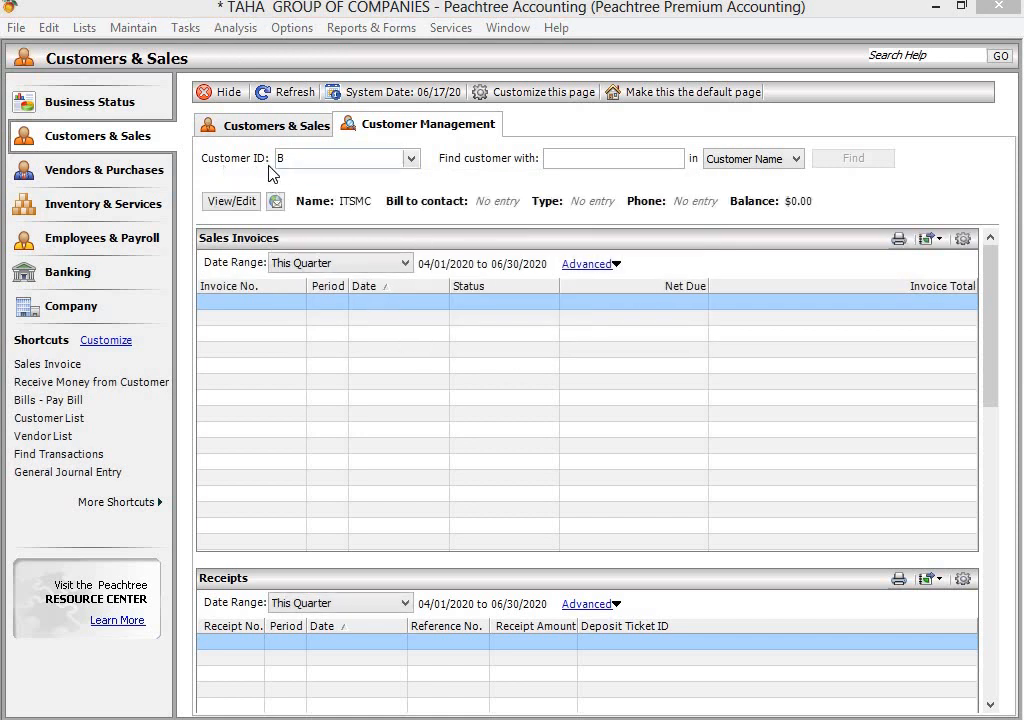
{"action": "mouse_move", "coordinate": [642, 208]}
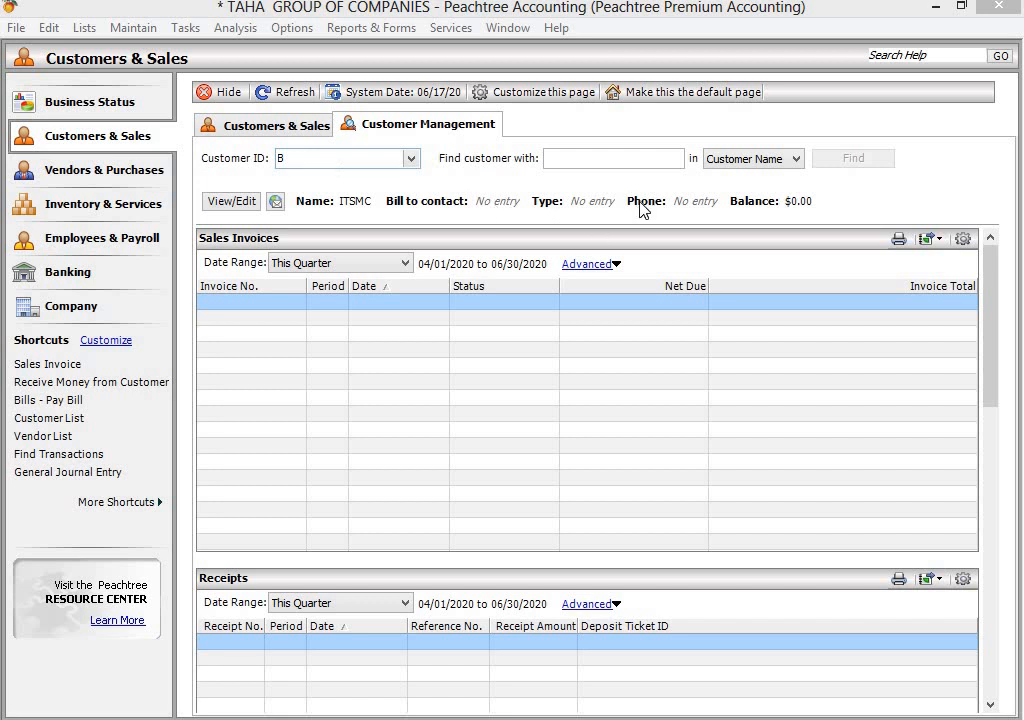
{"action": "mouse_move", "coordinate": [422, 228]}
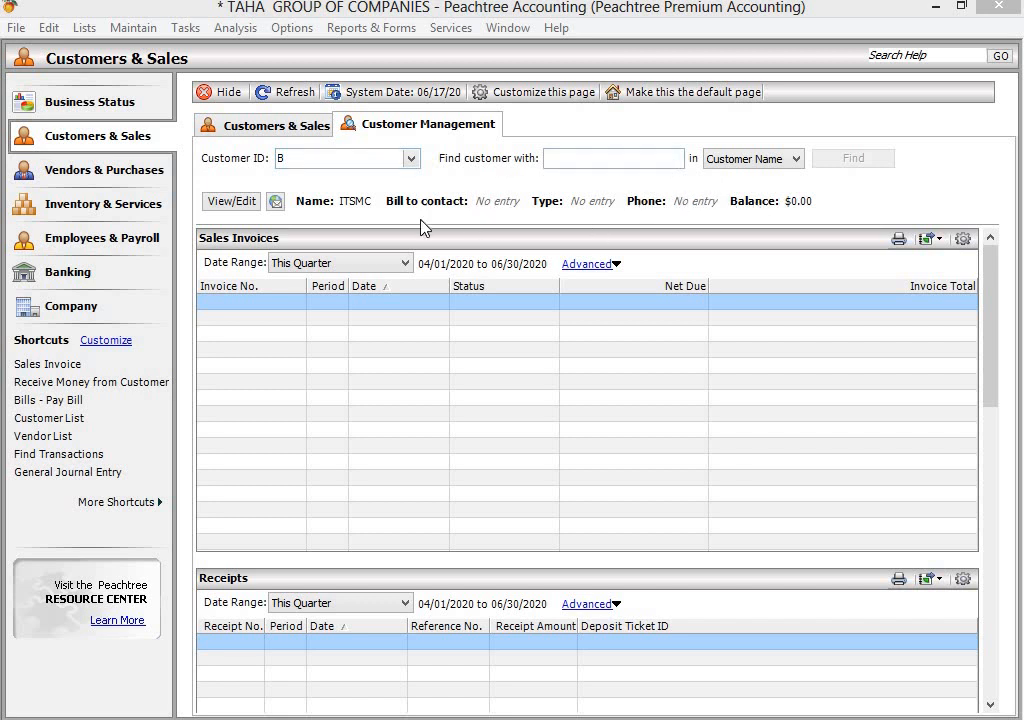
{"action": "mouse_move", "coordinate": [324, 232]}
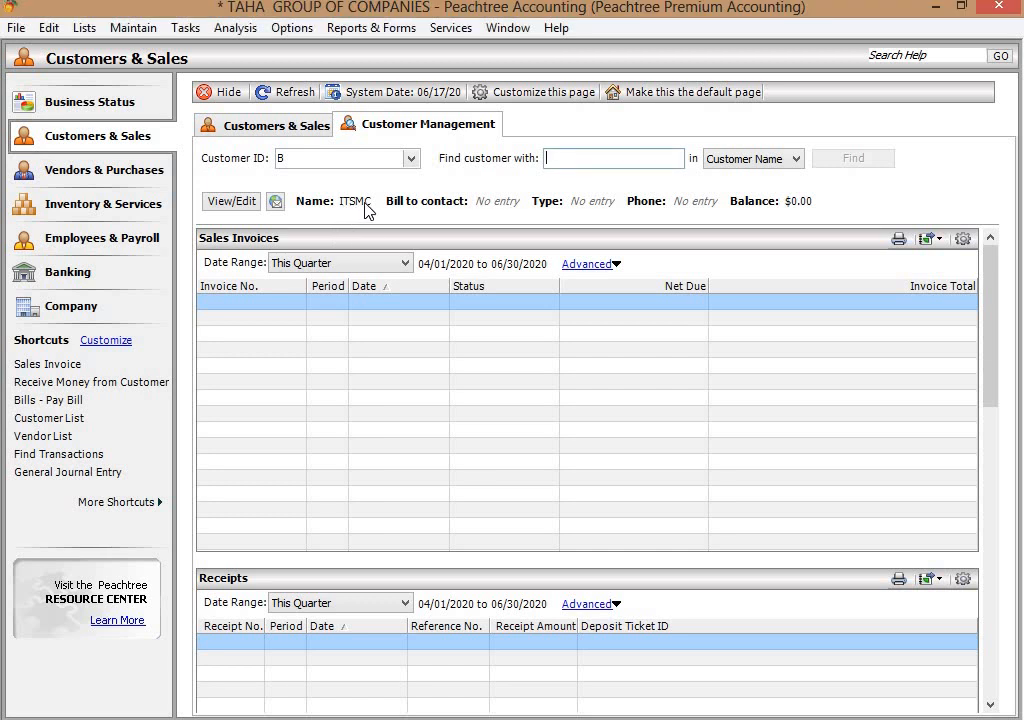
{"action": "mouse_move", "coordinate": [560, 204]}
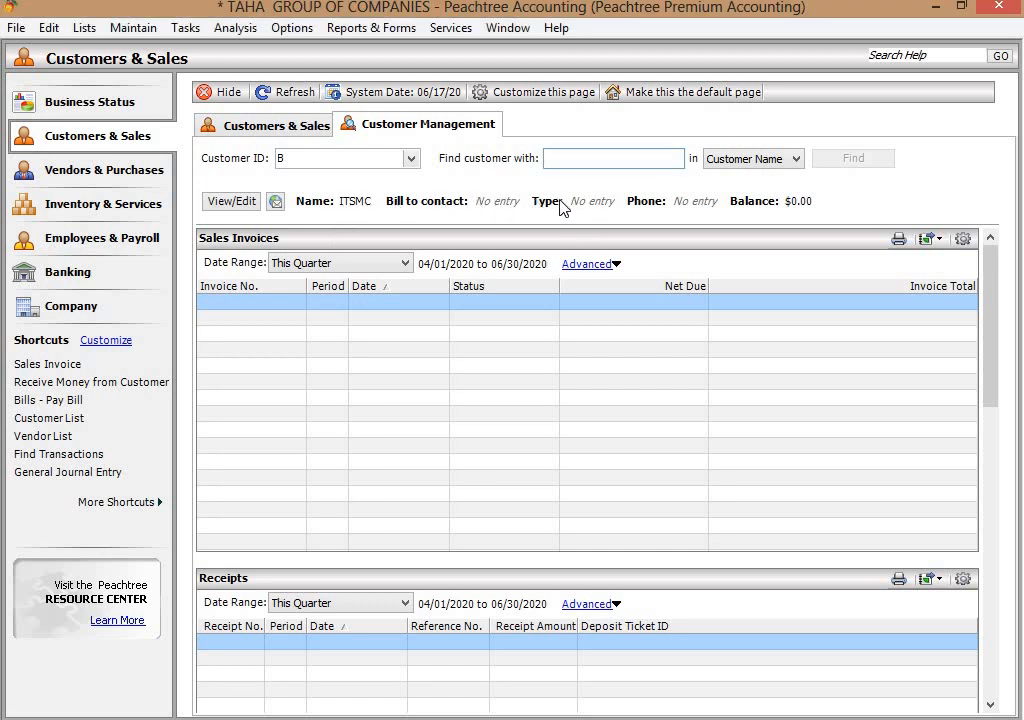
{"action": "mouse_move", "coordinate": [748, 212]}
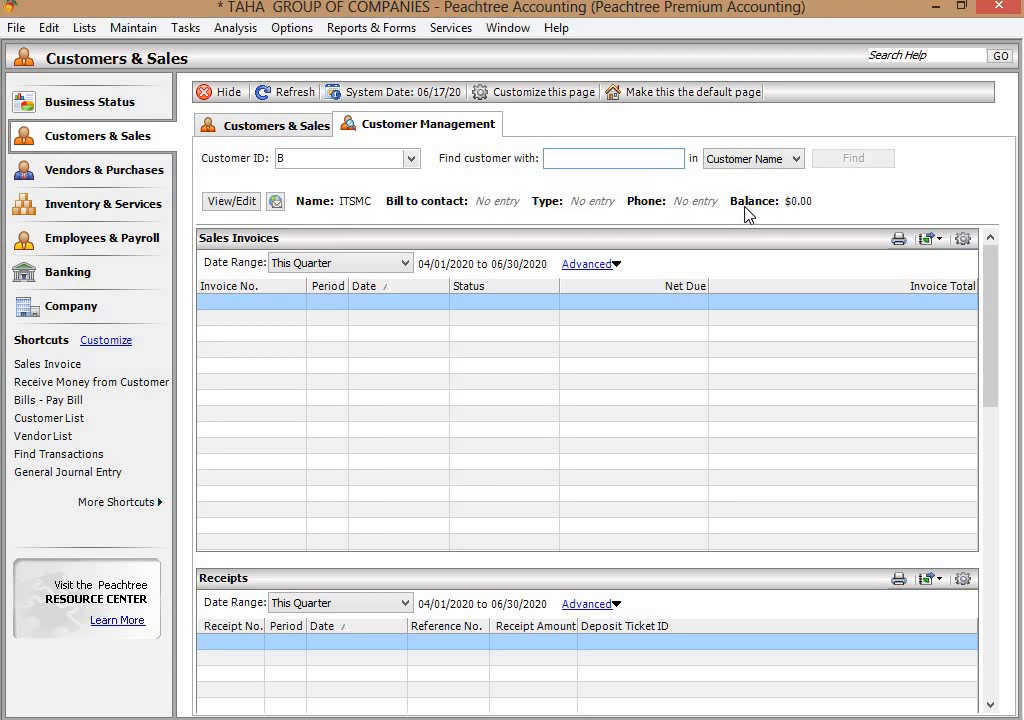
{"action": "mouse_move", "coordinate": [236, 262]}
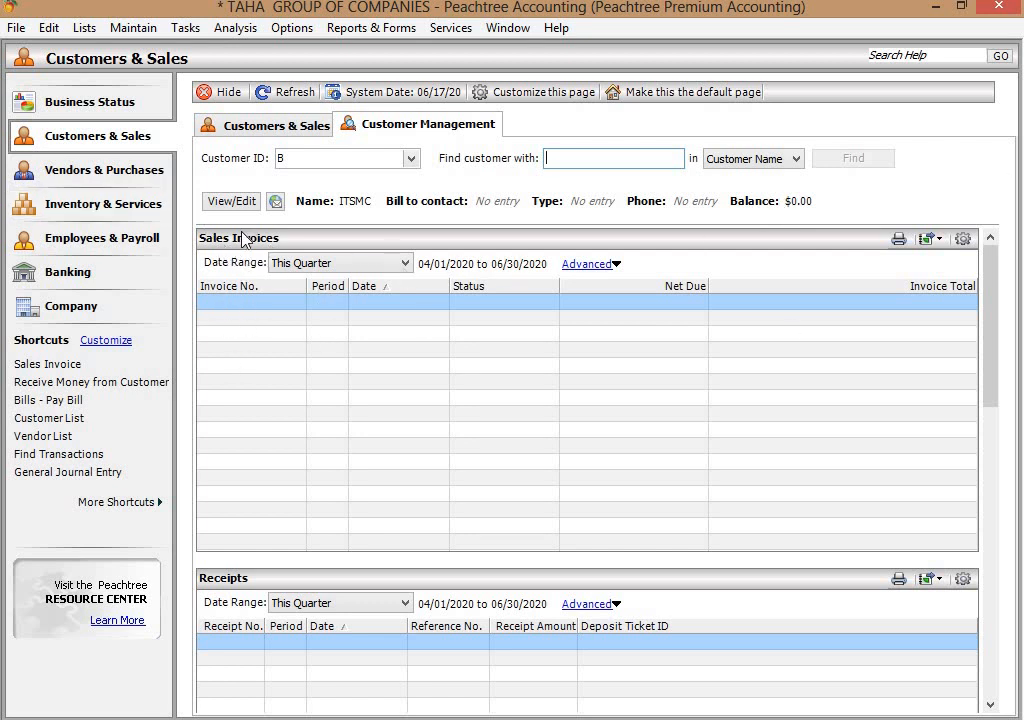
{"action": "mouse_move", "coordinate": [302, 250]}
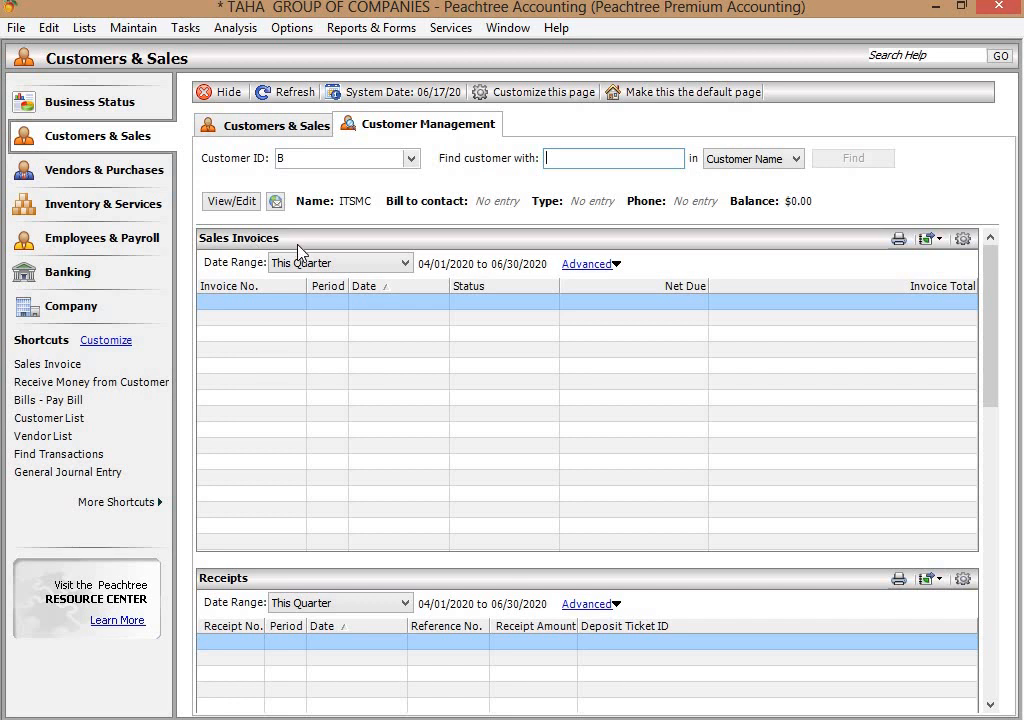
{"action": "mouse_move", "coordinate": [516, 324]}
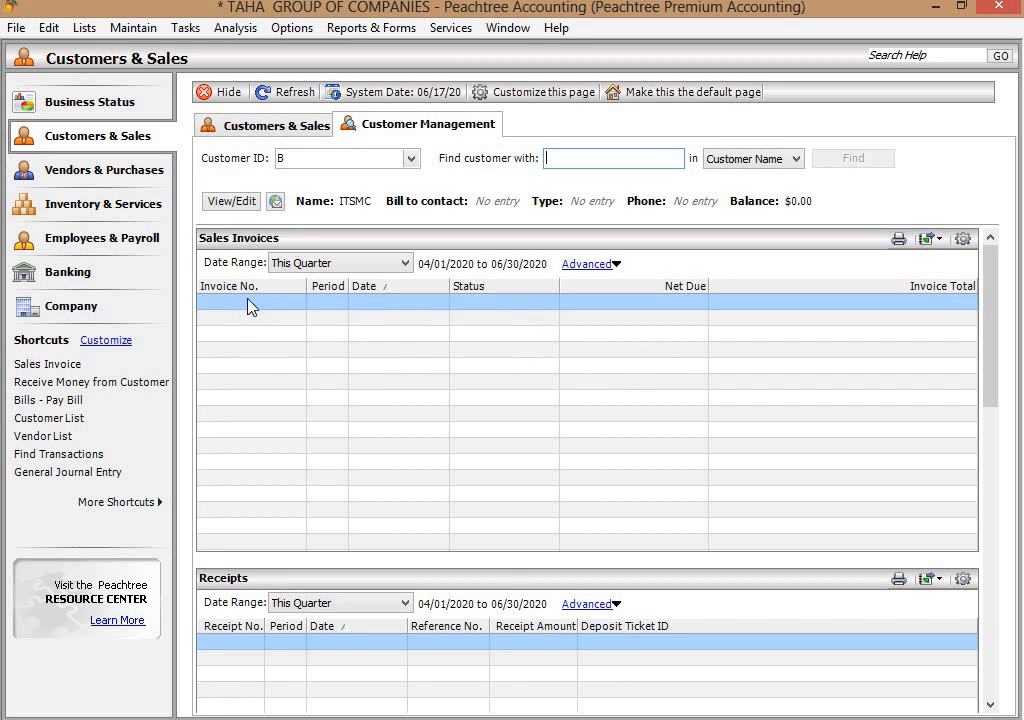
{"action": "mouse_move", "coordinate": [508, 320]}
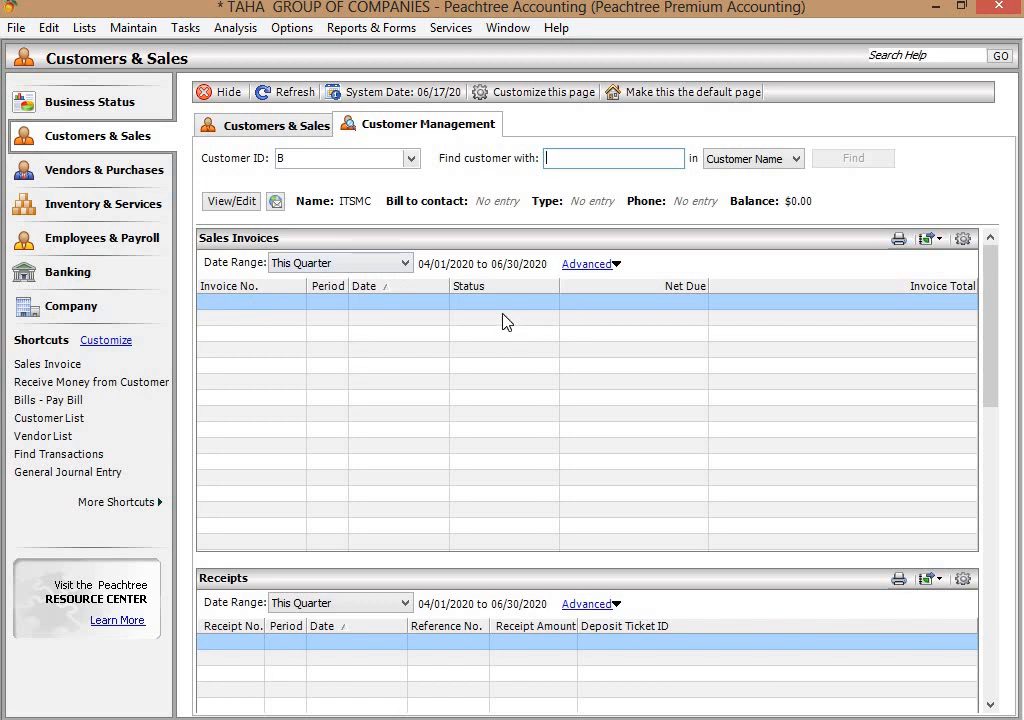
{"action": "mouse_move", "coordinate": [284, 570]}
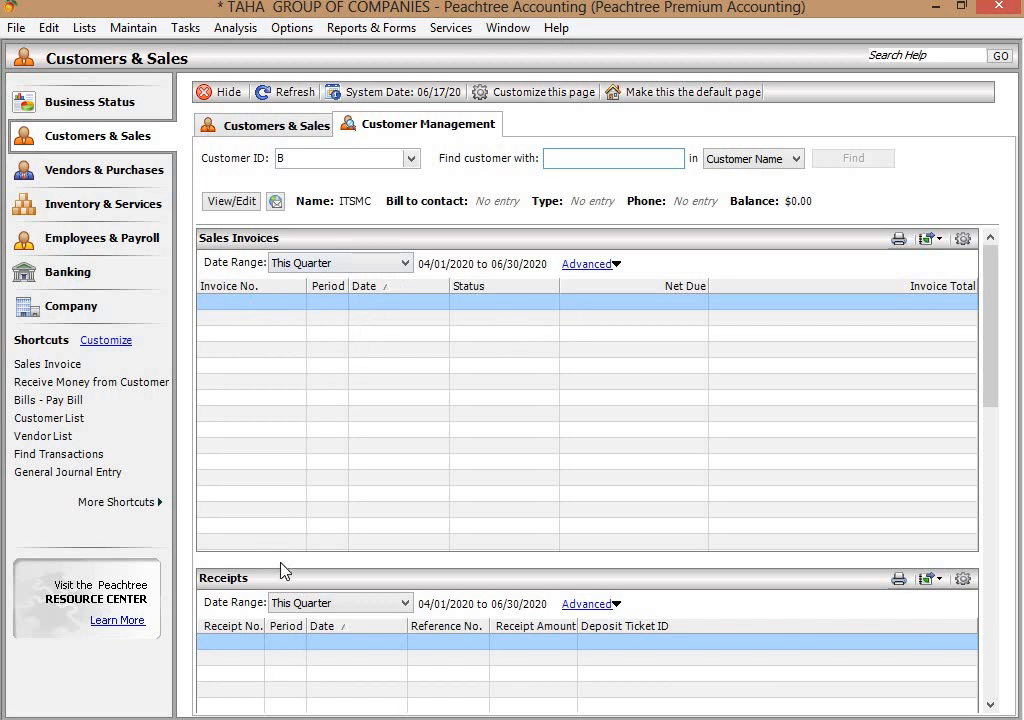
{"action": "mouse_move", "coordinate": [988, 388]}
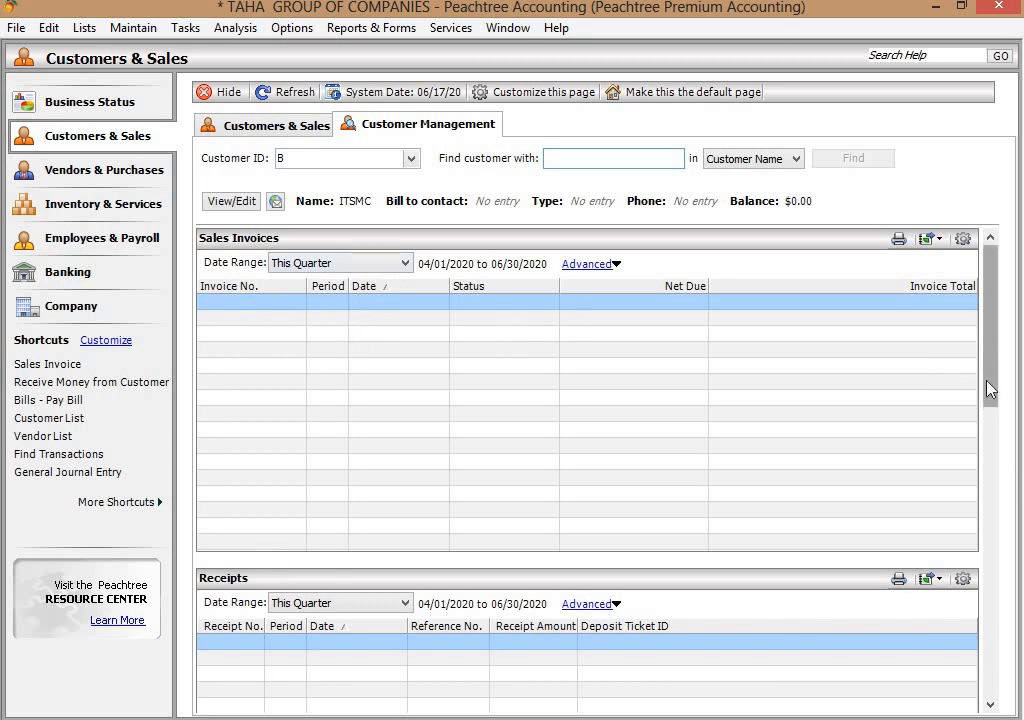